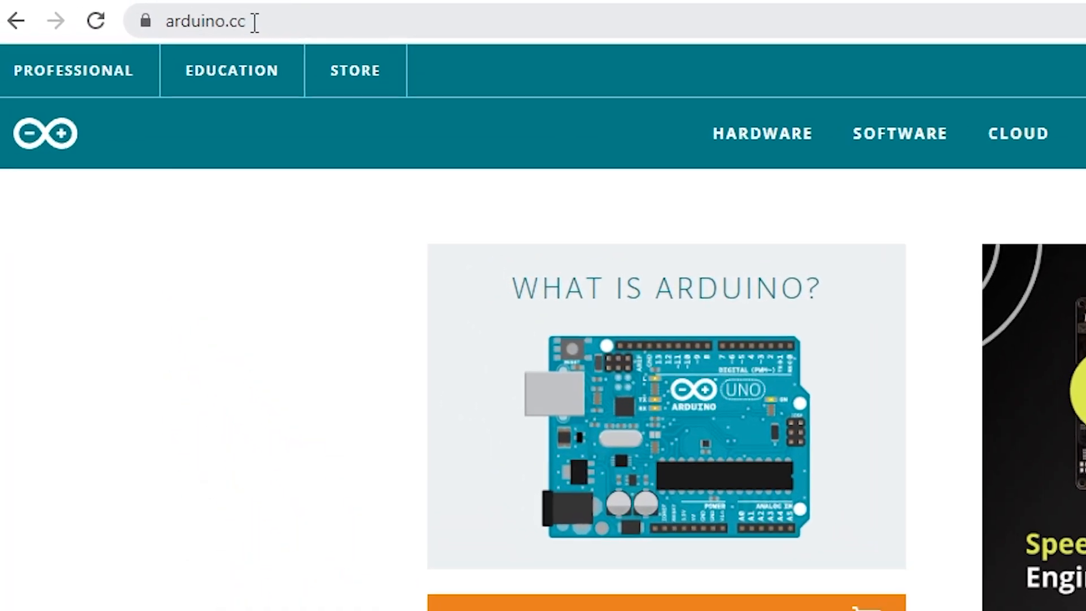
Step: Open the Arduino software page and scroll to the Arduino IDE 2.0.3 downloads
left_click(900, 133)
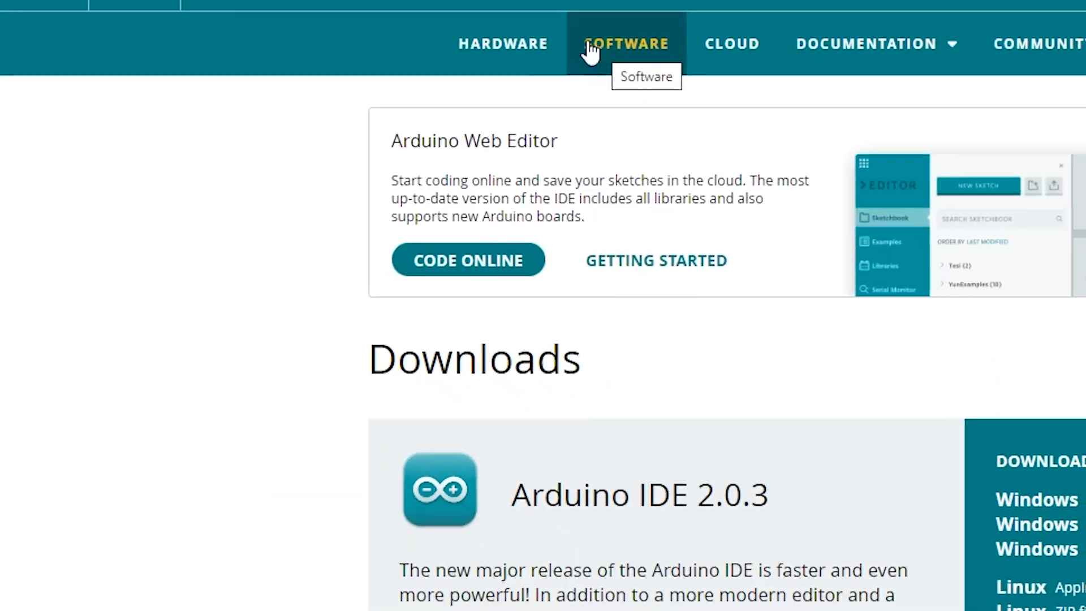
scroll("down", 3)
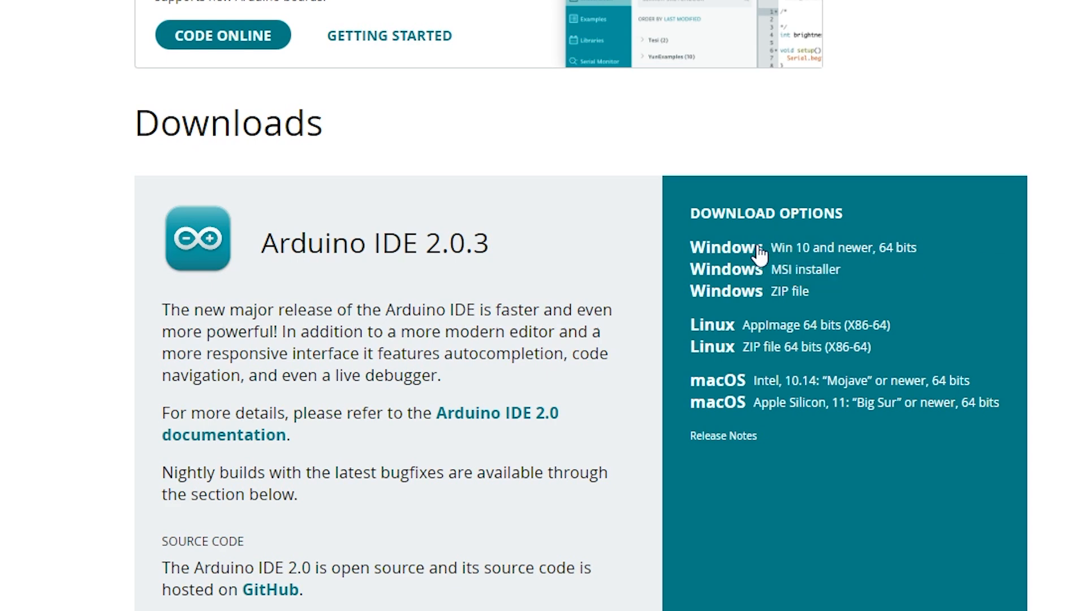
mouse_move(768, 404)
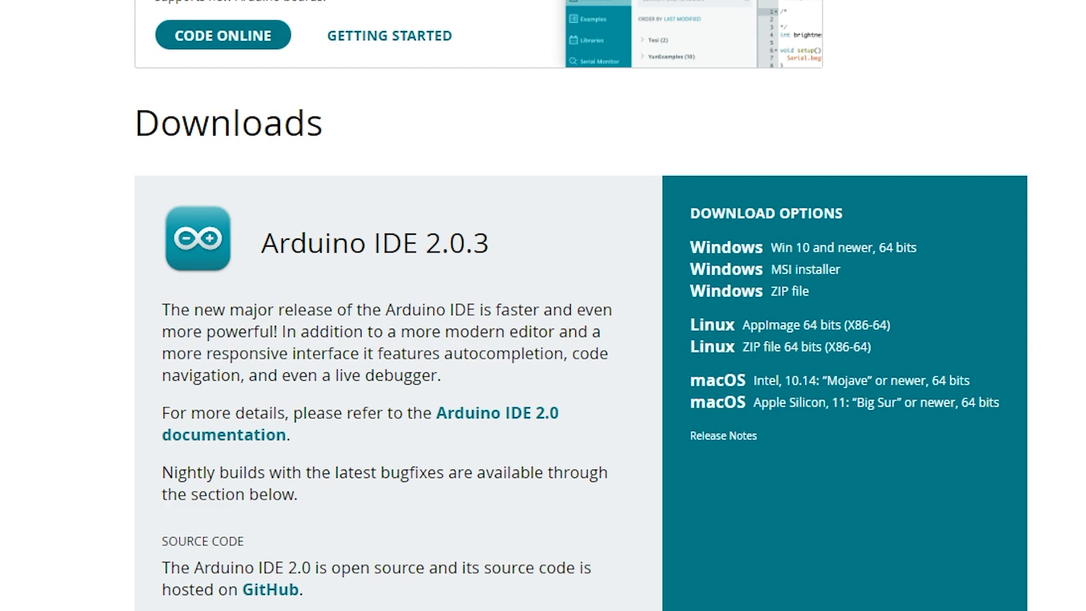
scroll("down", 3)
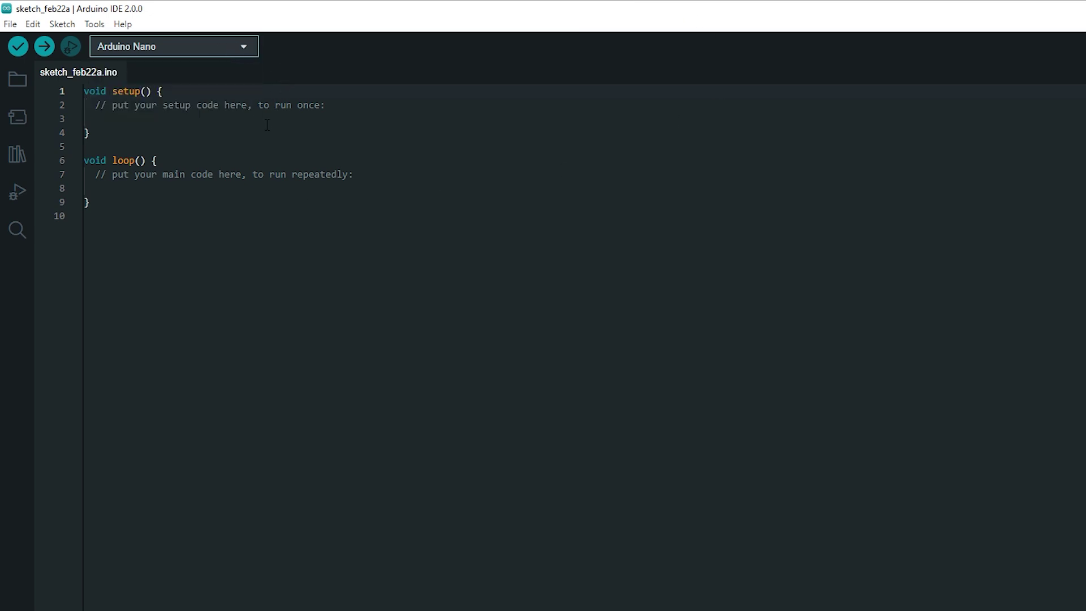
mouse_move(334, 128)
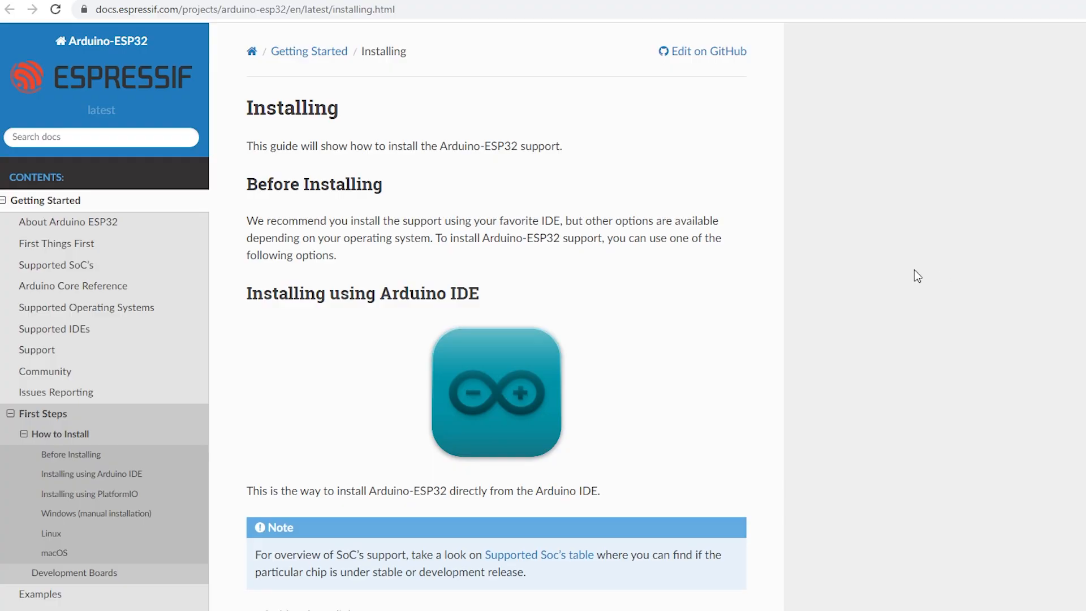
mouse_move(716, 239)
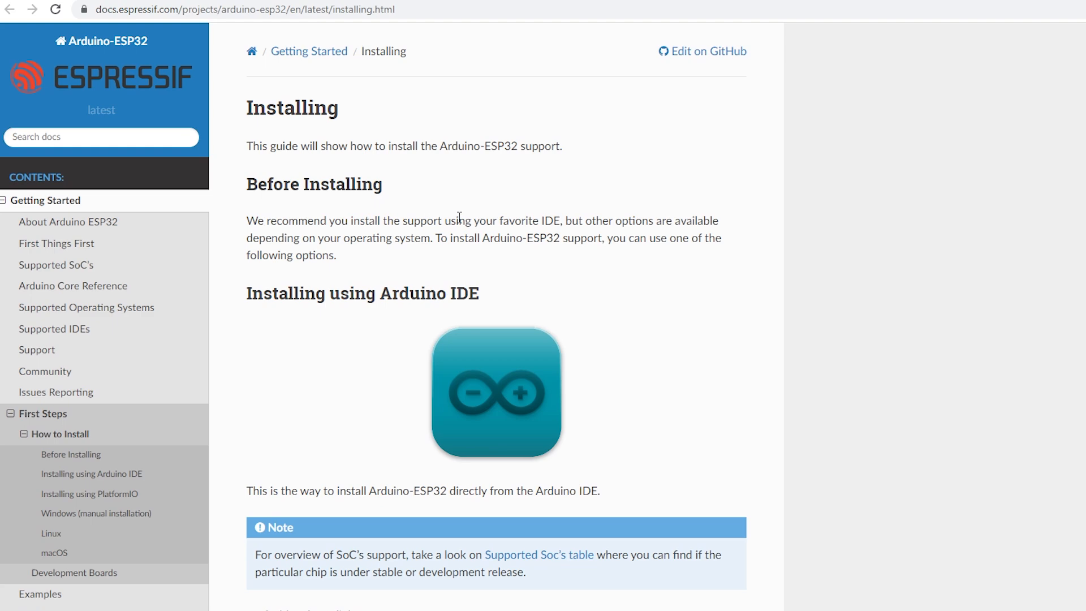
Step: Scroll the Installing page down to the stable release board-manager link
scroll("down", 3)
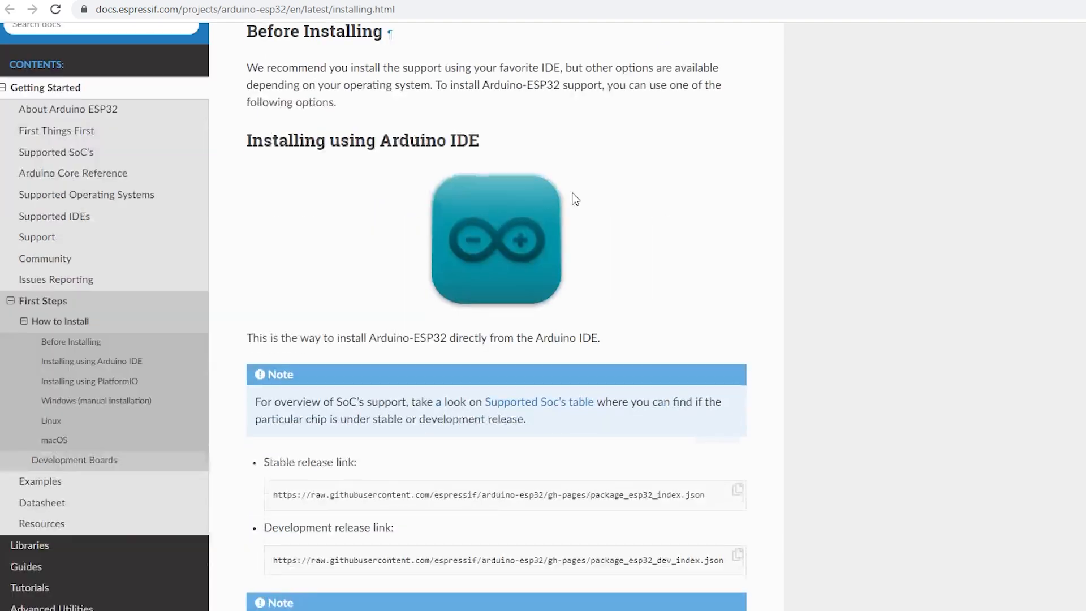
scroll("down", 3)
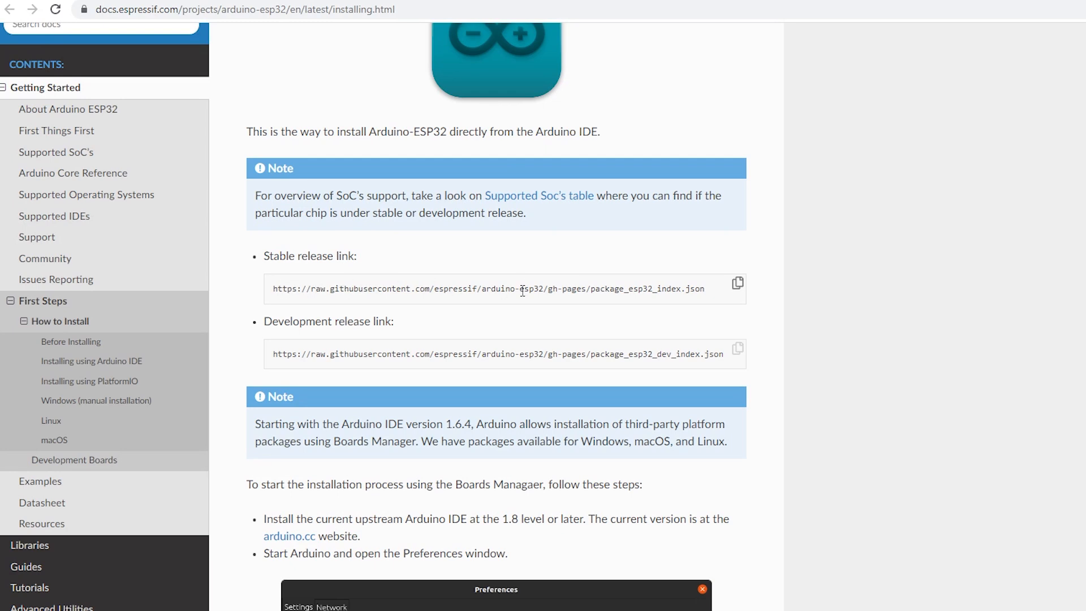
mouse_move(681, 265)
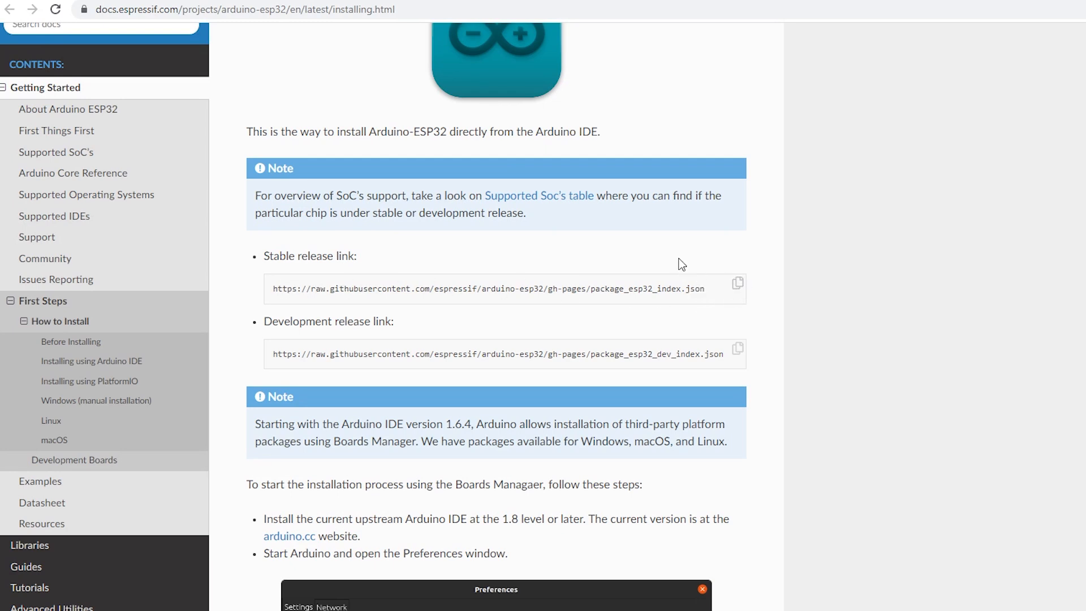
mouse_move(541, 345)
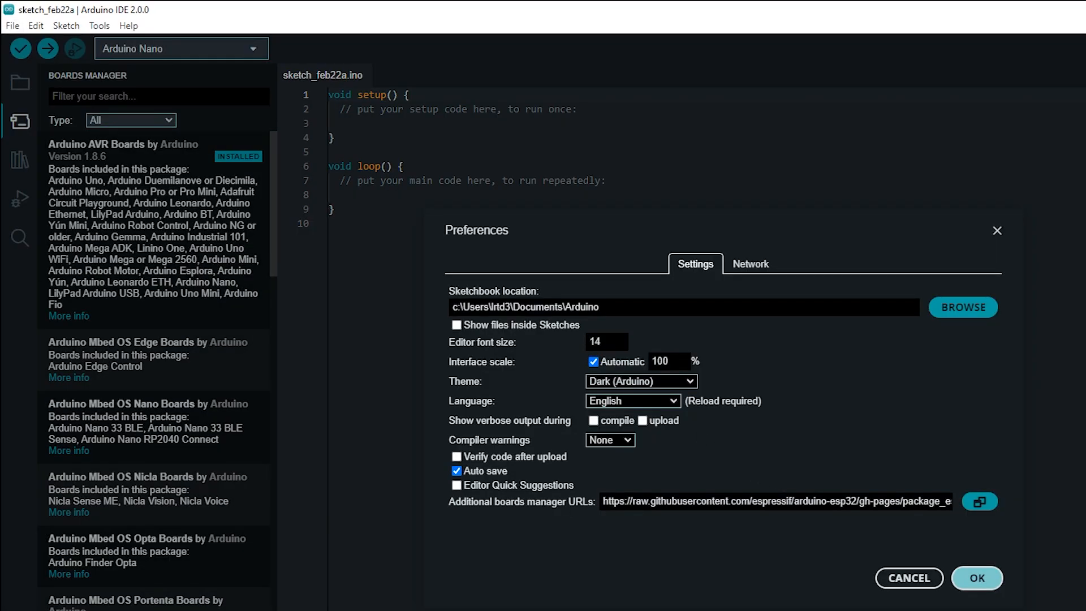
Step: Save the ESP32 stable package URL as an additional boards manager URL
triple_click(775, 501)
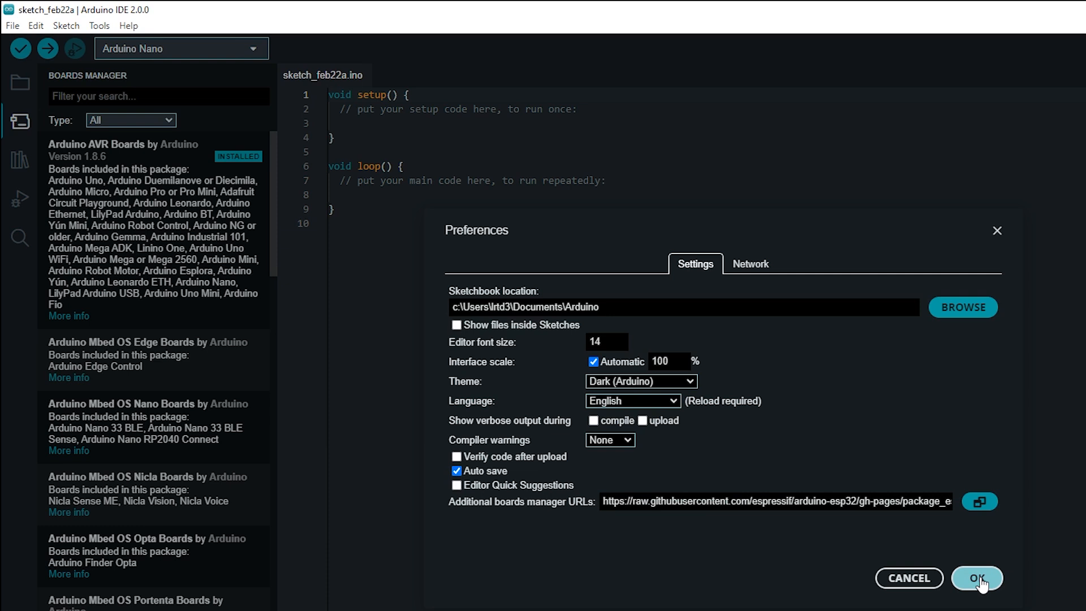
left_click(978, 577)
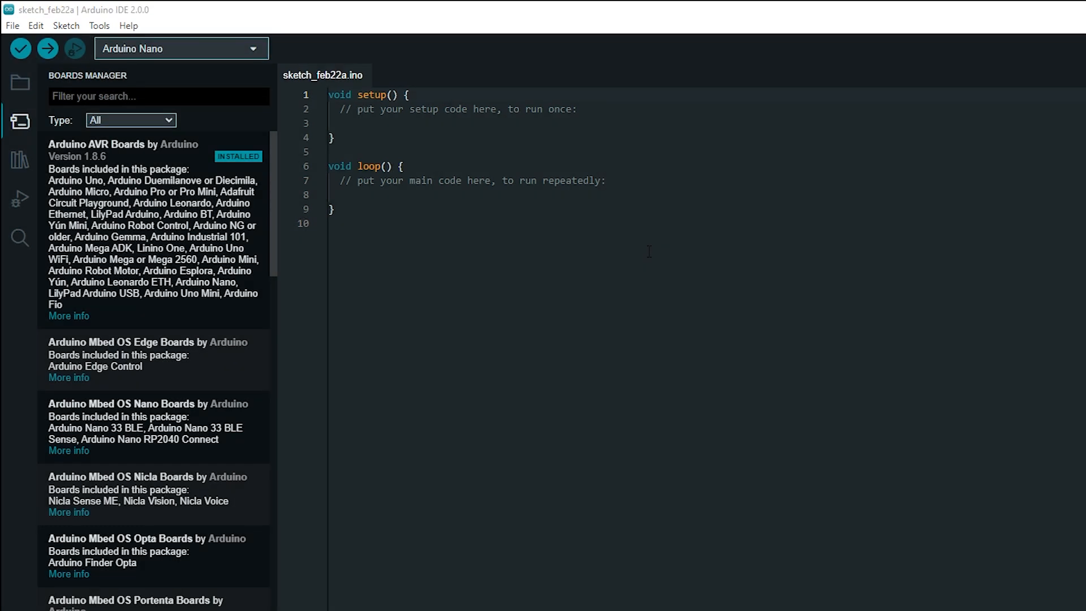
Step: Search Boards Manager for 'esp32' and install esp32 by Espressif Systems 2.0.6
left_click(18, 118)
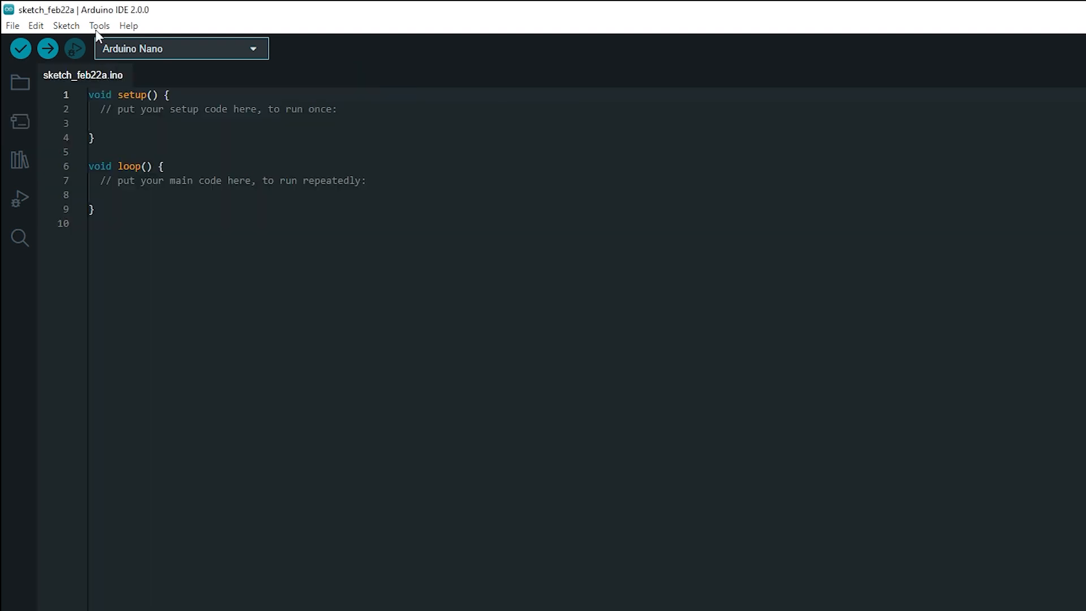
left_click(100, 25)
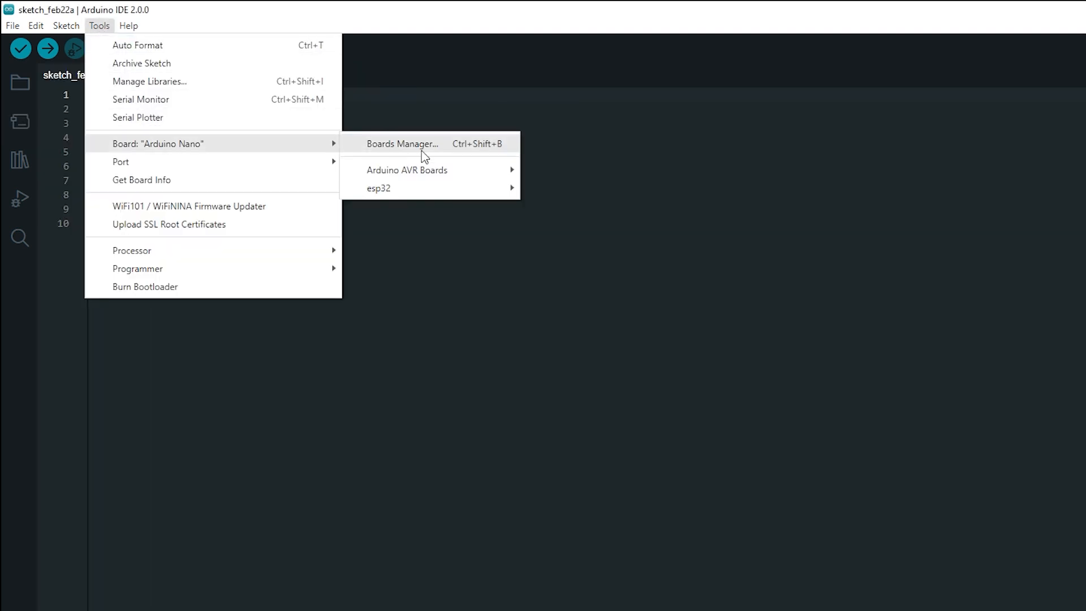
left_click(401, 143)
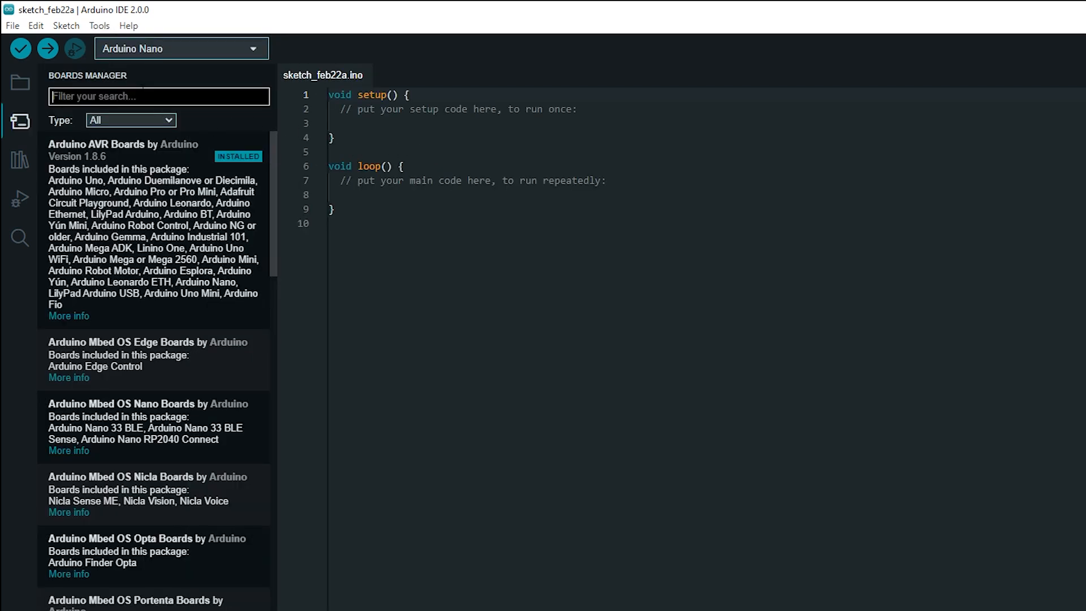
type("e")
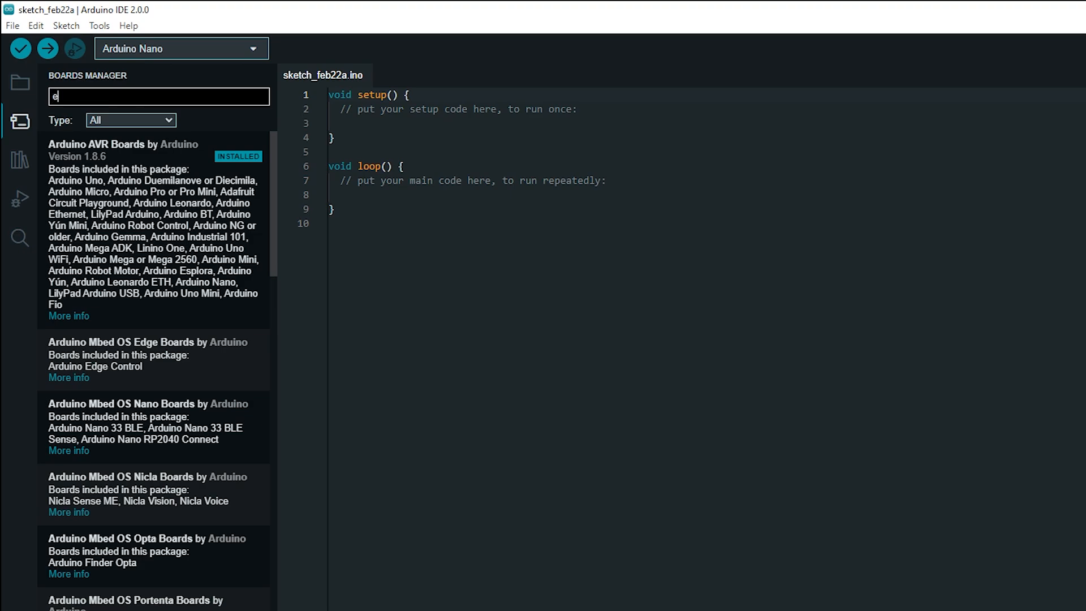
type("sp32")
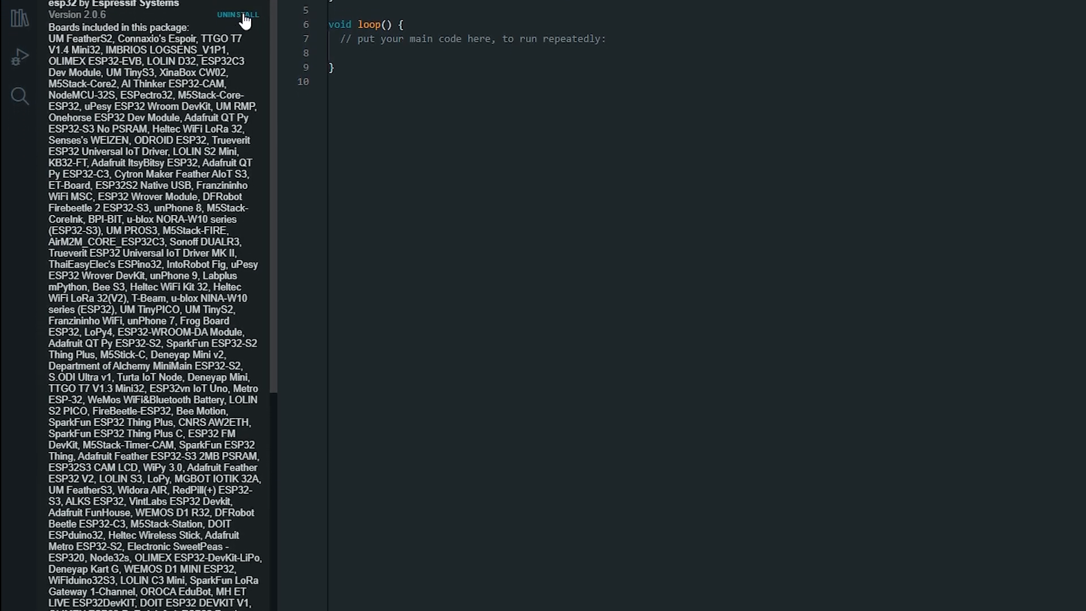
scroll("down", 3)
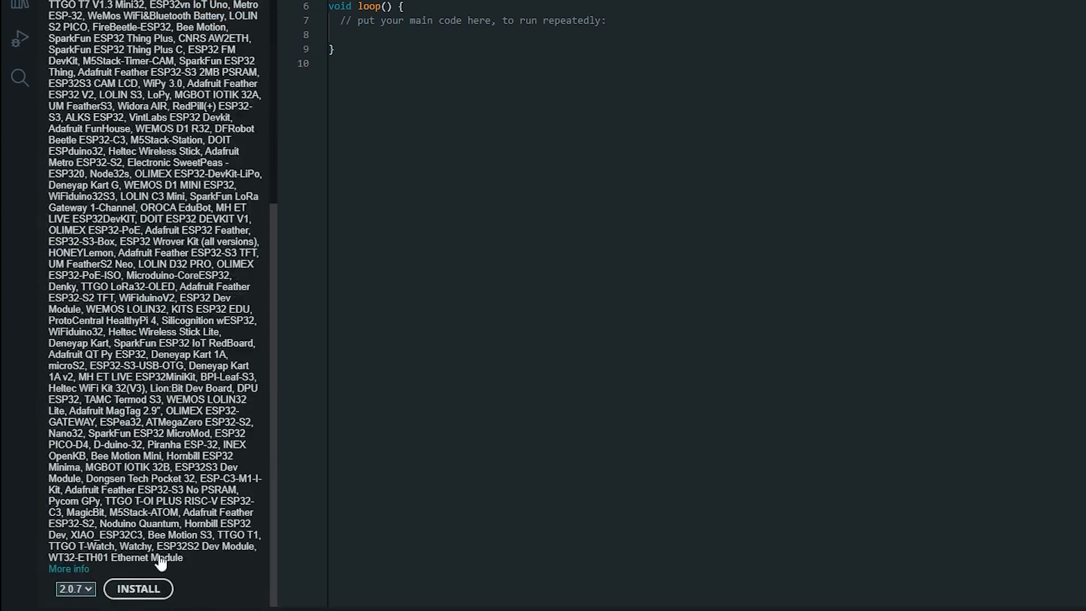
left_click(75, 590)
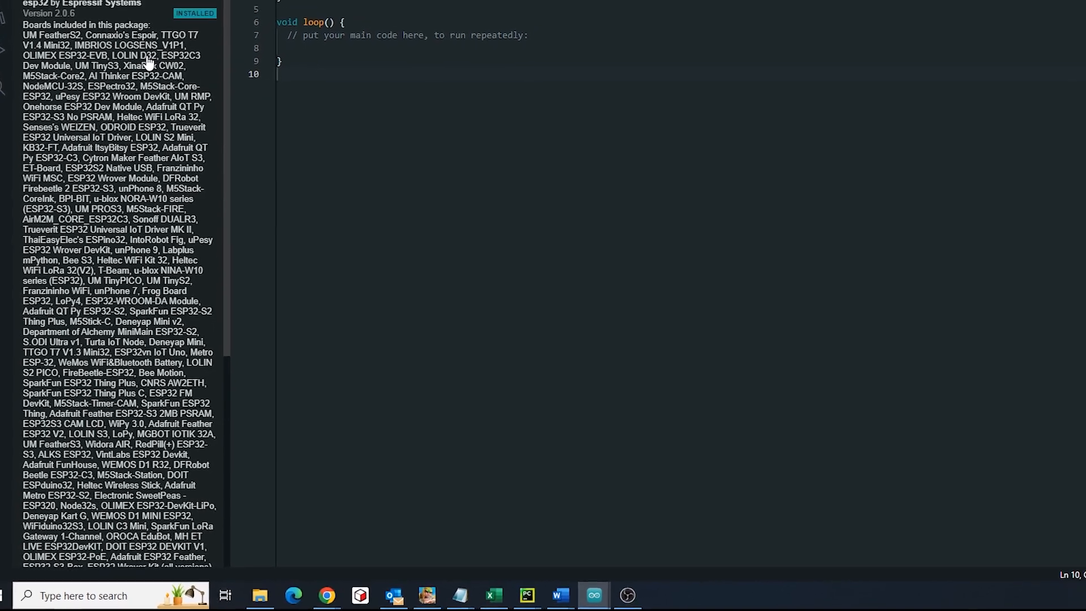
Step: Open Device Manager and expand Ports (COM & LPT) to find USB-SERIAL CH340 on COM3
left_click(7, 595)
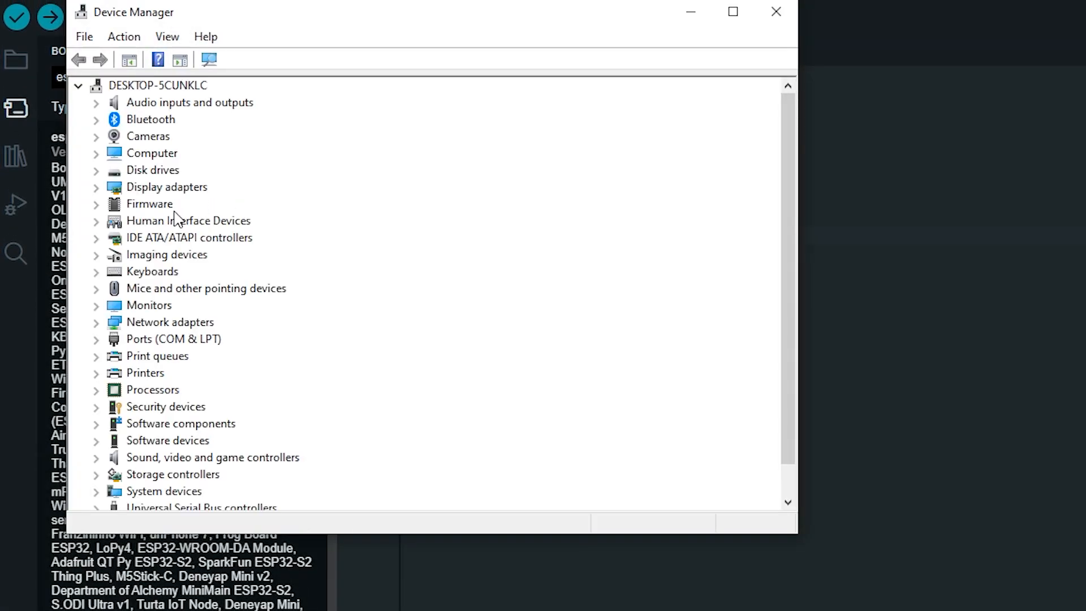
mouse_move(134, 230)
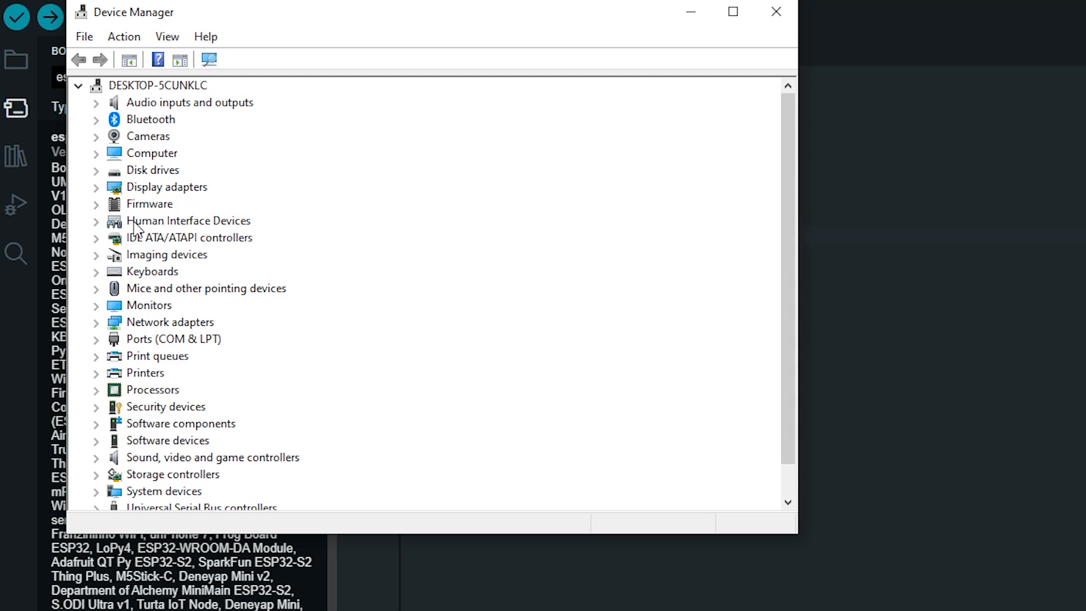
mouse_move(158, 186)
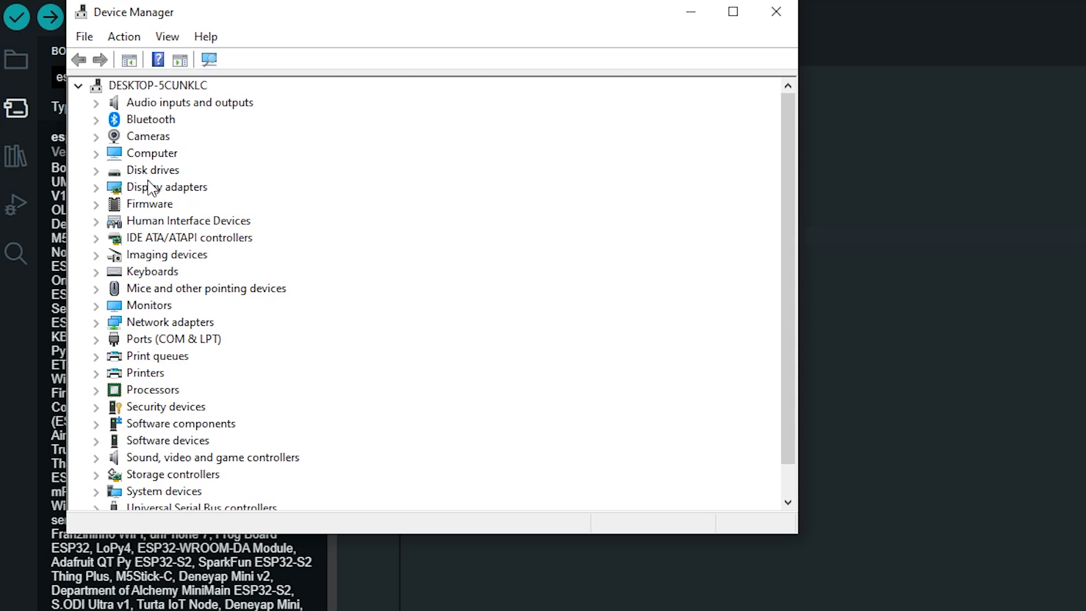
mouse_move(99, 347)
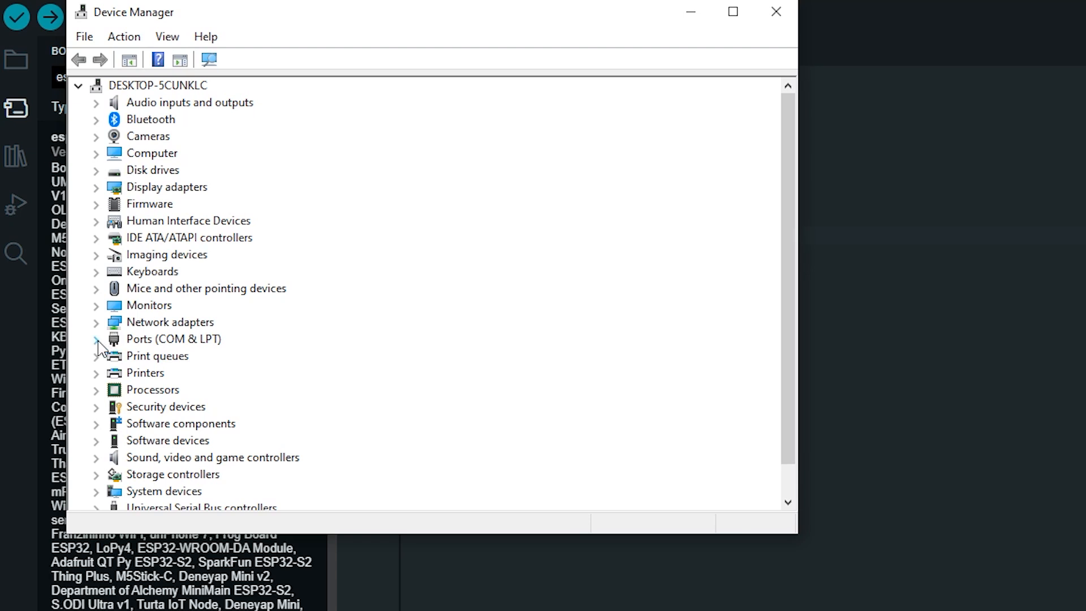
left_click(98, 339)
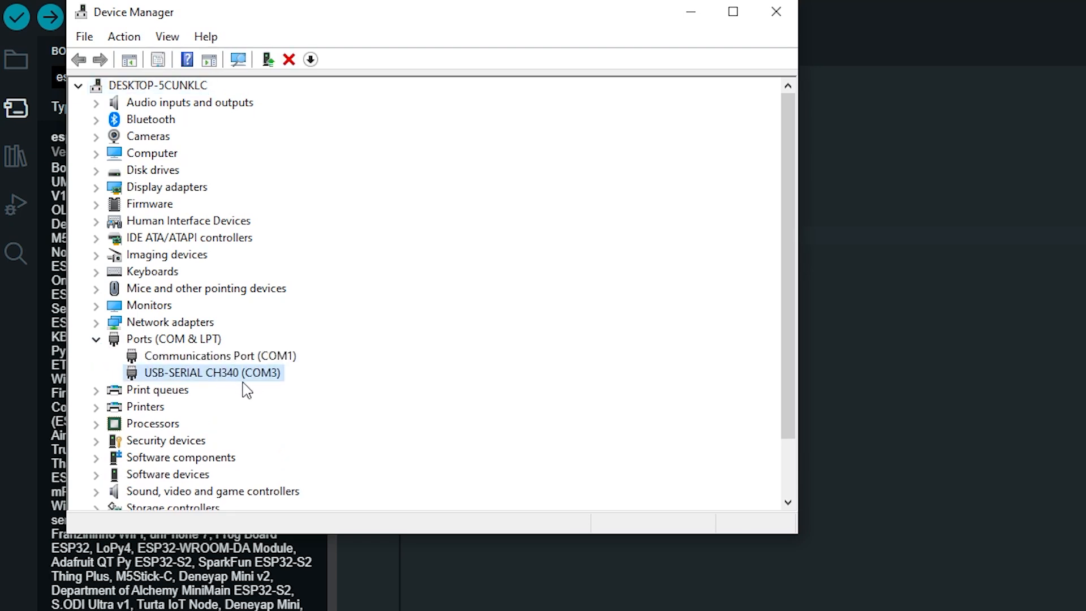
mouse_move(251, 383)
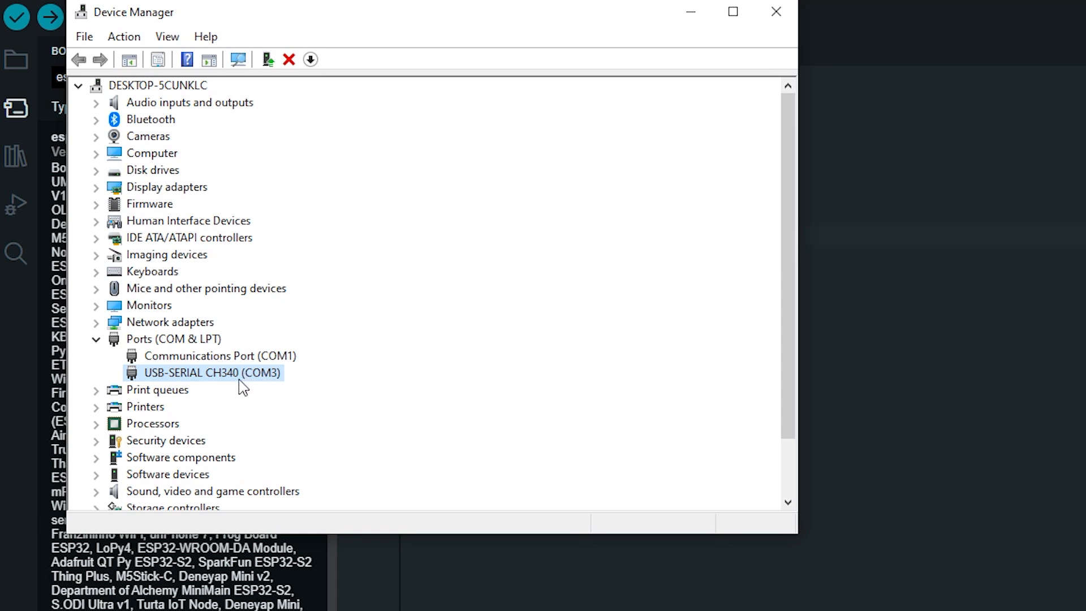
mouse_move(254, 383)
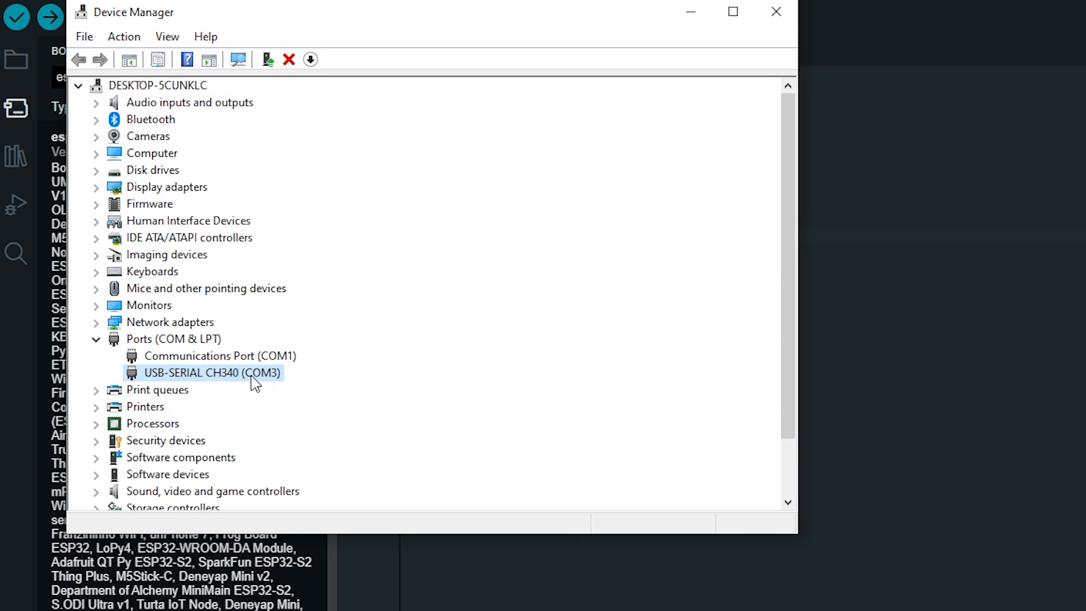
Step: Select AI Thinker ESP32-CAM as the board on the COM3 USB serial port
left_click(212, 18)
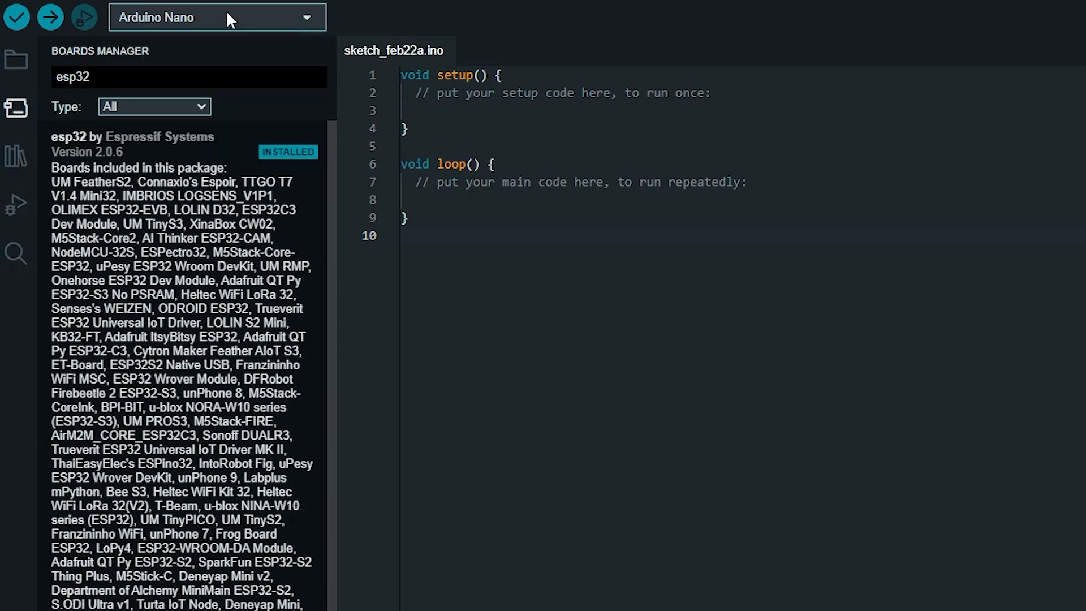
mouse_move(254, 23)
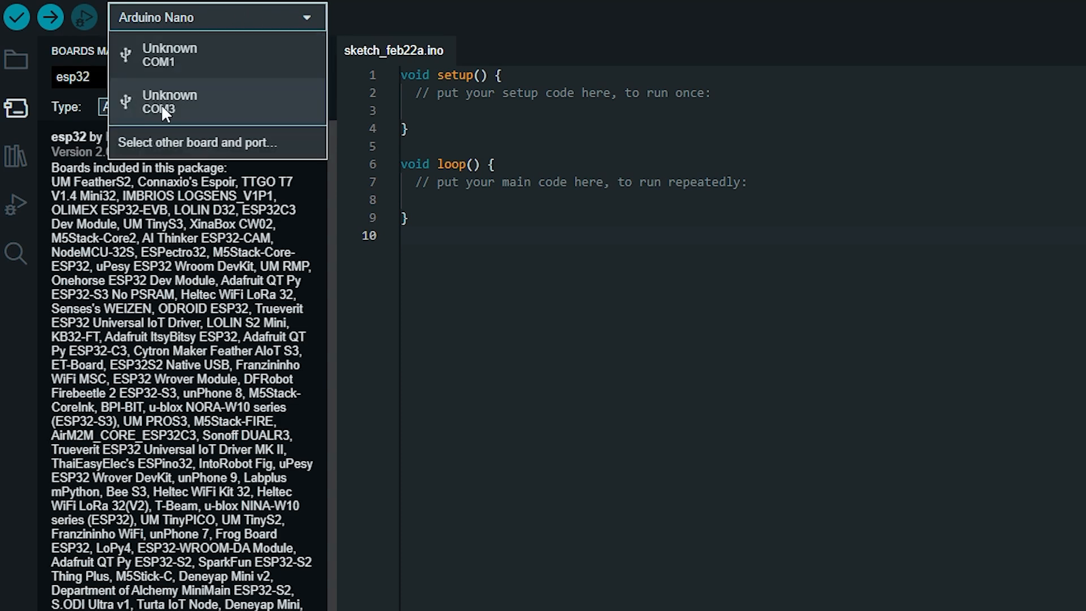
left_click(199, 142)
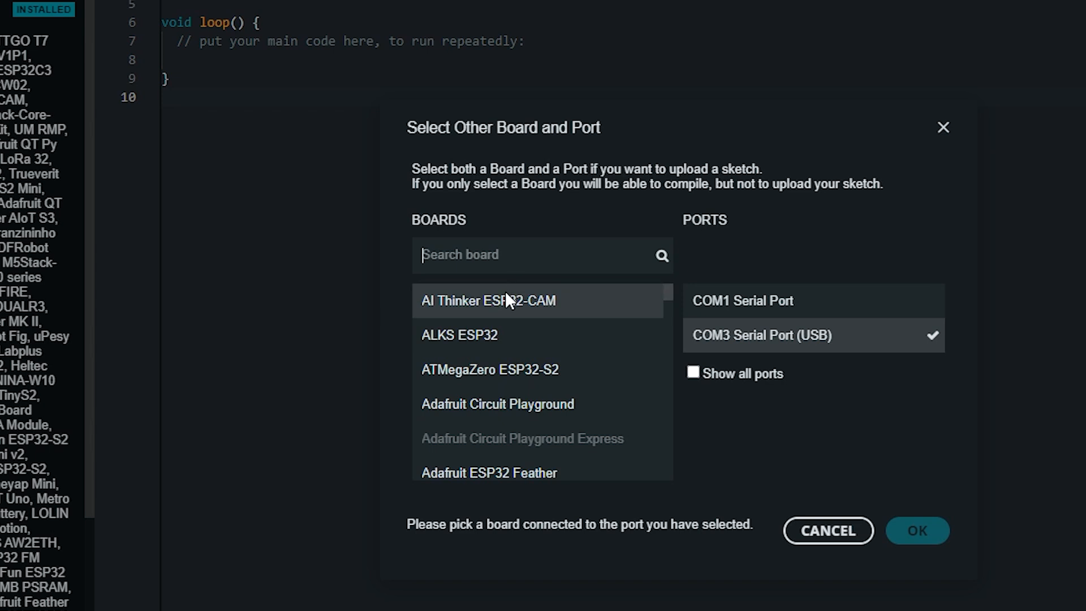
mouse_move(509, 315)
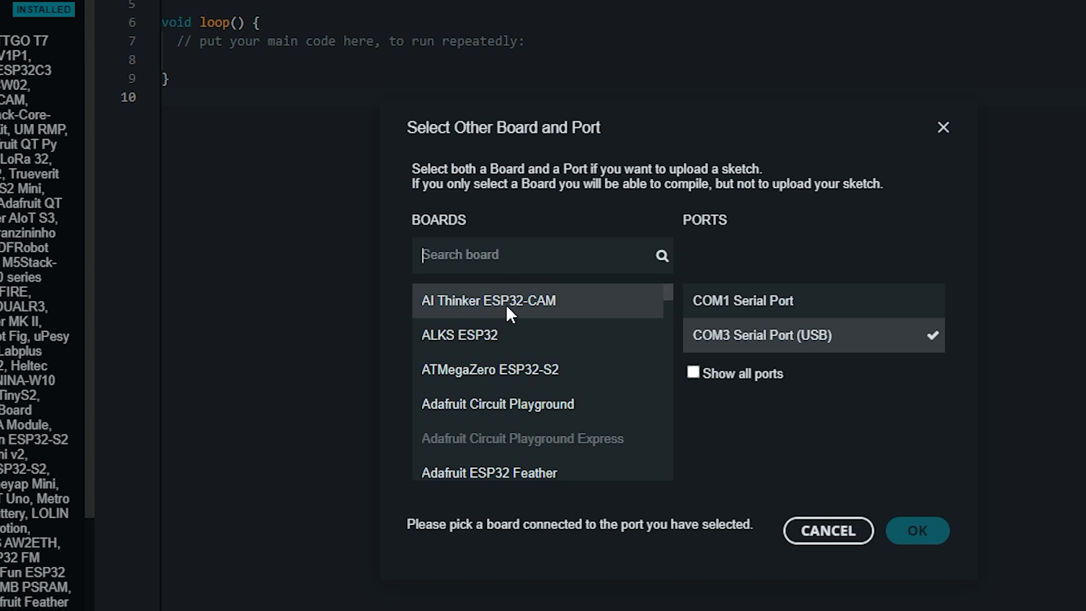
left_click(511, 301)
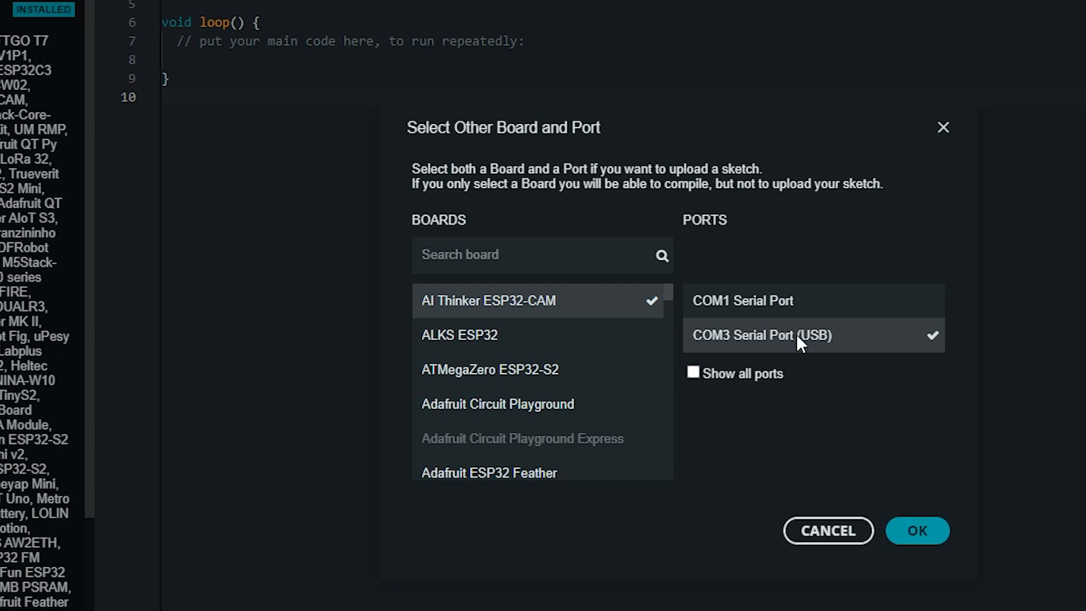
mouse_move(918, 530)
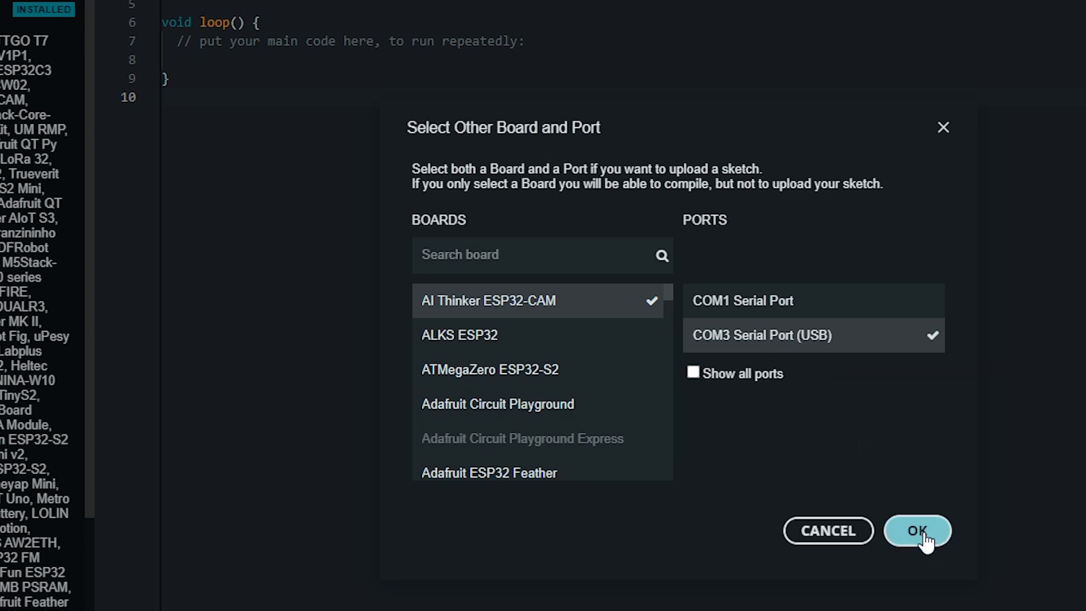
left_click(919, 531)
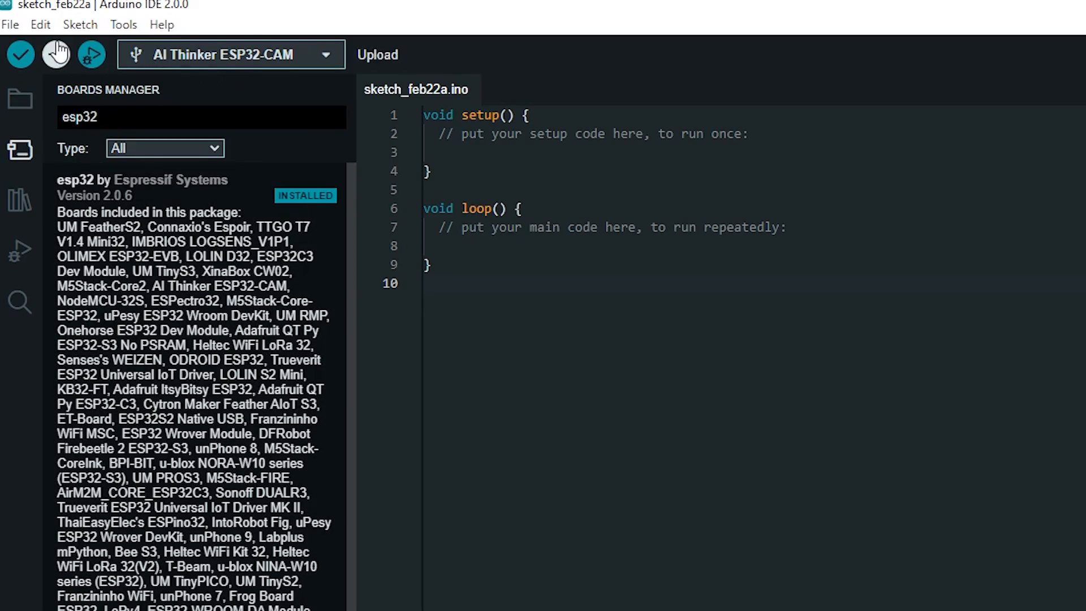
Step: Load the CameraWebServer example from the ESP32 Camera examples
left_click(18, 24)
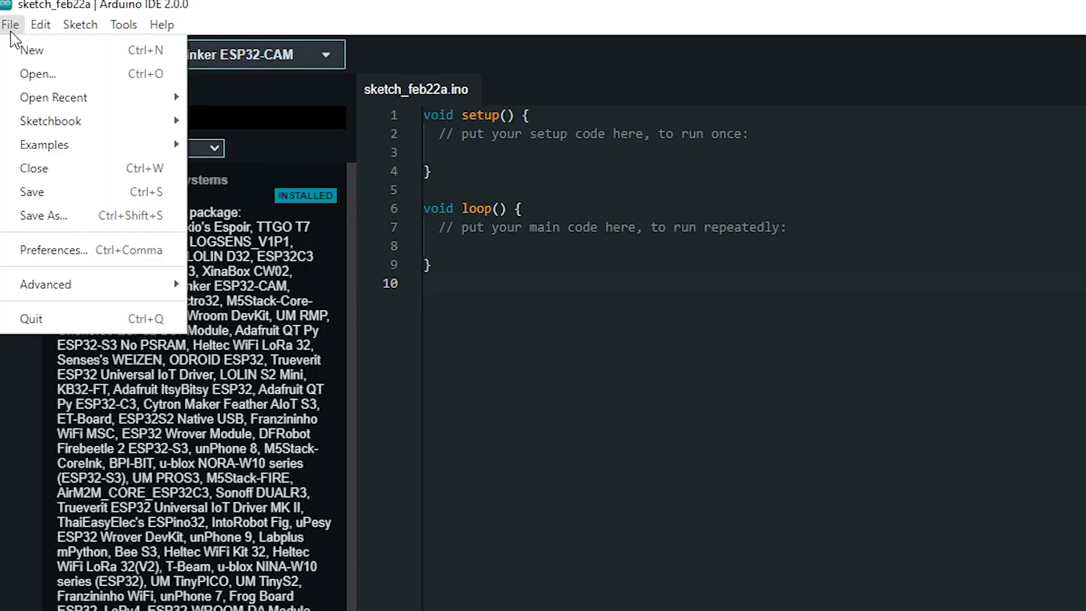
mouse_move(334, 177)
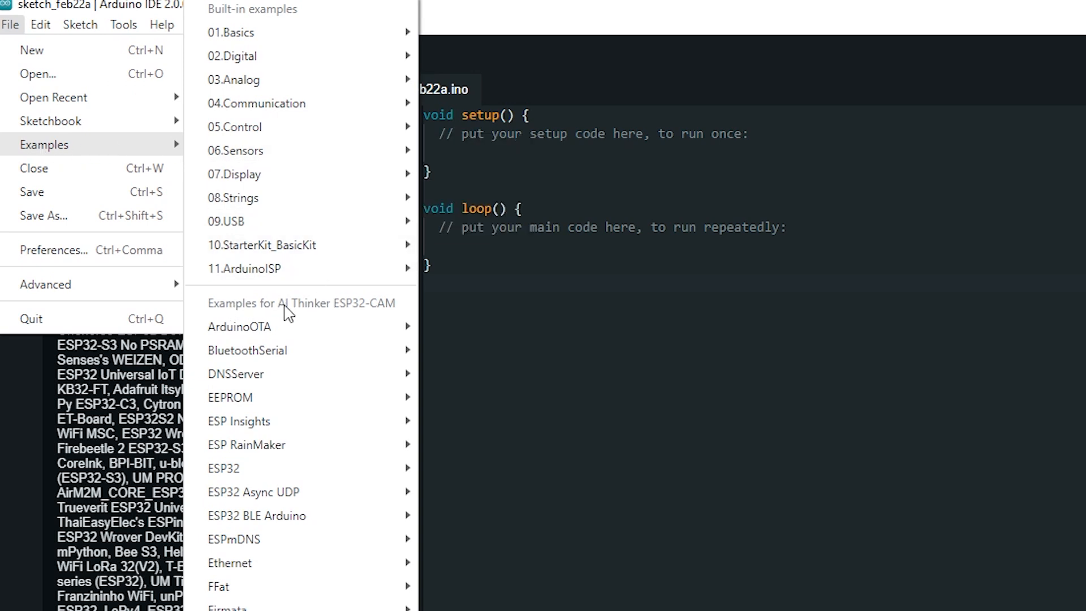
mouse_move(345, 323)
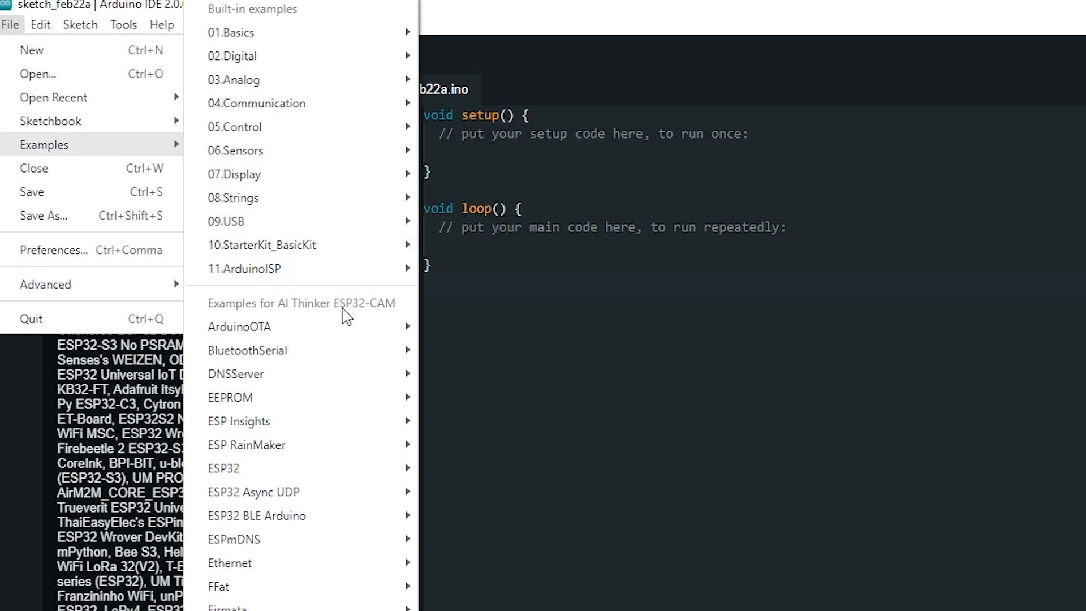
mouse_move(277, 475)
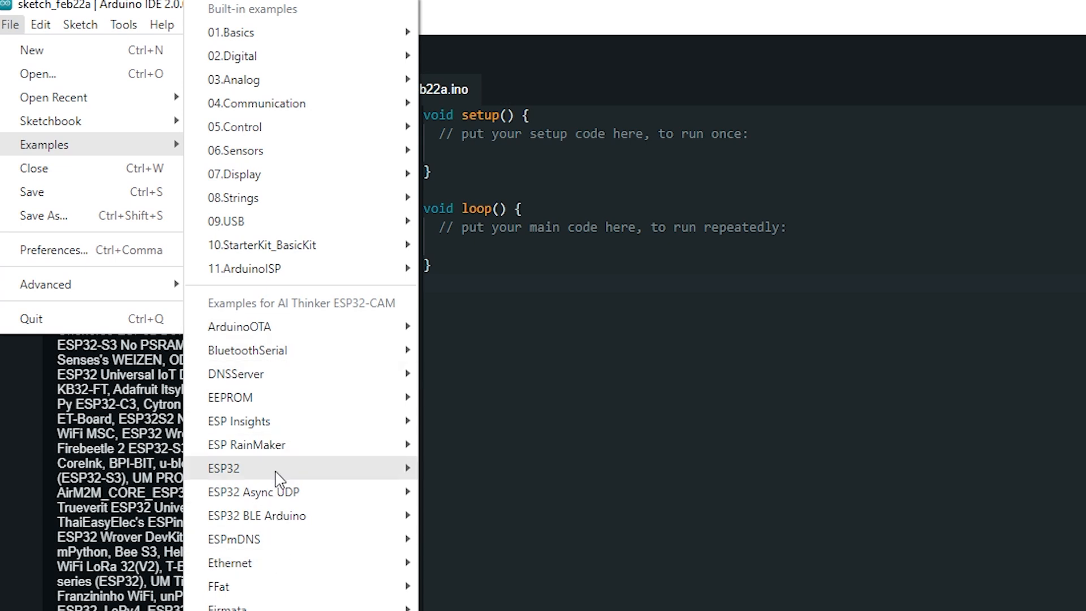
mouse_move(277, 472)
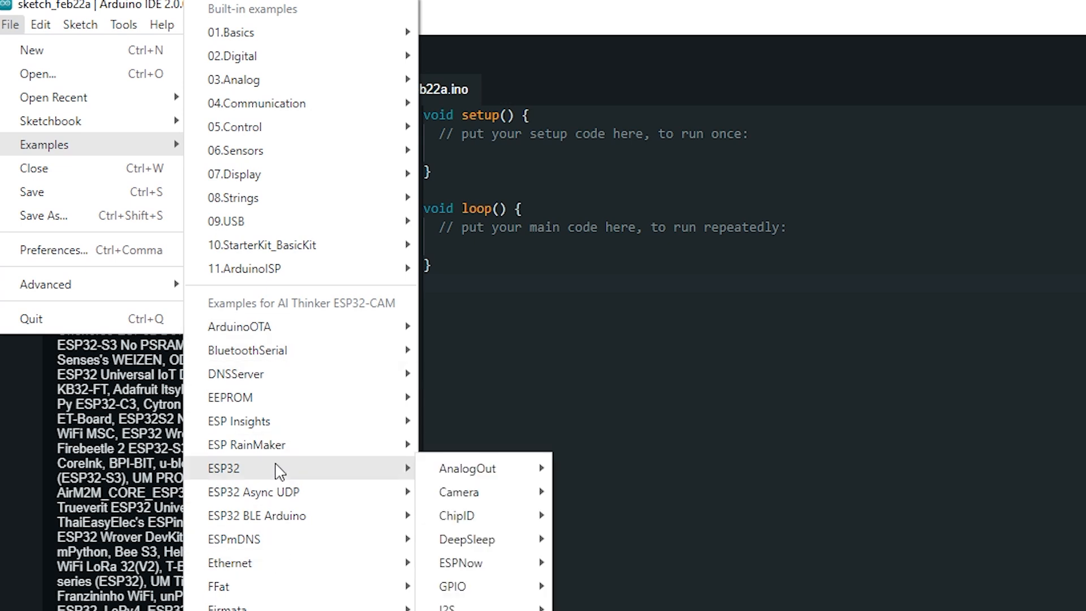
mouse_move(236, 496)
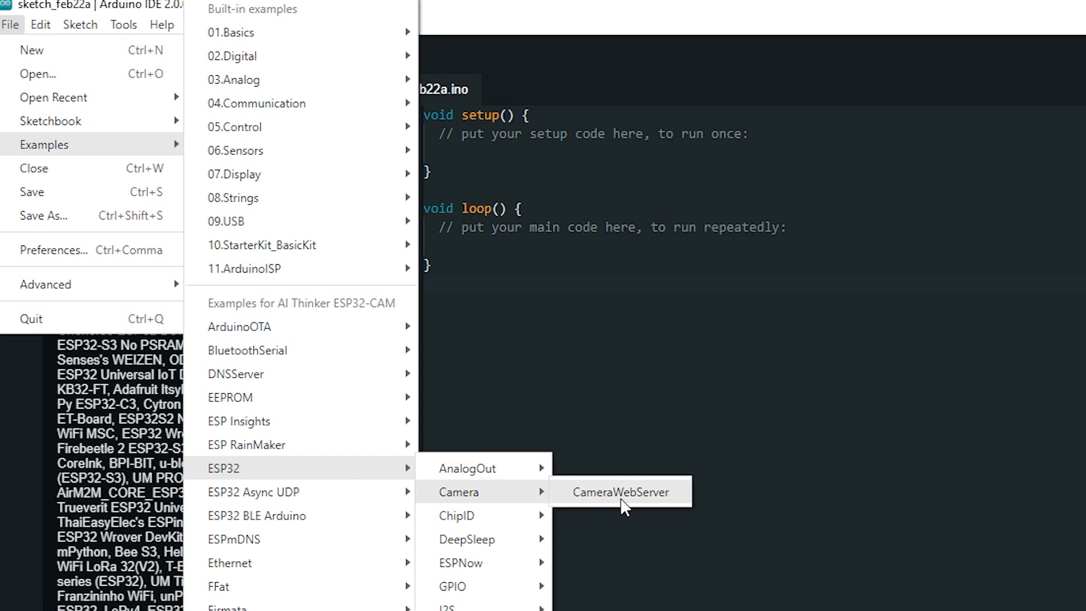
left_click(621, 492)
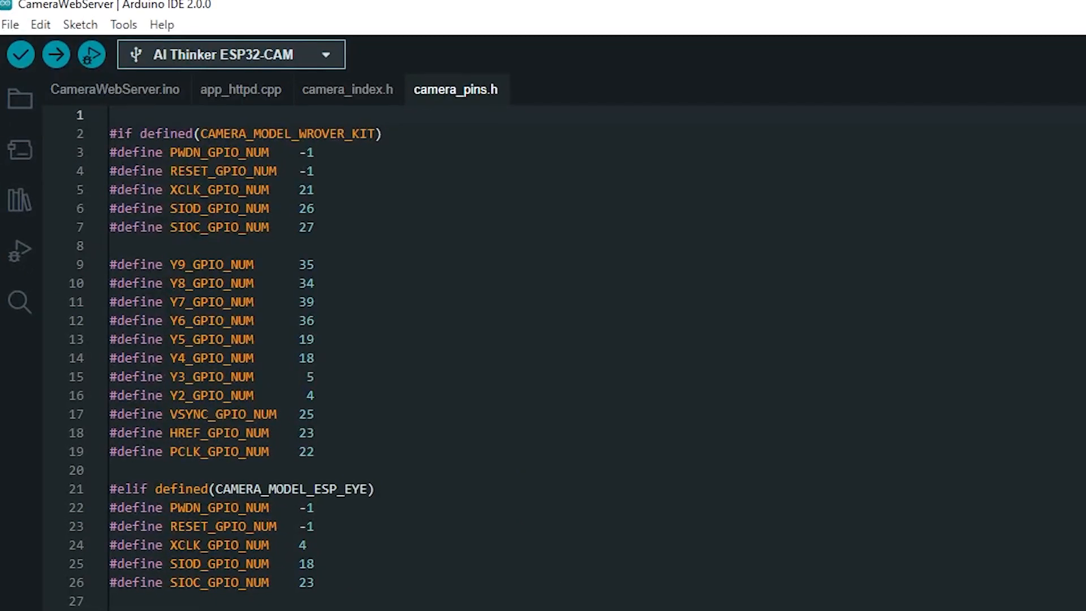
mouse_move(195, 113)
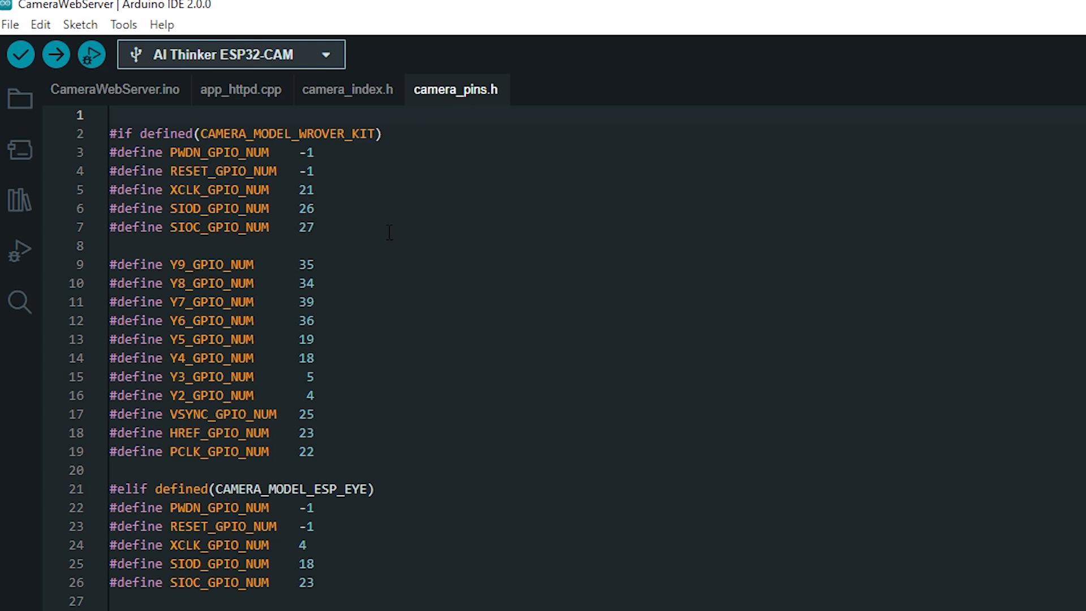
mouse_move(402, 201)
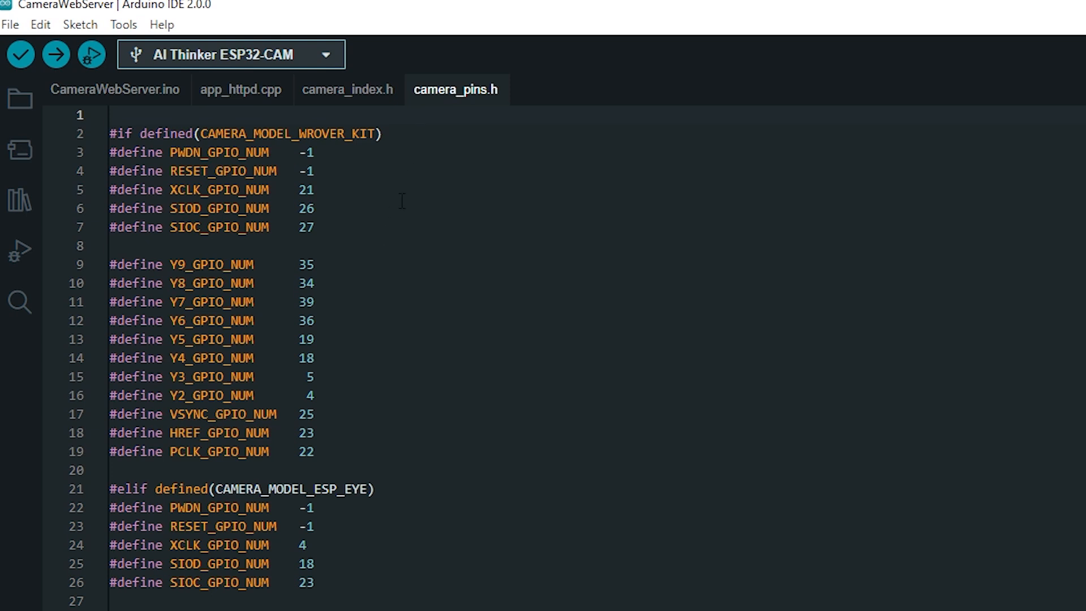
mouse_move(410, 194)
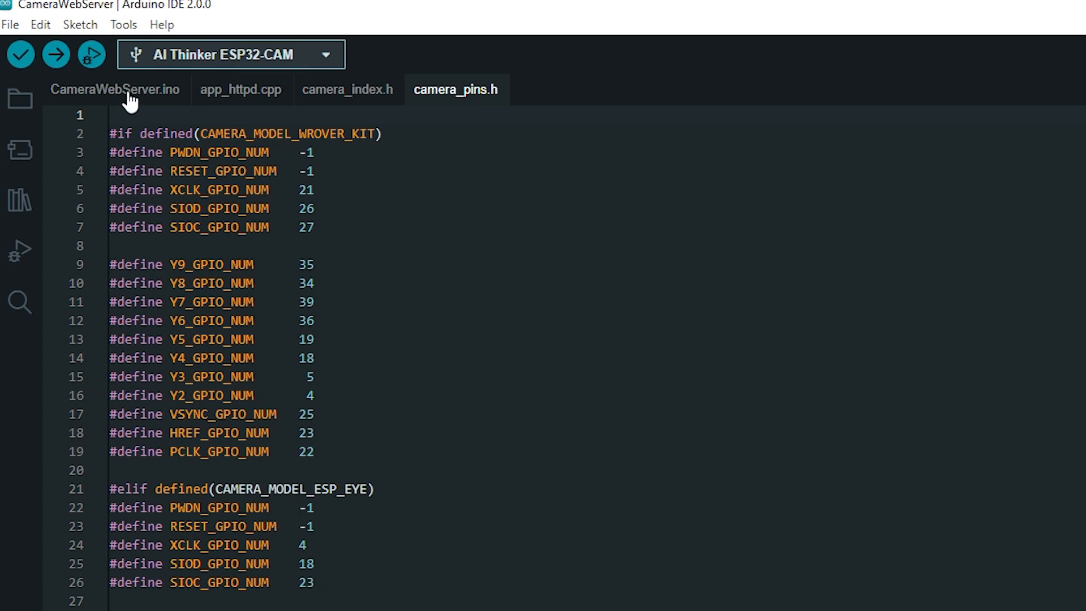
Step: Switch to the CameraWebServer.ino main sketch tab
left_click(113, 89)
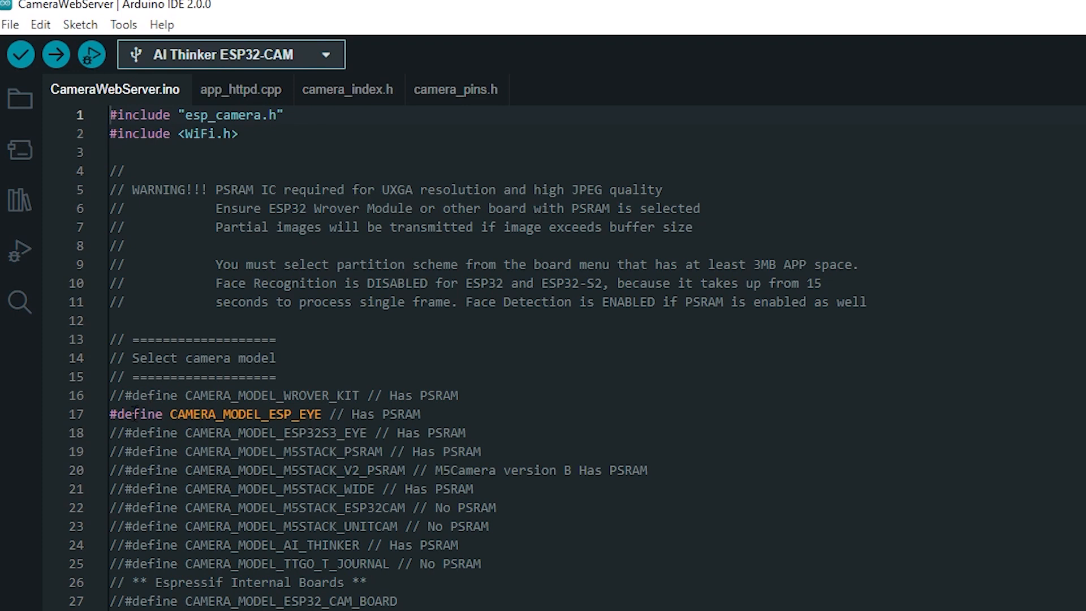
mouse_move(106, 427)
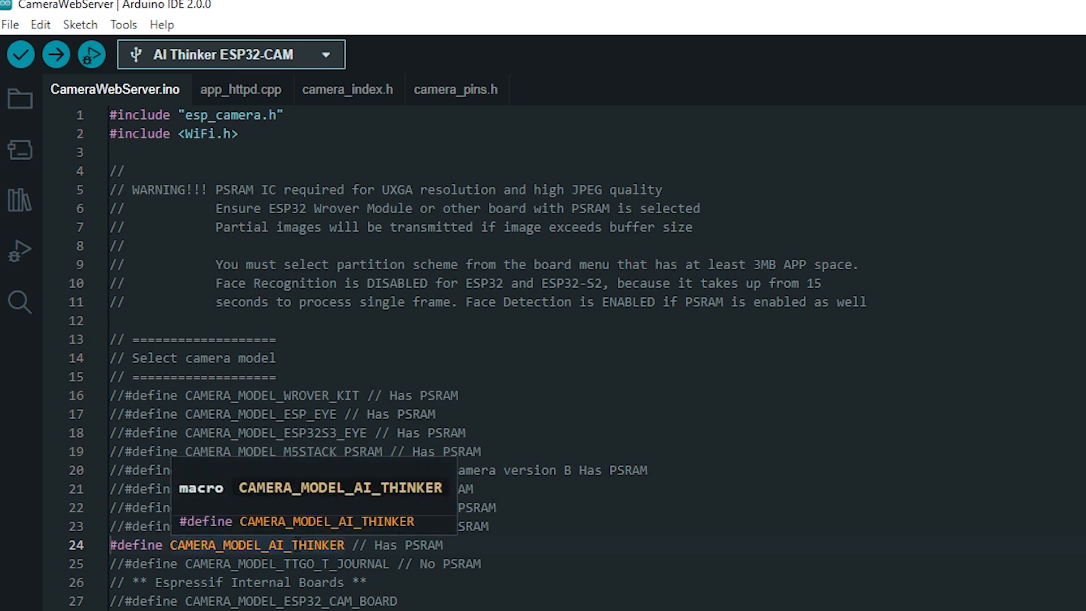
Step: Enter FoulNews as the WiFi ssid
scroll("down", 3)
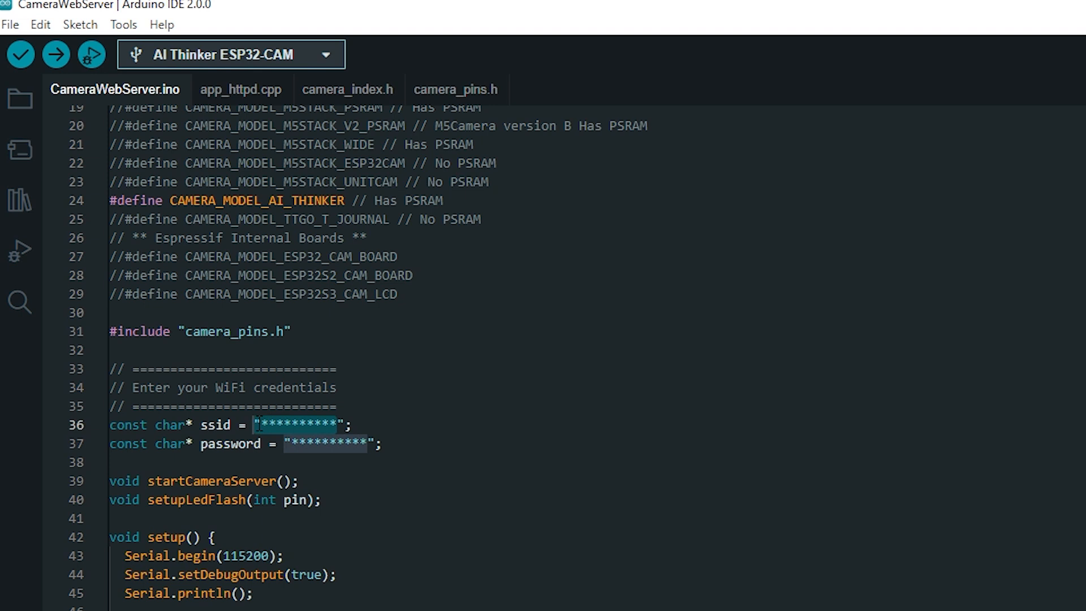
mouse_move(920, 476)
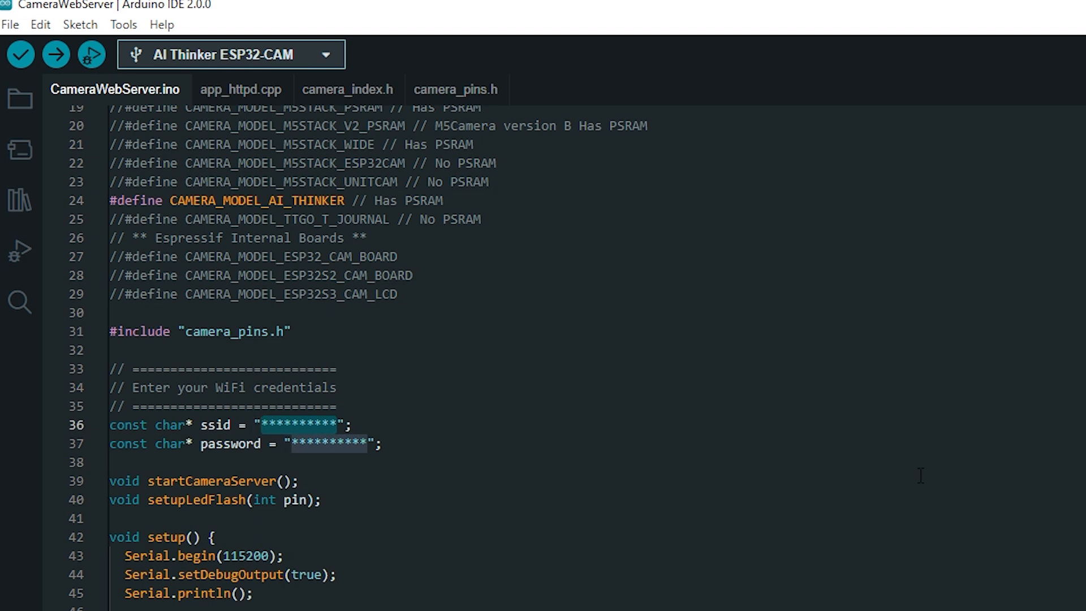
type("F")
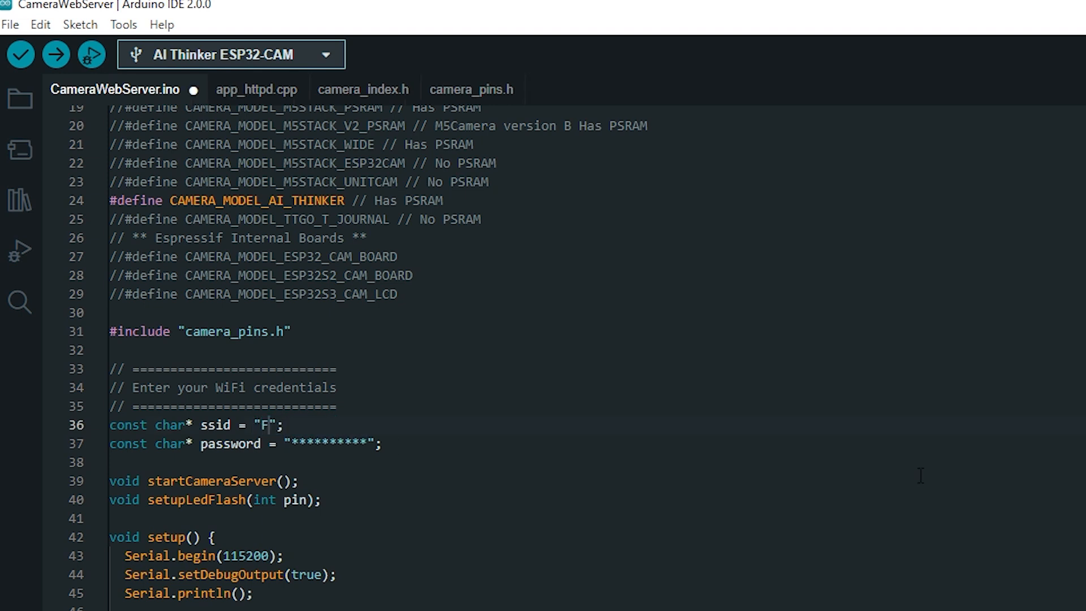
type("oulNews")
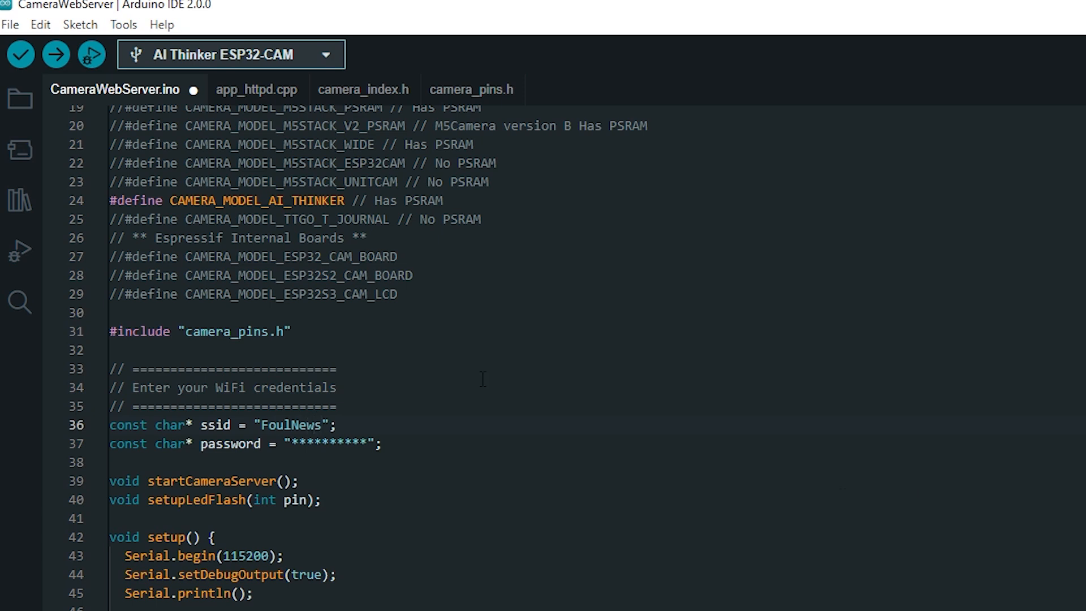
double_click(330, 444)
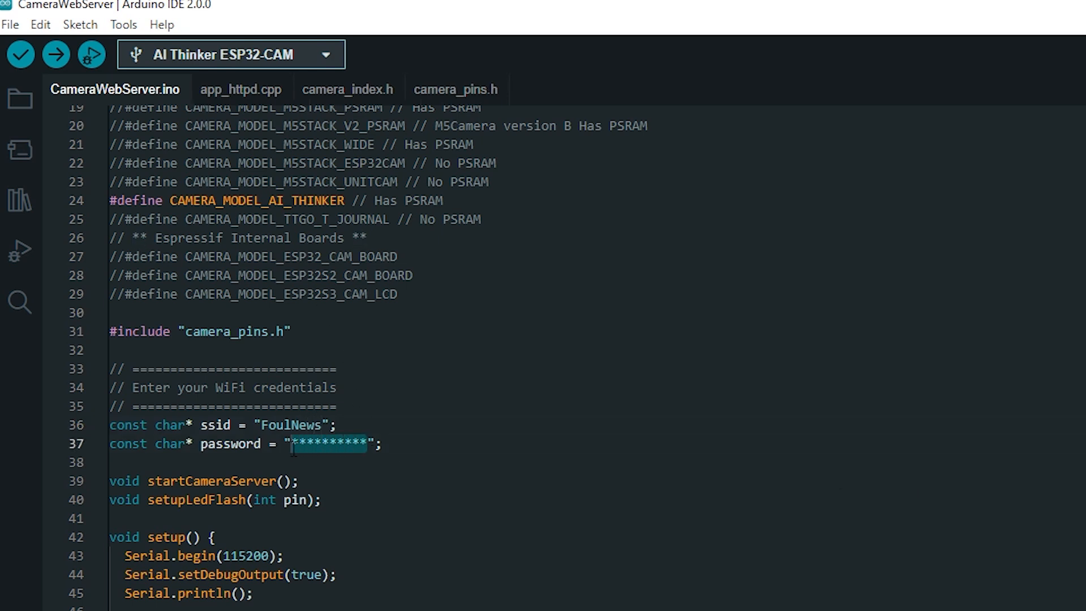
mouse_move(581, 513)
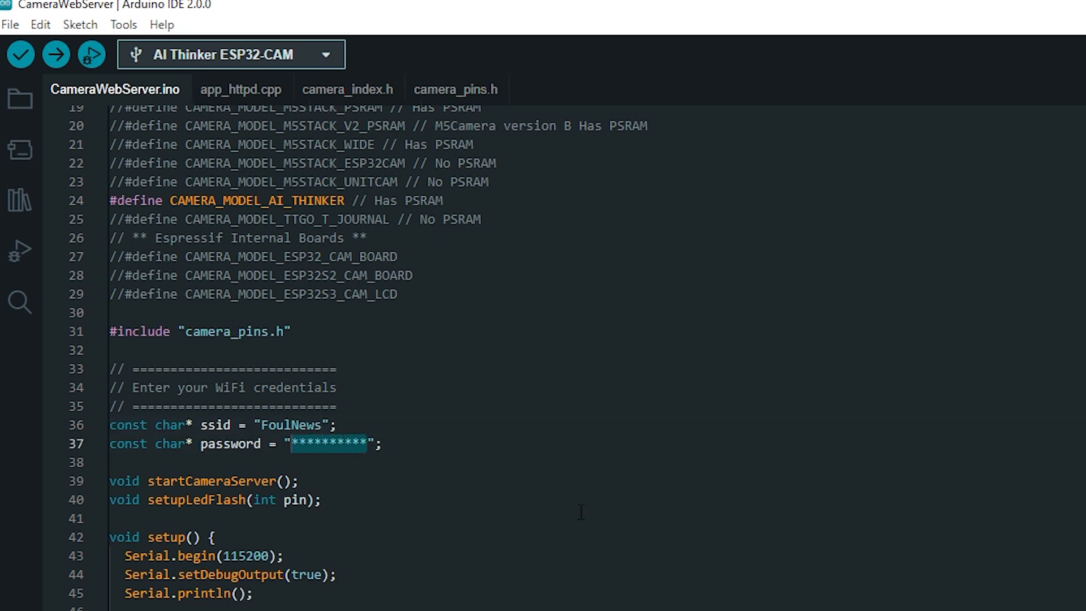
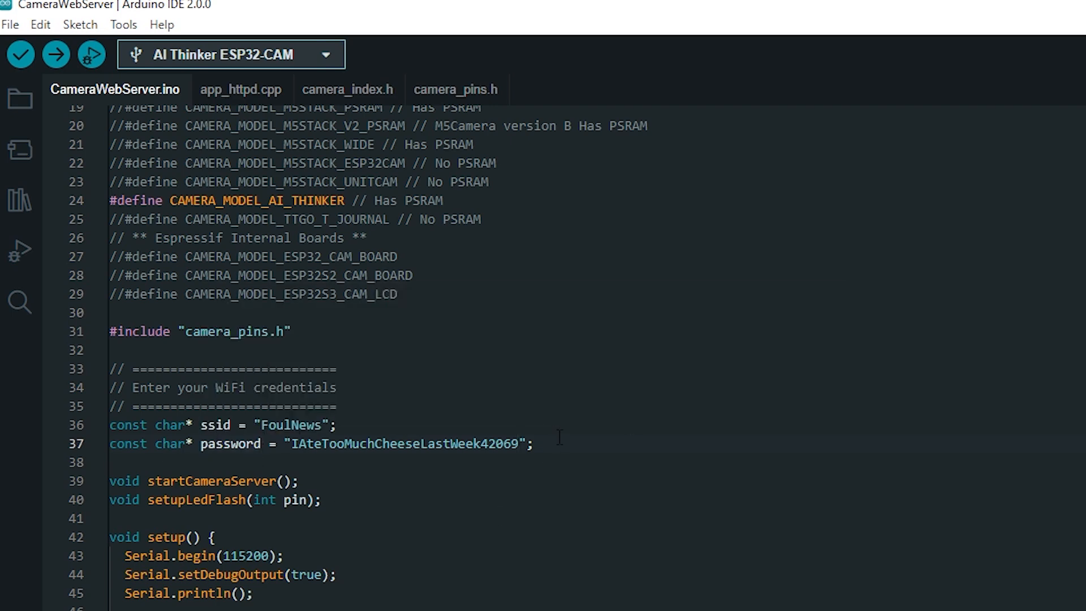
Step: Escape the password's double quote with a backslash, then scroll through setup()
scroll("down", 3)
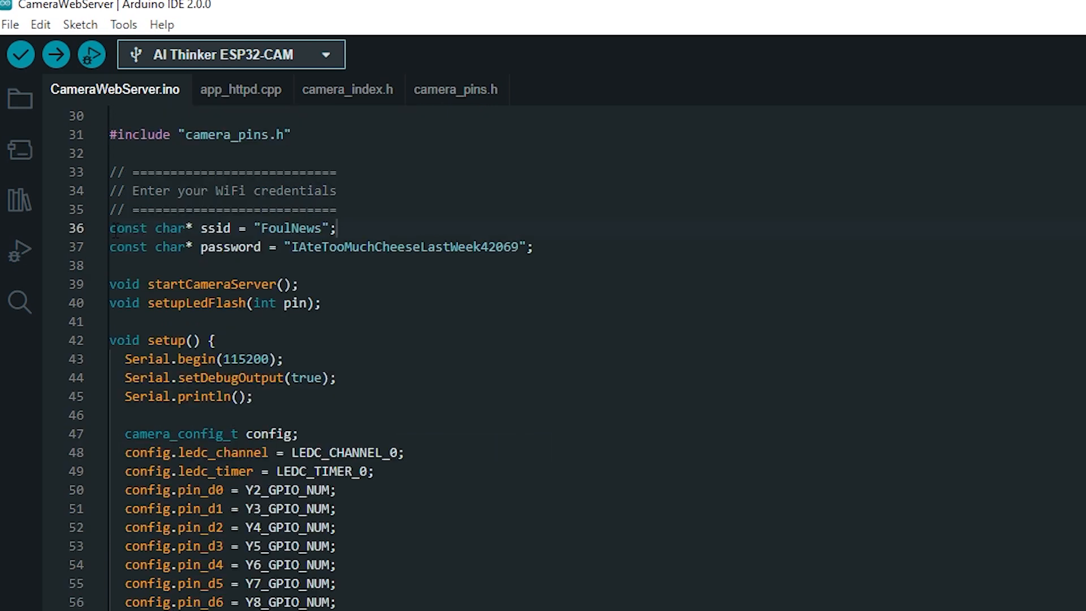
mouse_move(212, 228)
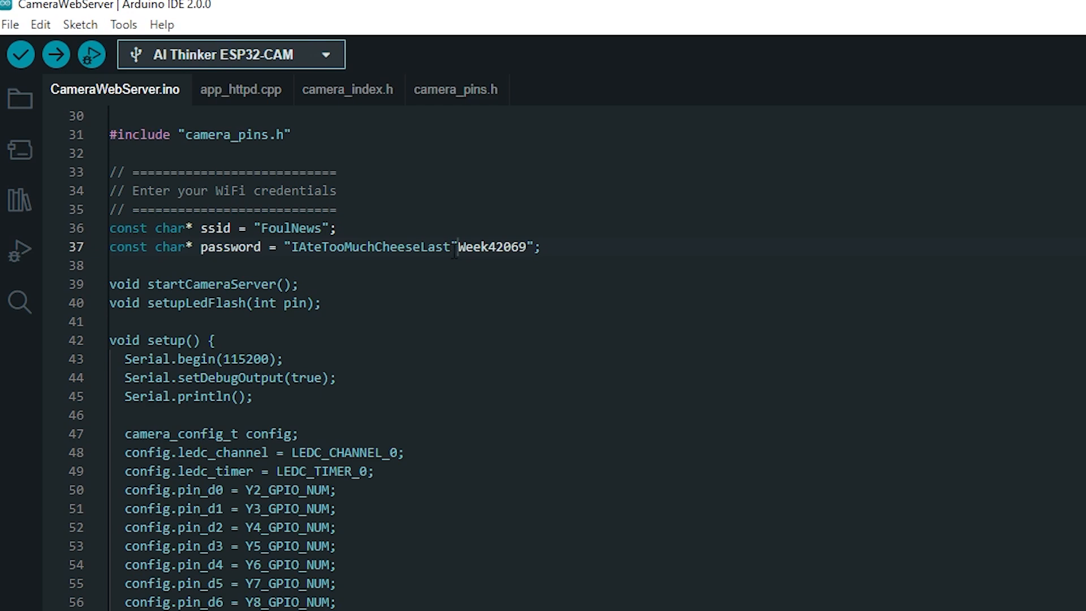
type("\\")
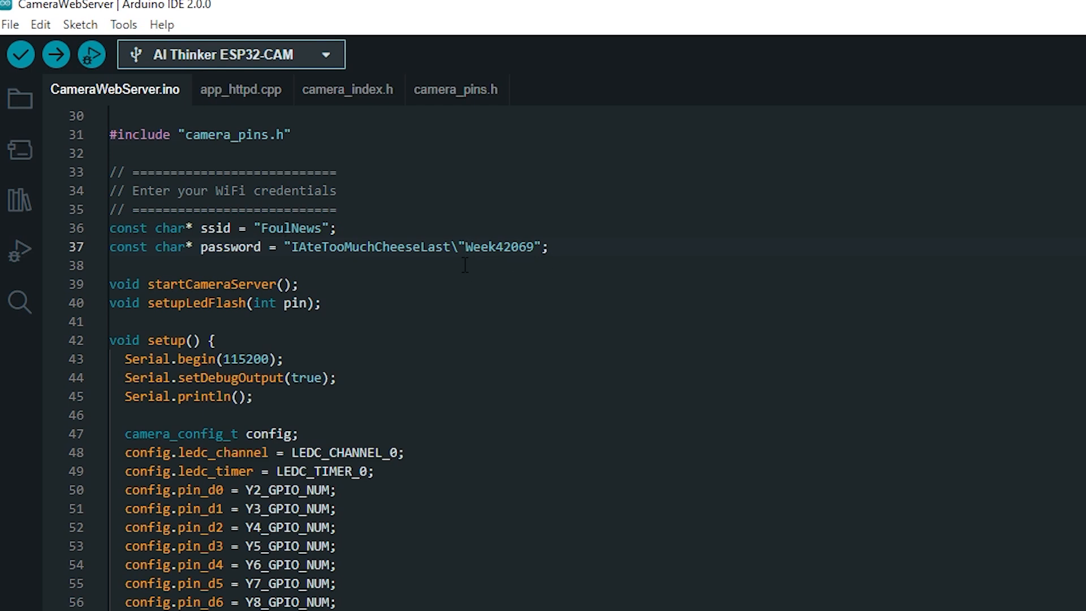
scroll("down", 3)
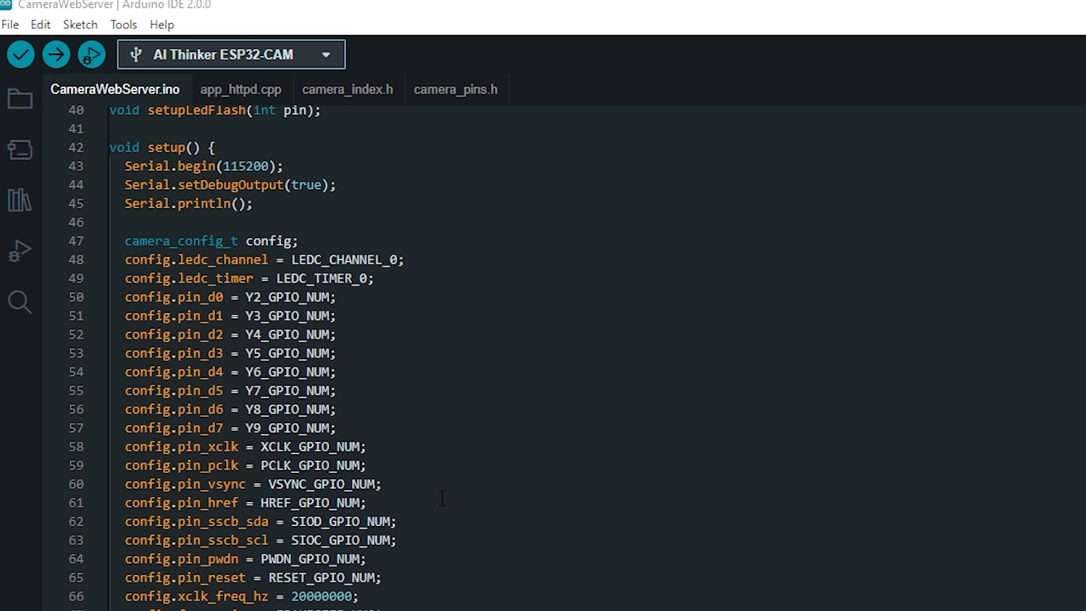
mouse_move(439, 467)
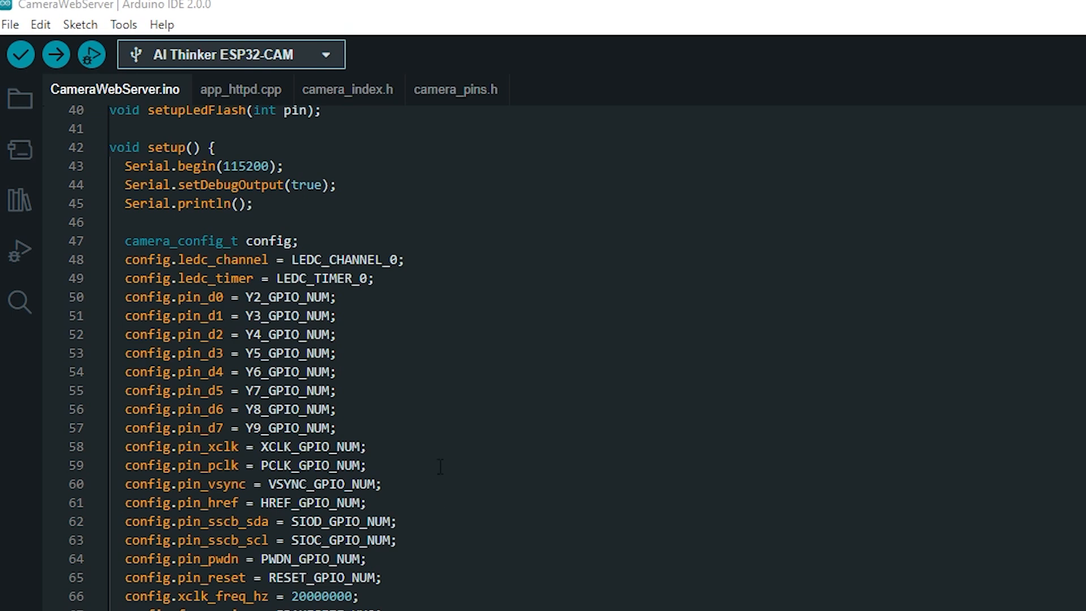
Step: Complete config.frame_size on line 67 as FRAMESIZE_SVGA by typing the missing 'GA'
scroll("down", 3)
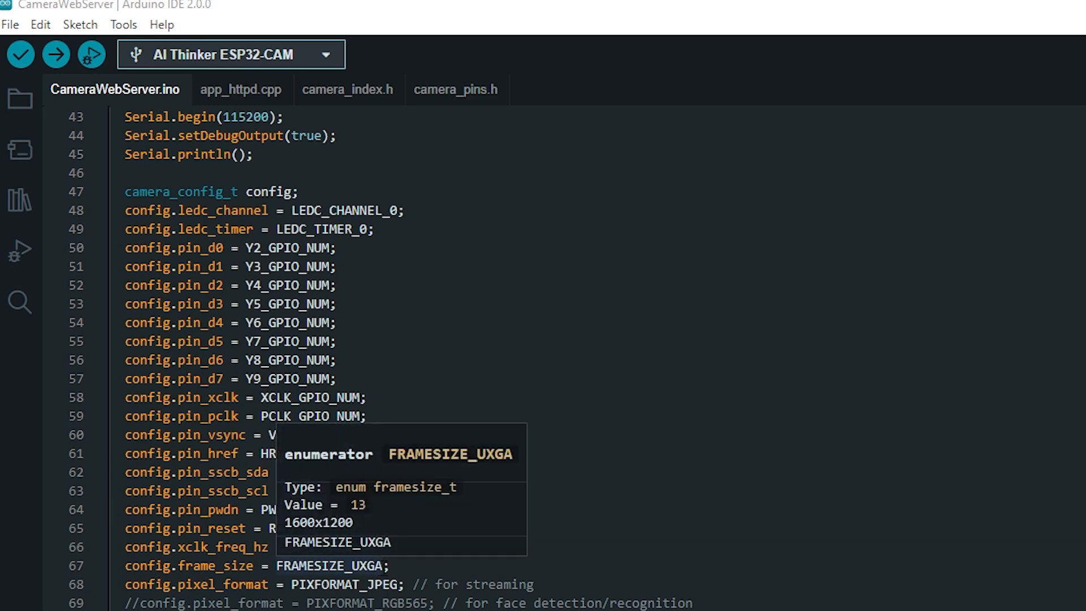
mouse_move(534, 394)
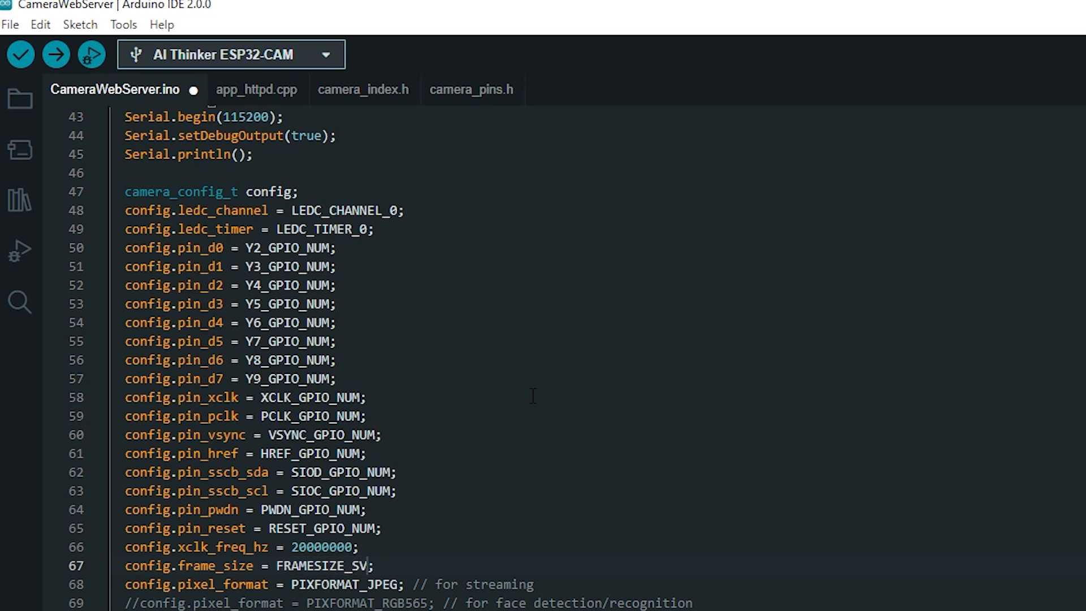
type("GA")
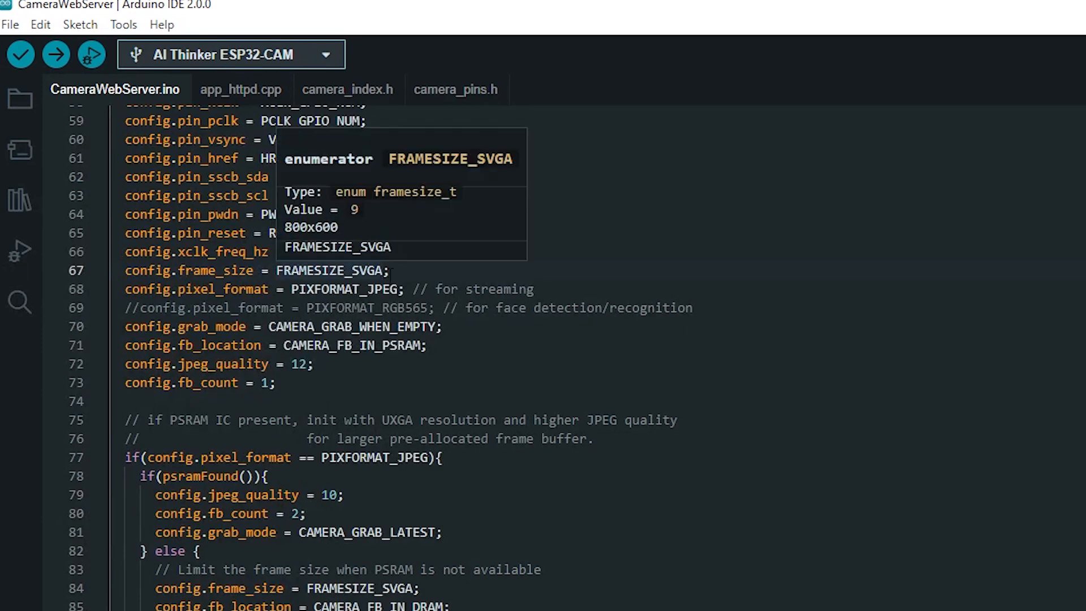
mouse_move(431, 260)
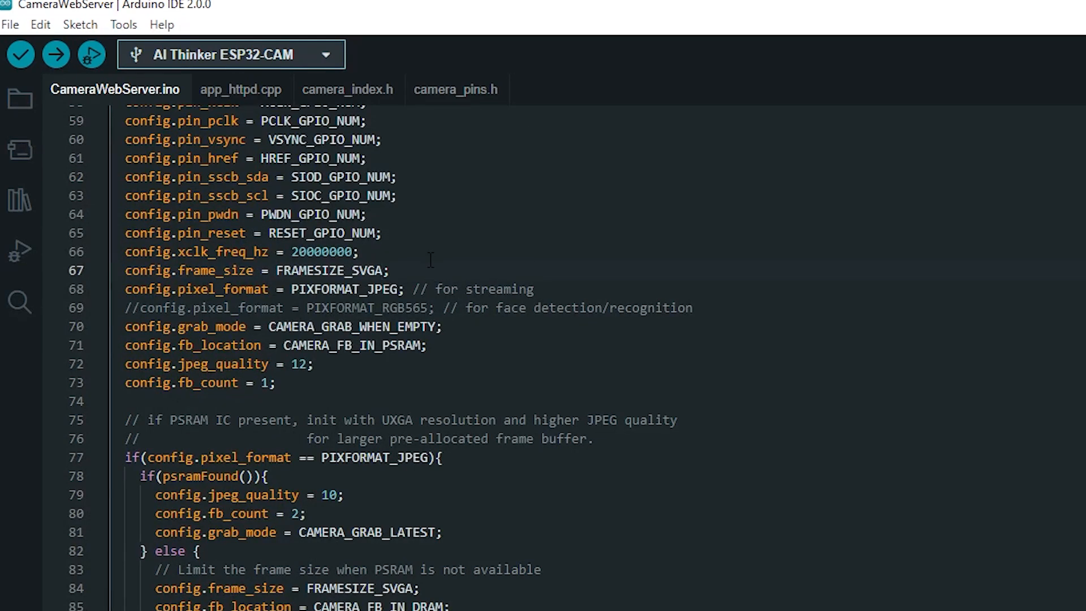
Step: Scroll down the sketch to s->set_framesize on line 116 for the SVGA change
scroll("down", 3)
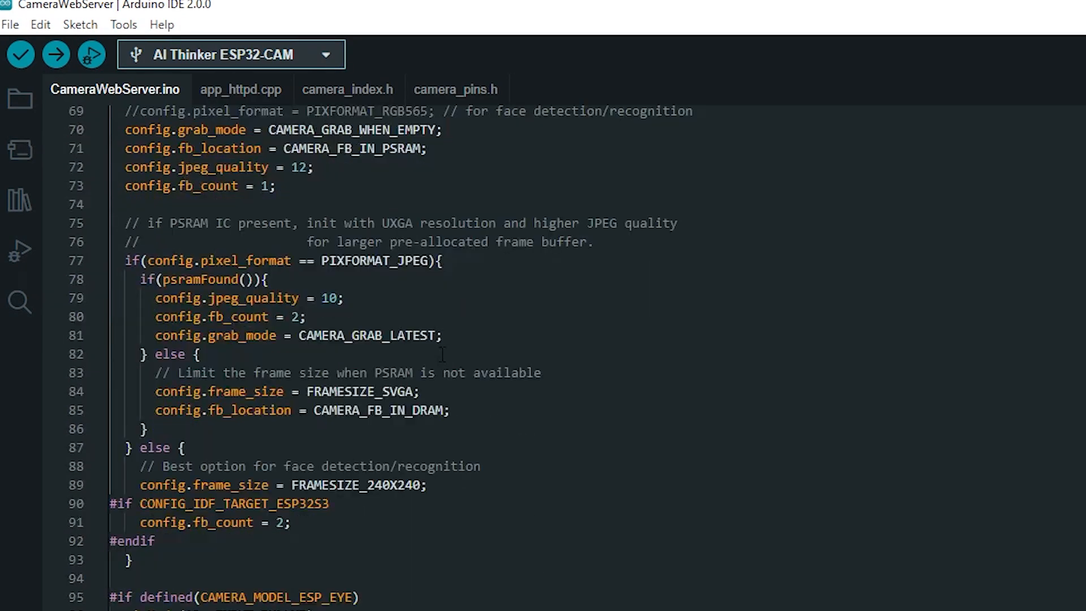
scroll("down", 3)
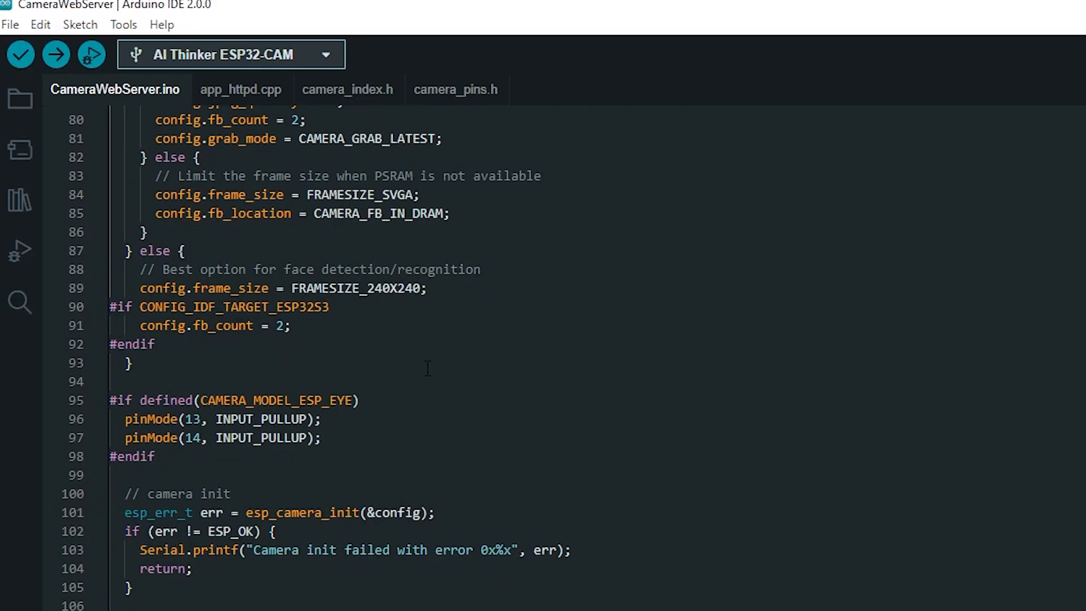
scroll("down", 3)
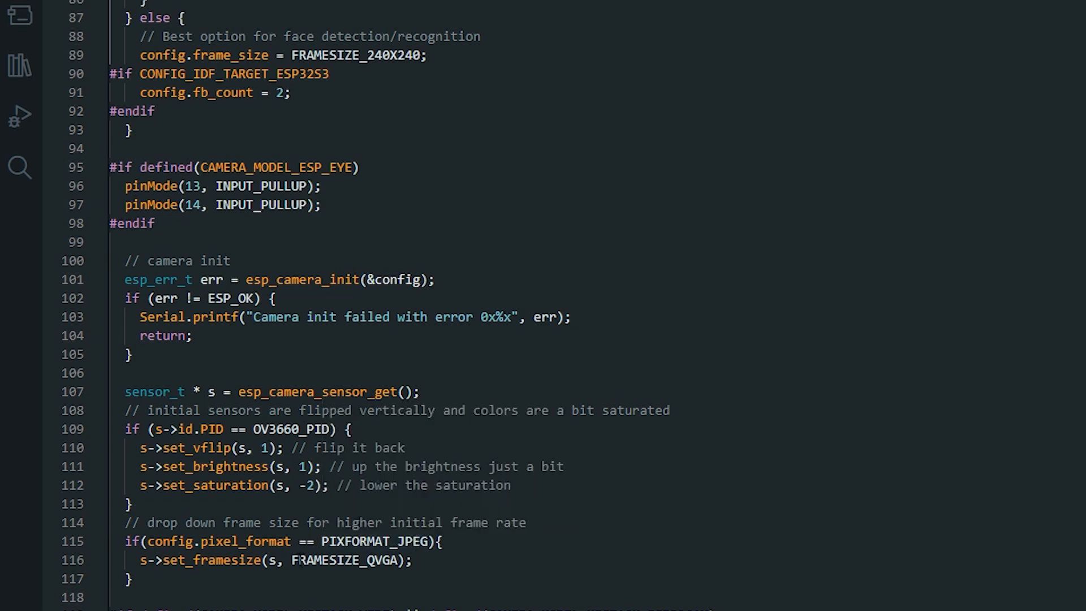
mouse_move(208, 559)
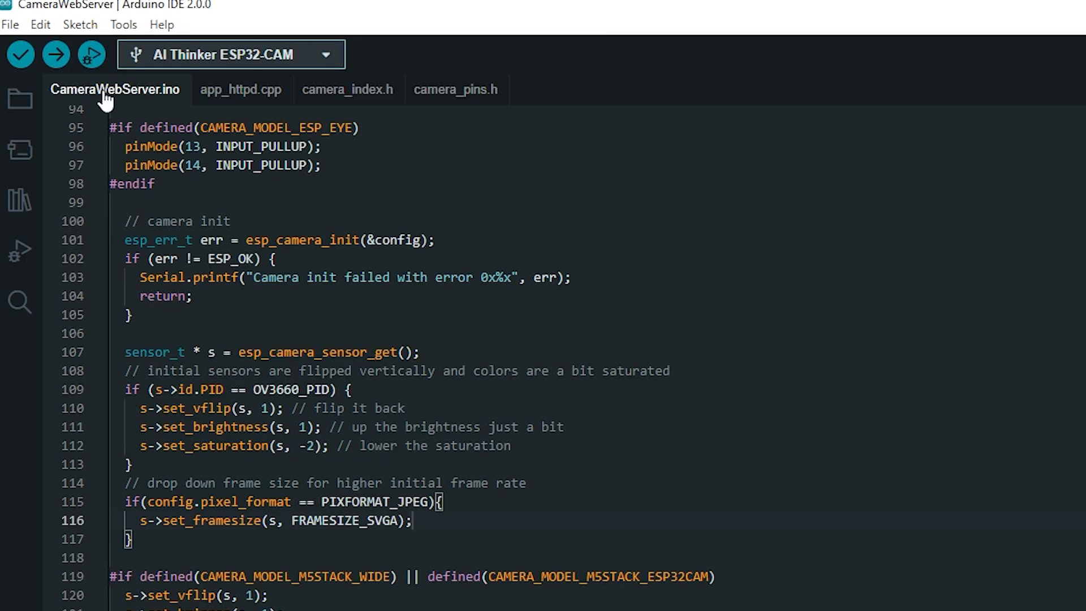
mouse_move(248, 105)
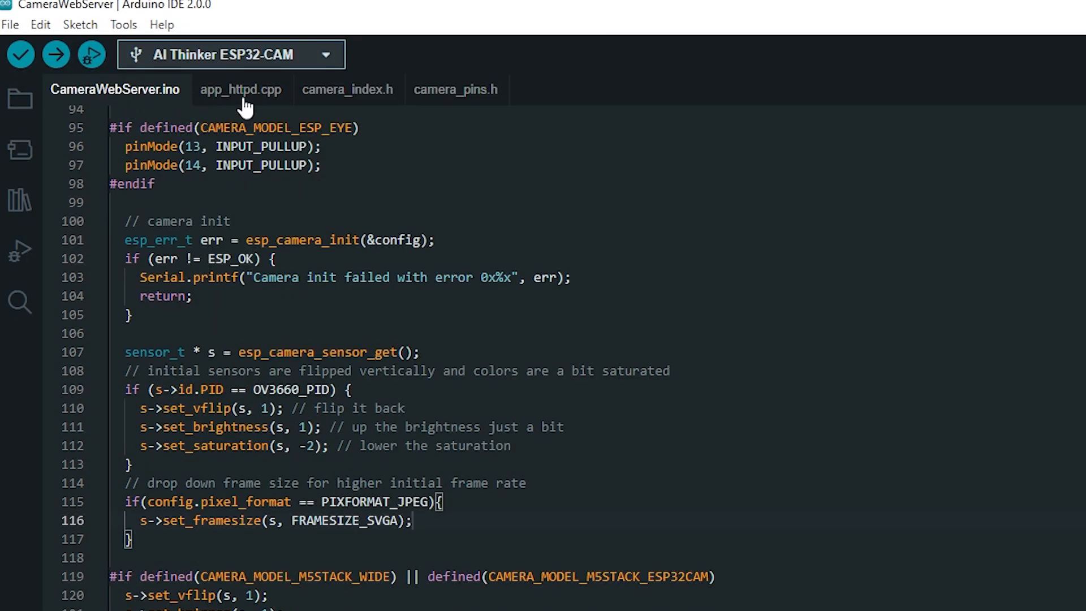
mouse_move(444, 96)
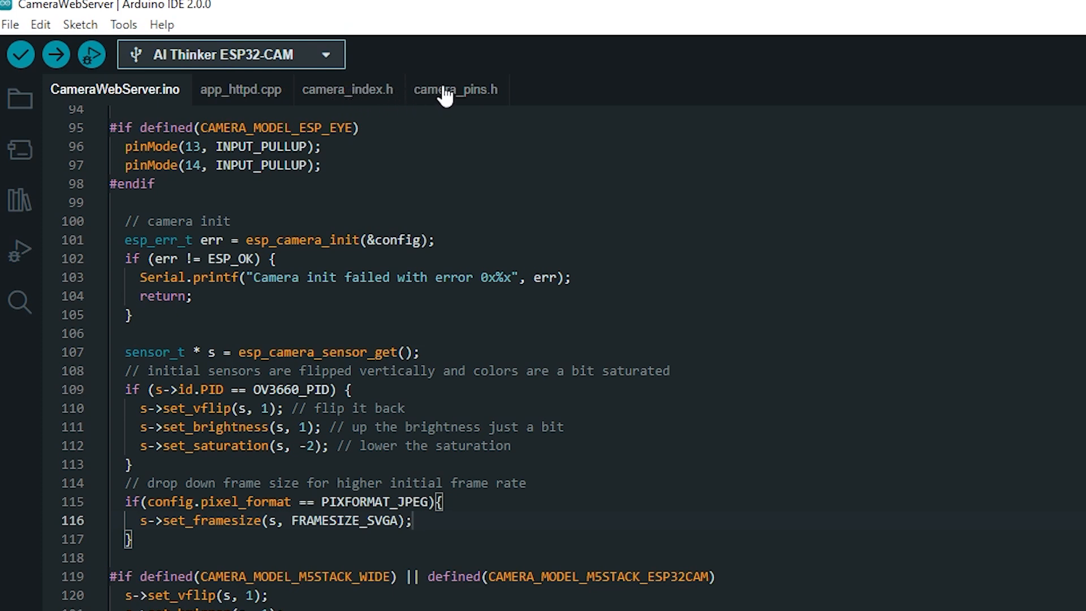
mouse_move(448, 99)
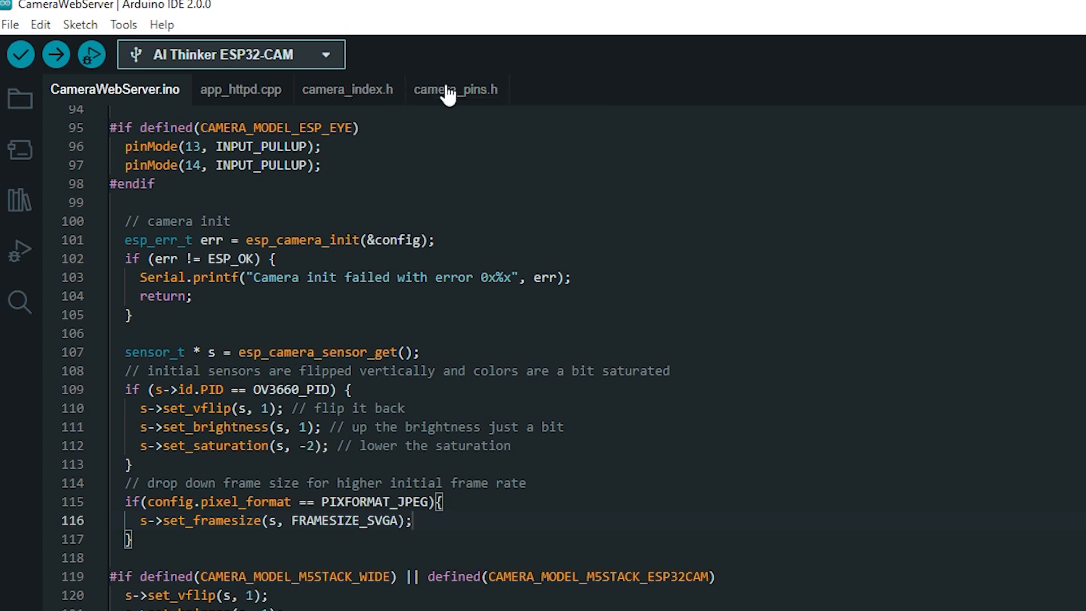
Step: In camera_pins.h, change the AI Thinker LED_GPIO_NUM from 33 to 4, then return to the sketch
left_click(456, 89)
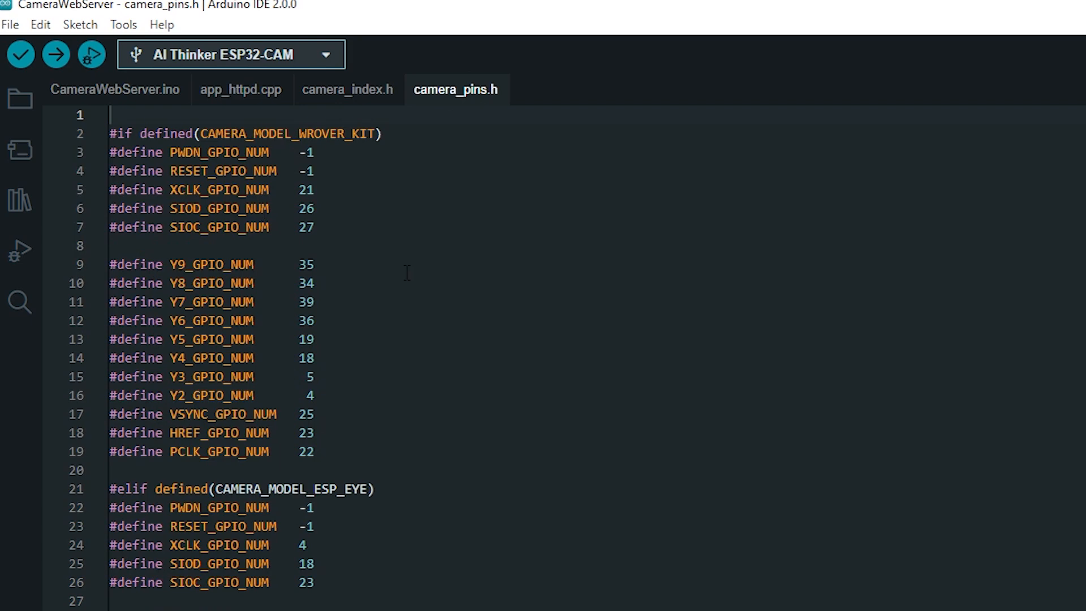
mouse_move(397, 288)
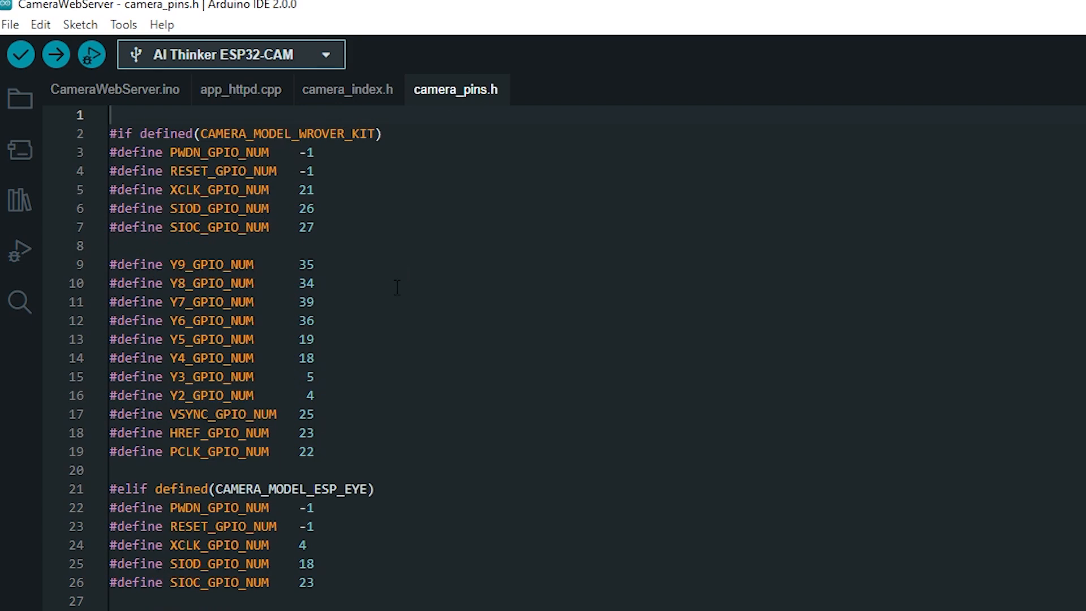
mouse_move(380, 269)
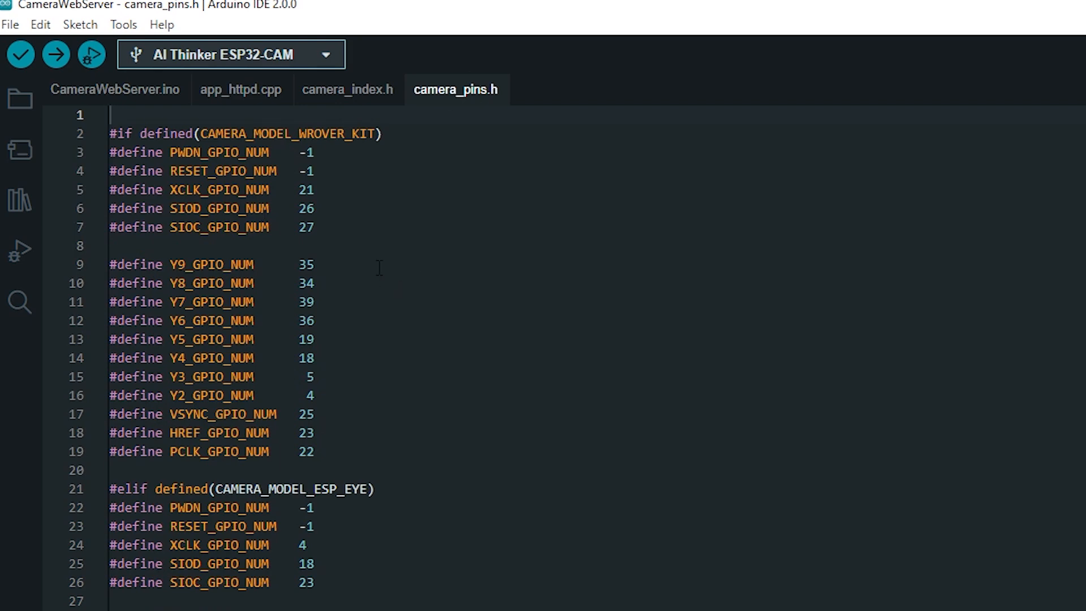
mouse_move(392, 325)
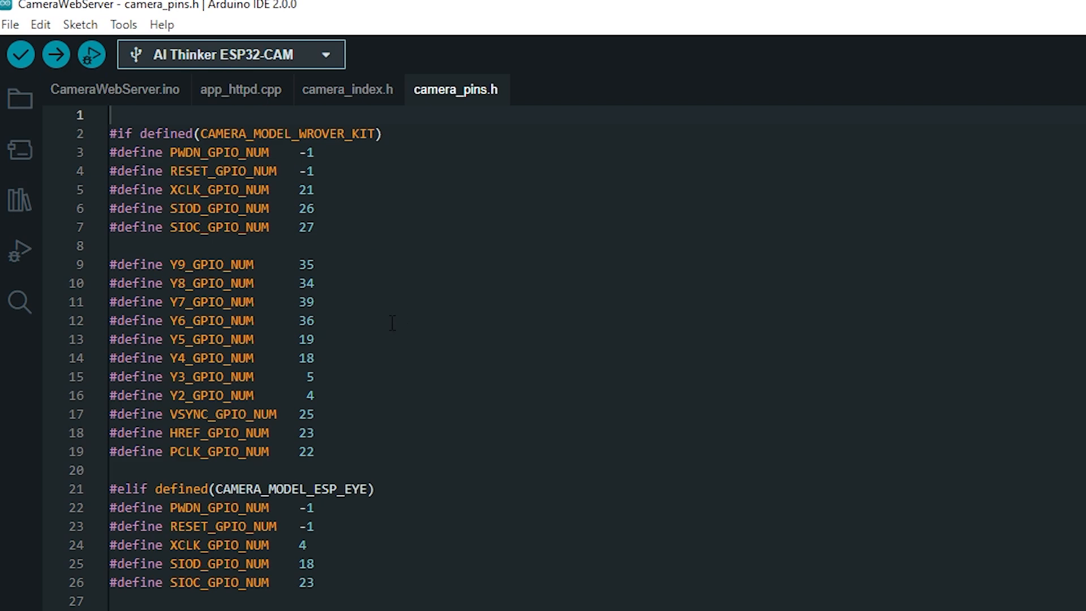
mouse_move(450, 323)
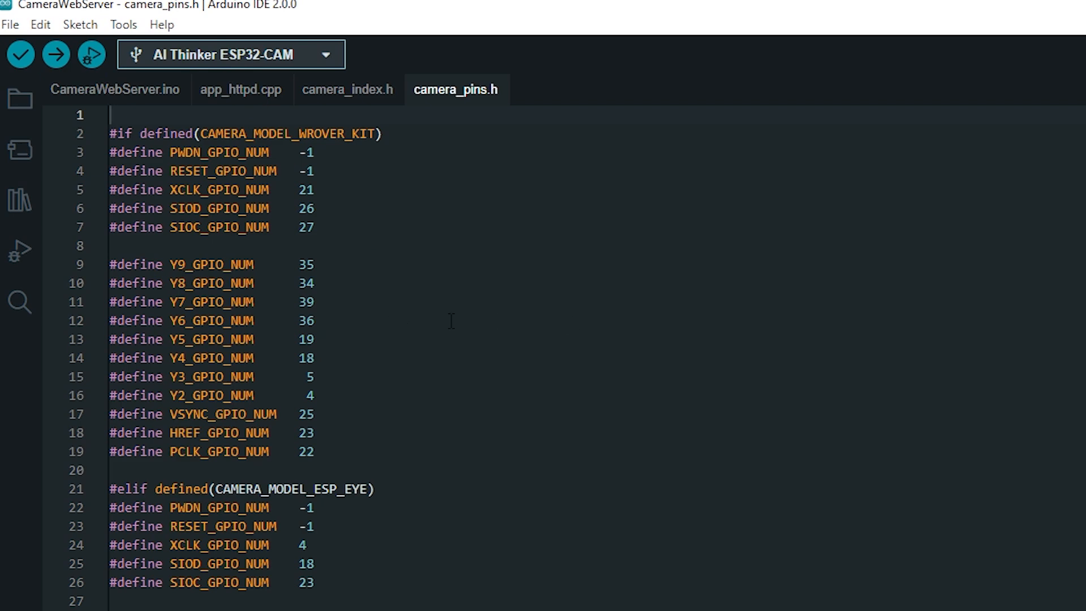
mouse_move(463, 194)
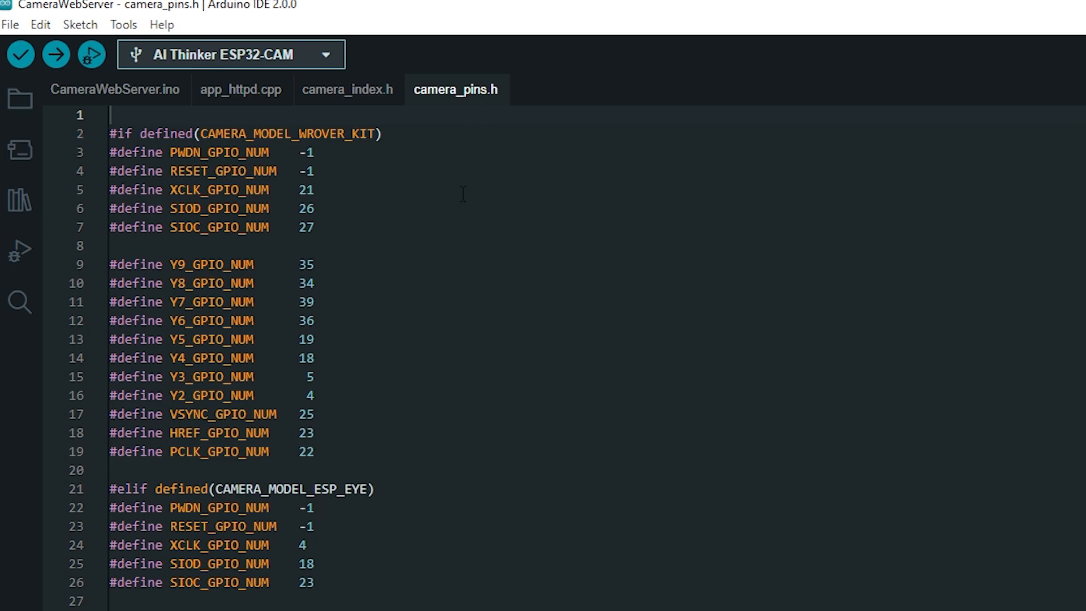
scroll("down", 3)
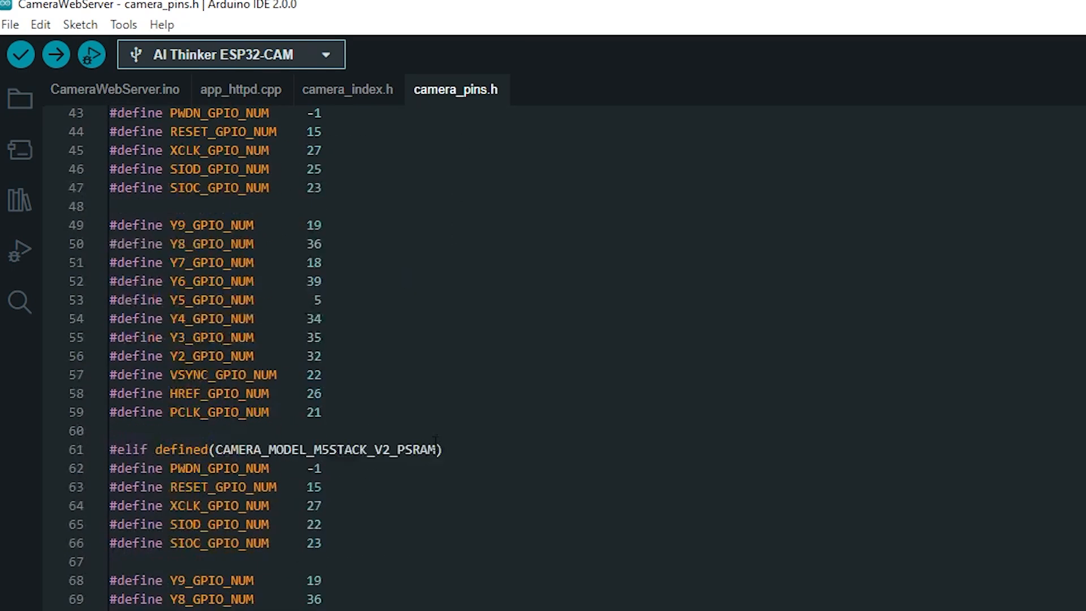
scroll("down", 3)
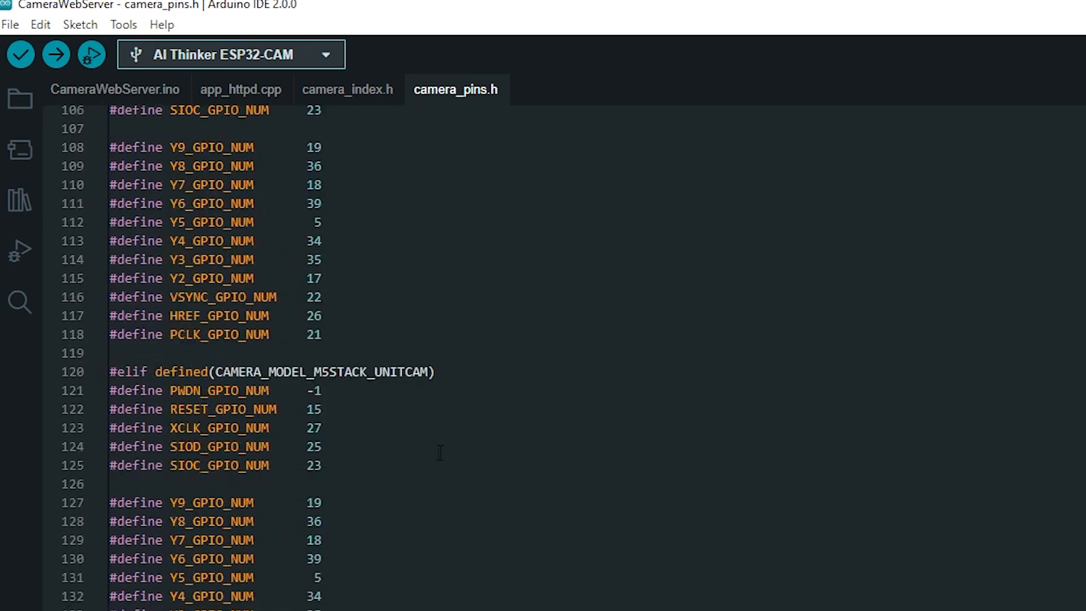
scroll("down", 3)
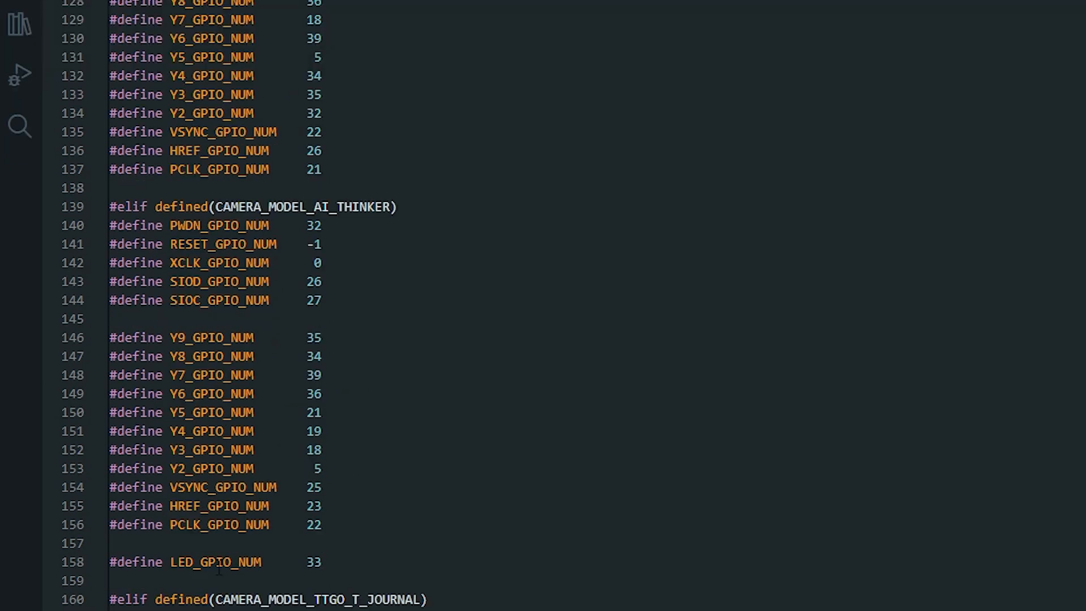
double_click(312, 563)
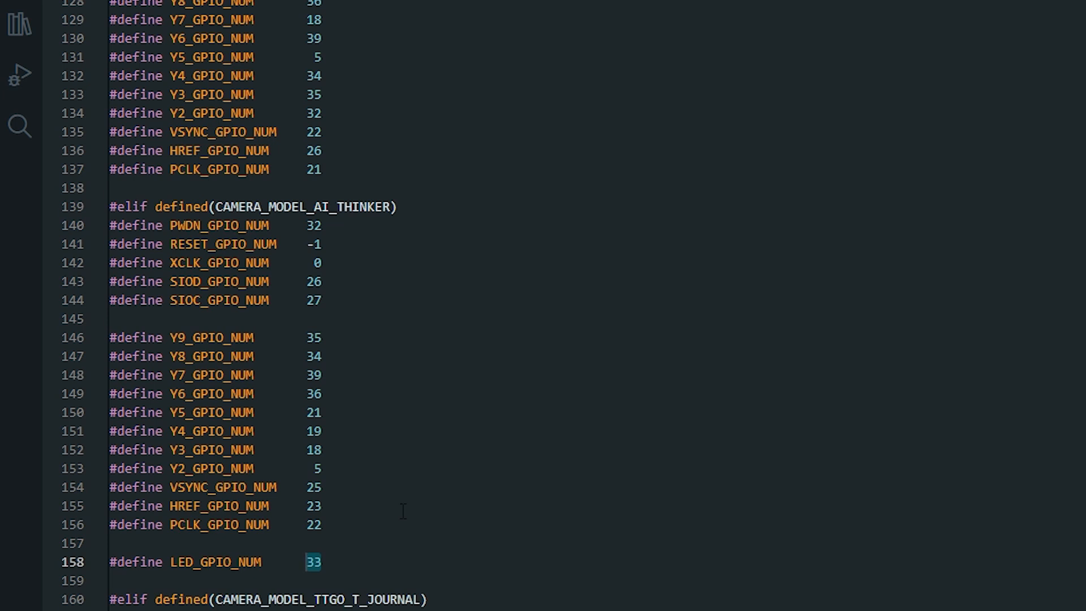
mouse_move(384, 487)
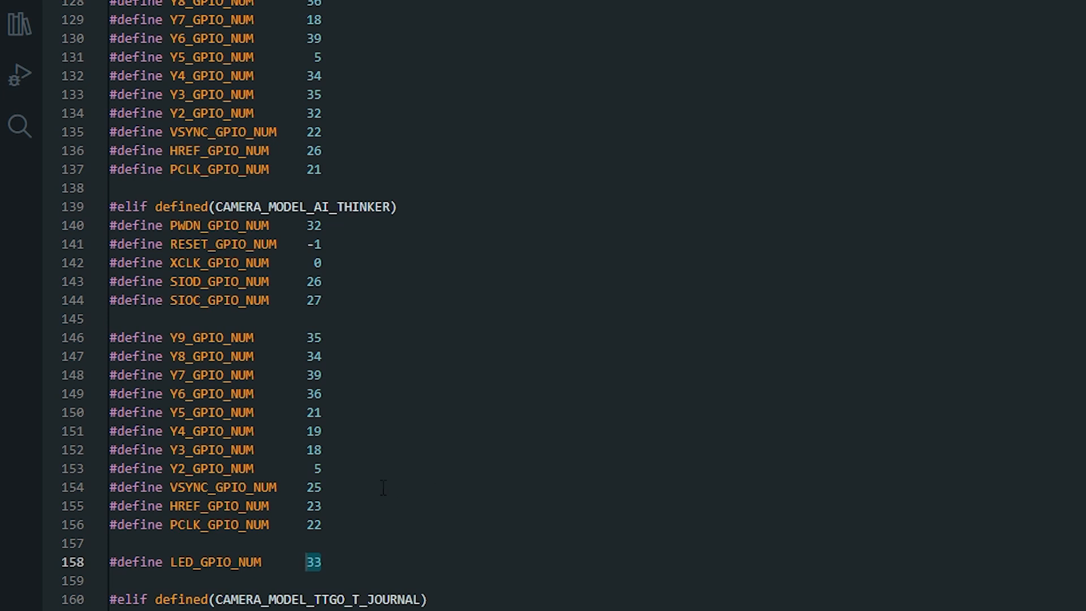
type("4")
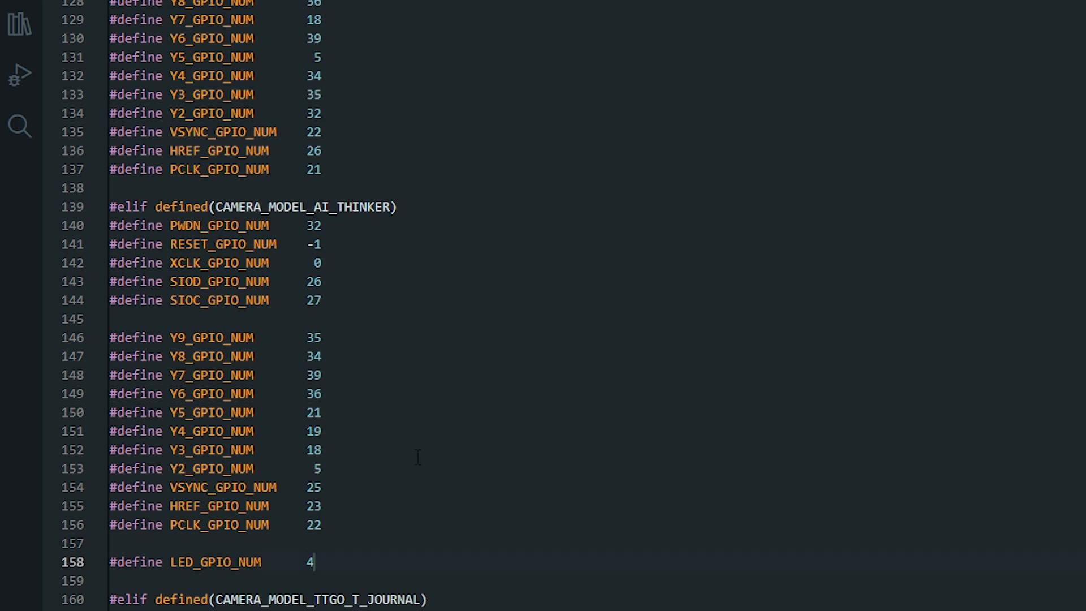
left_click(98, 88)
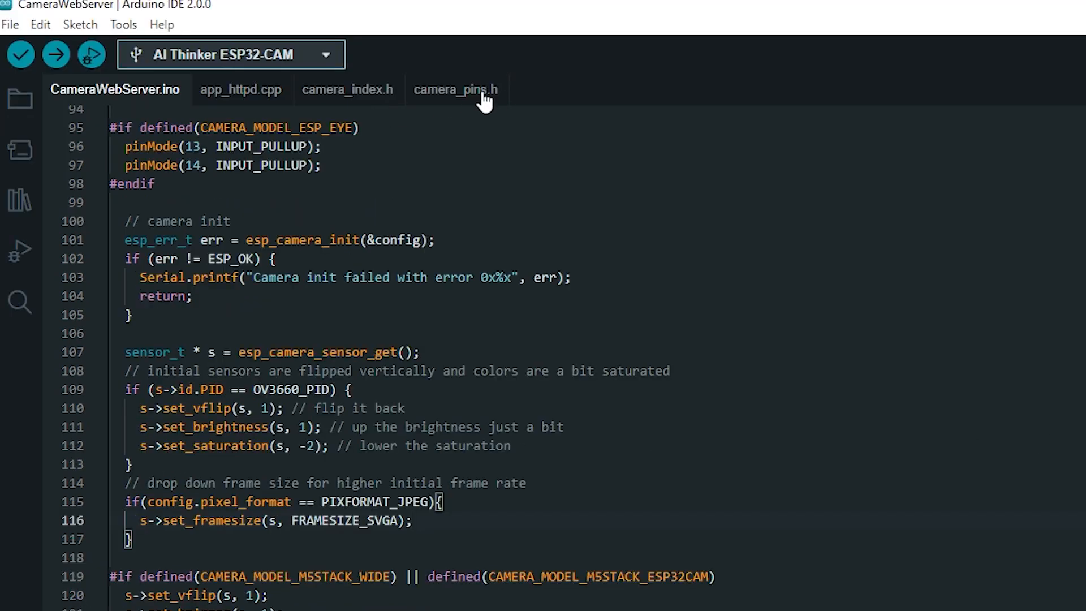
mouse_move(93, 102)
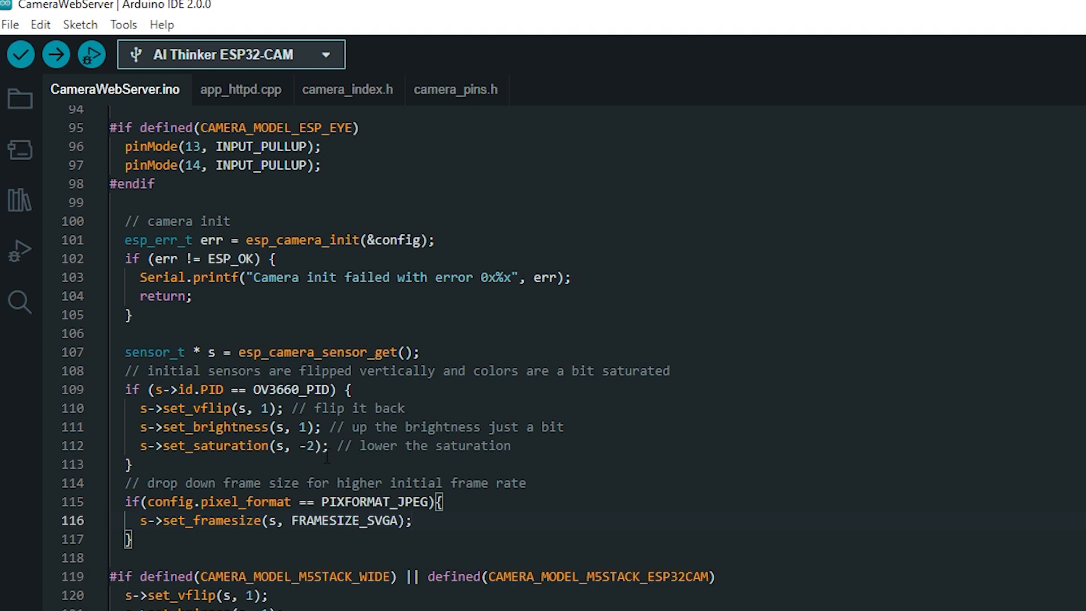
Step: Verify the sketch, compiling at 47% program storage and 21% dynamic memory
scroll("down", 3)
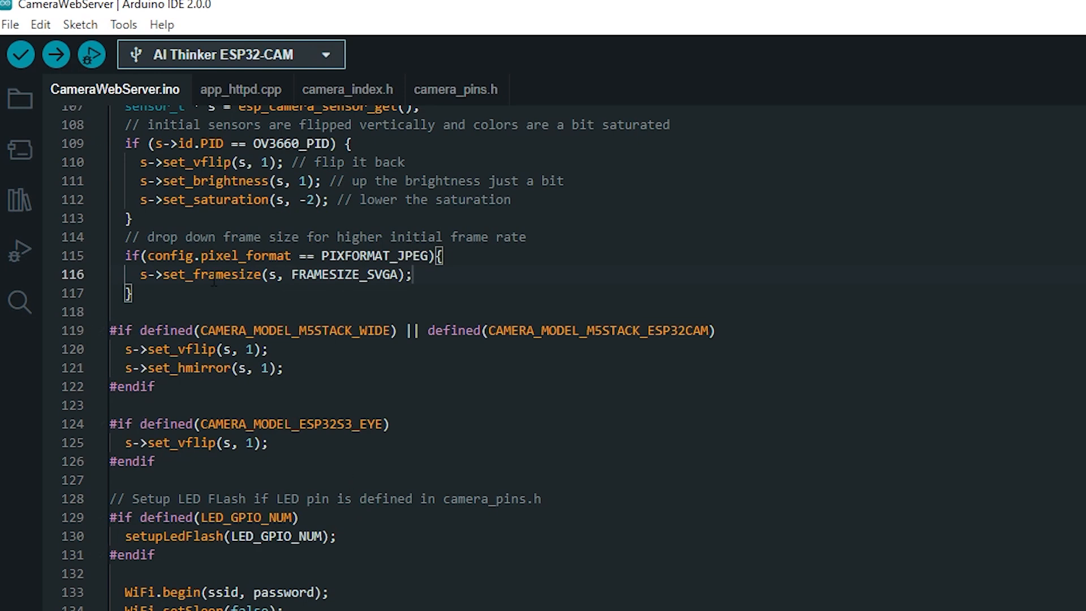
mouse_move(21, 58)
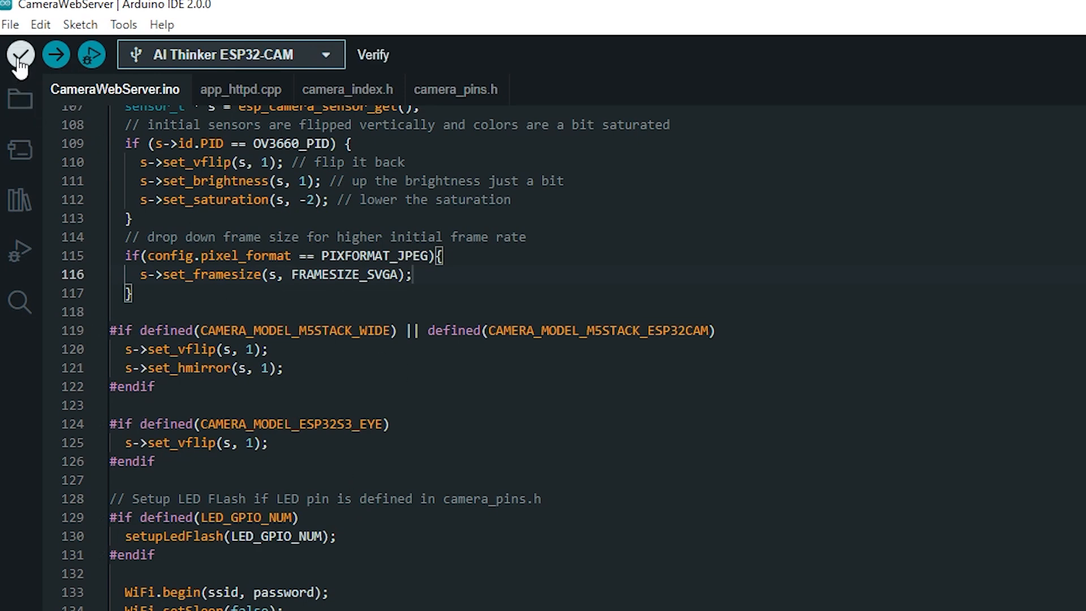
left_click(20, 55)
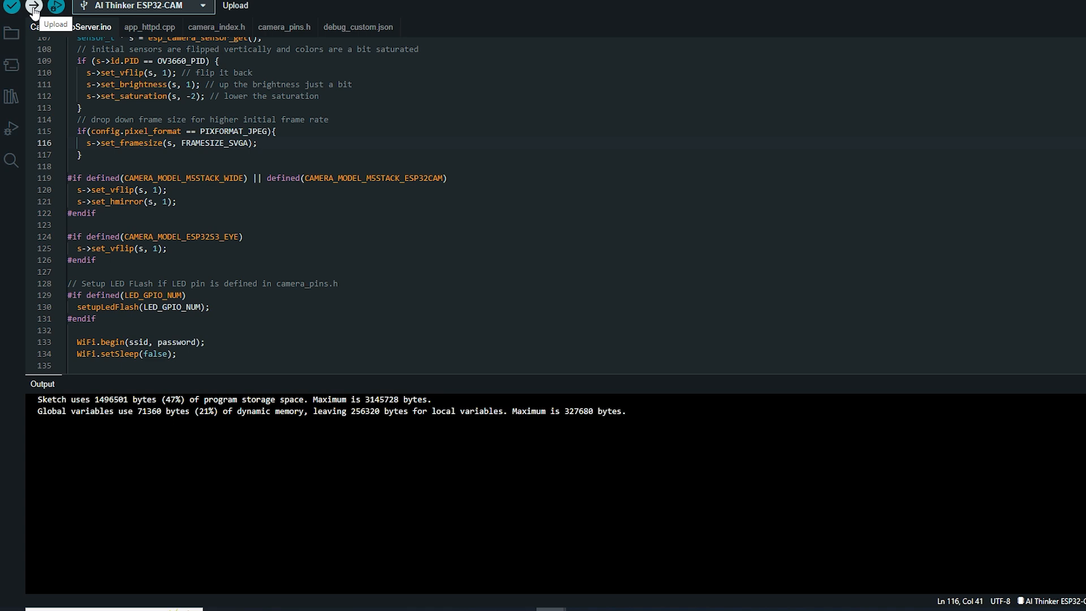
mouse_move(33, 8)
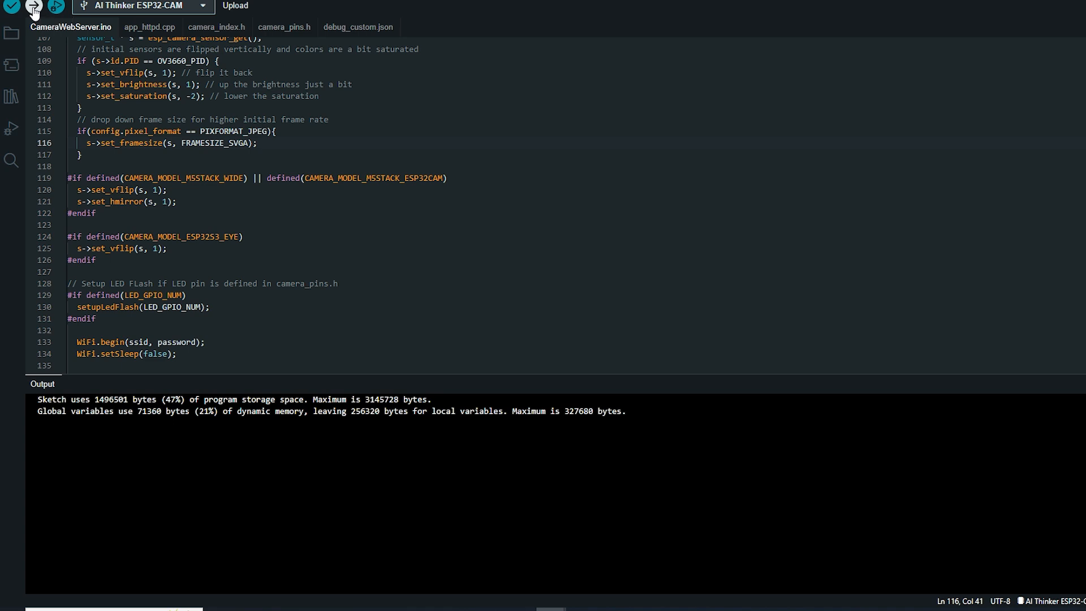
Step: Upload the CameraWebServer sketch to the ESP32-CAM board
left_click(34, 7)
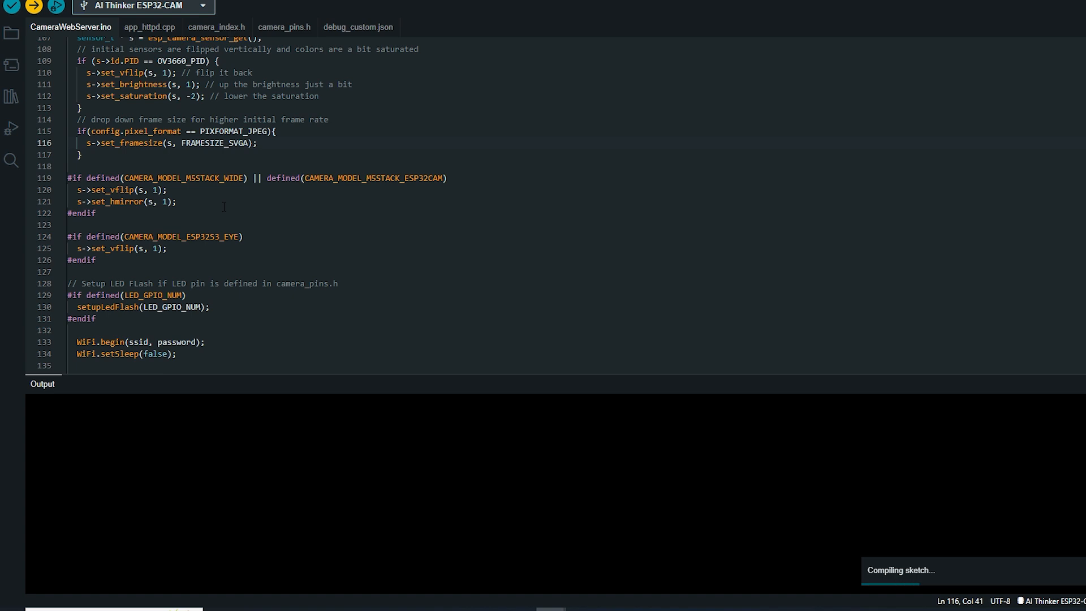
mouse_move(911, 567)
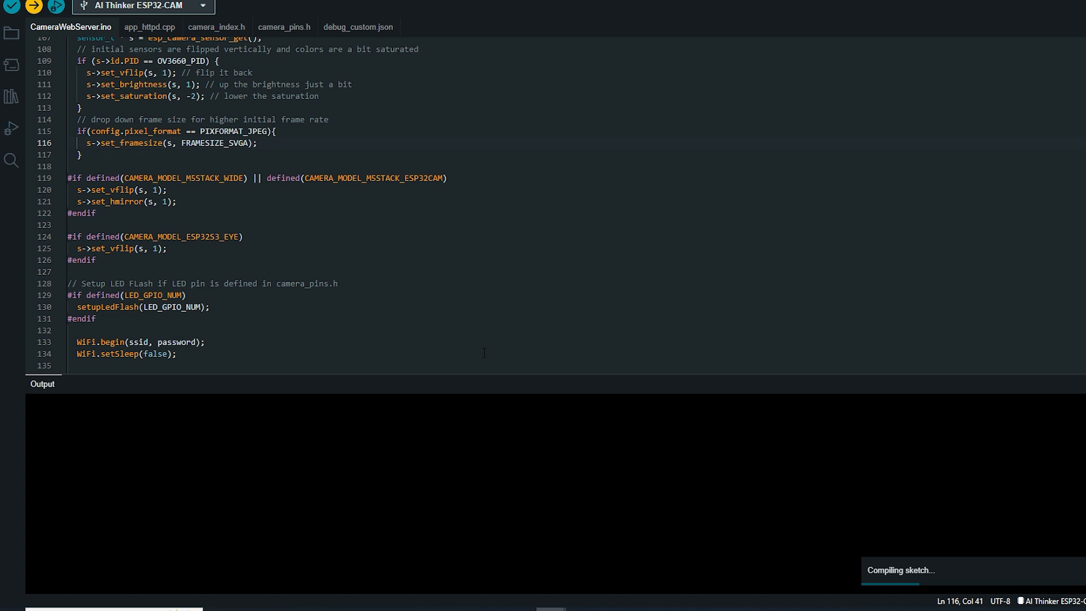
mouse_move(491, 354)
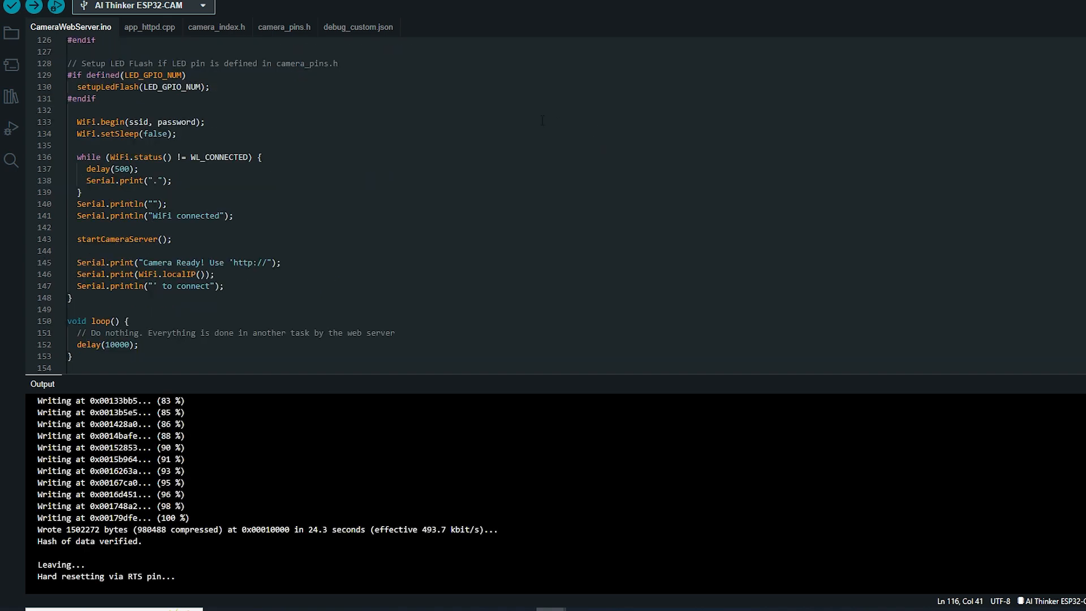
mouse_move(498, 243)
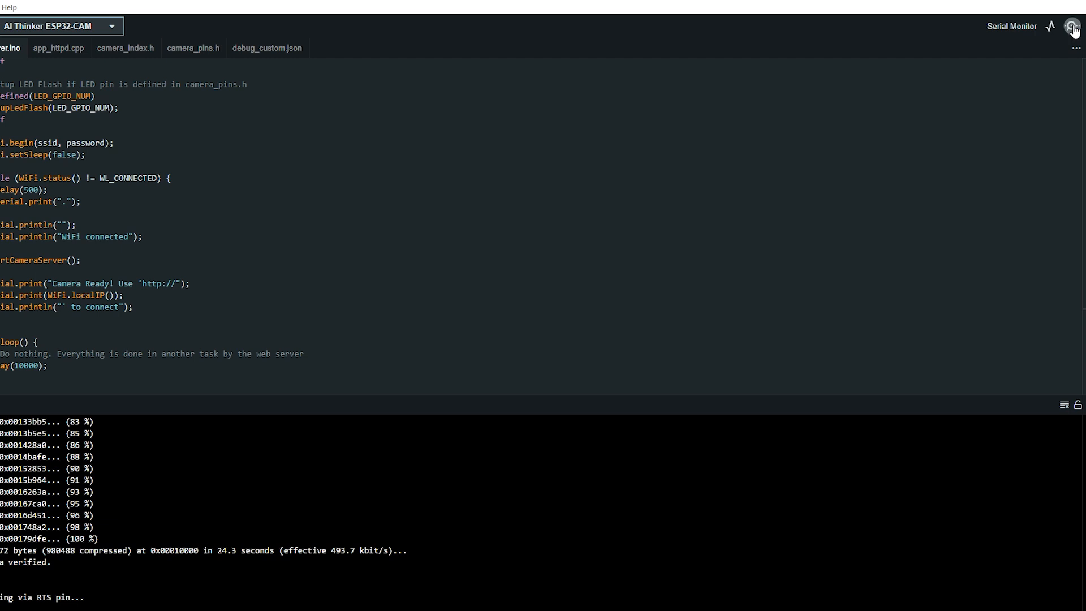
left_click(1073, 26)
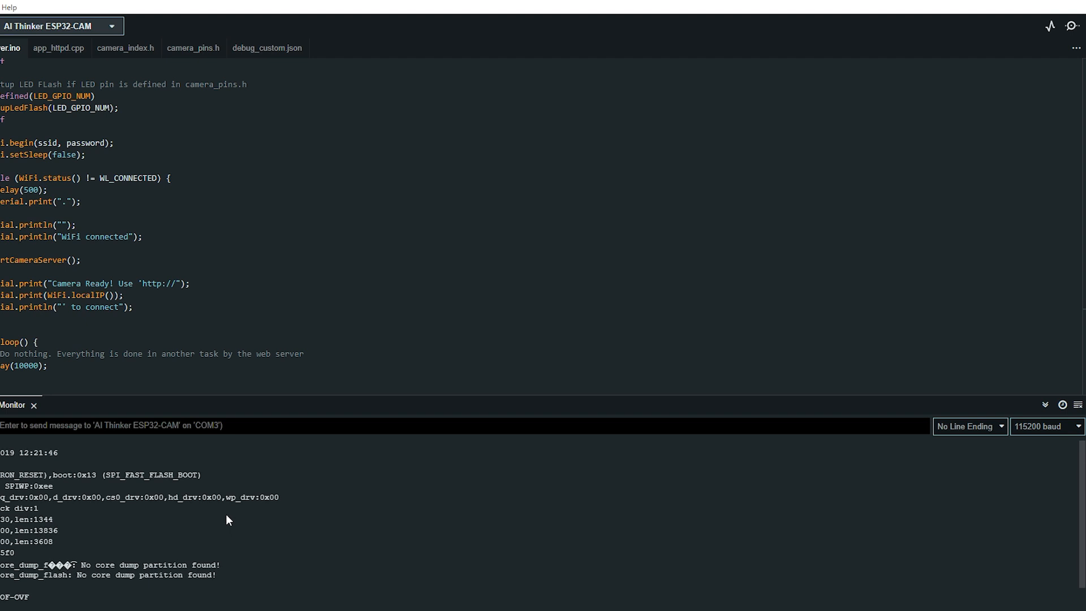
scroll("down", 3)
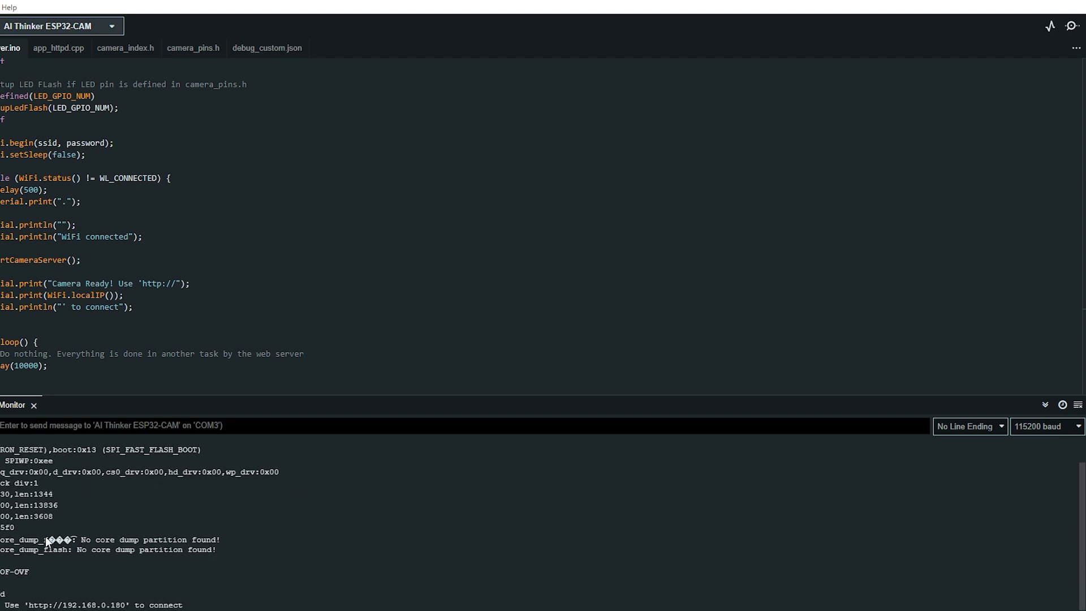
mouse_move(65, 551)
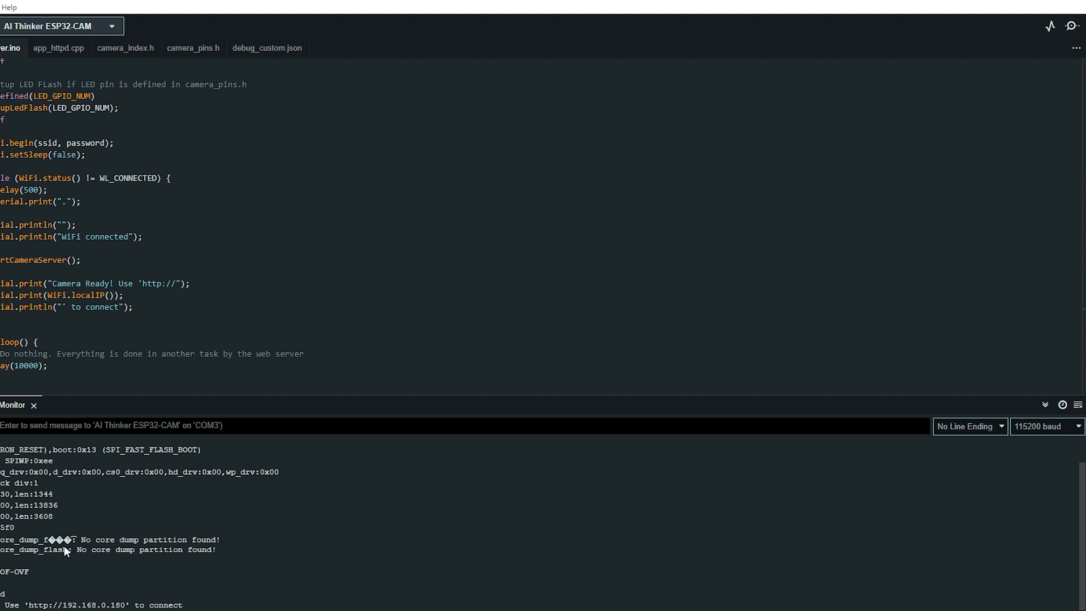
left_click(1048, 426)
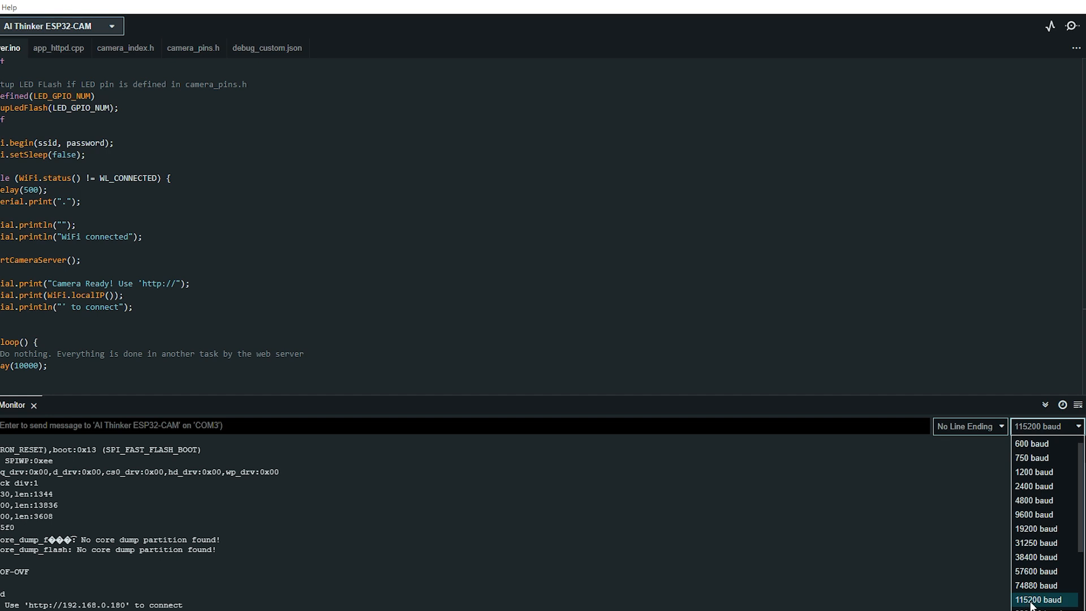
left_click(1036, 599)
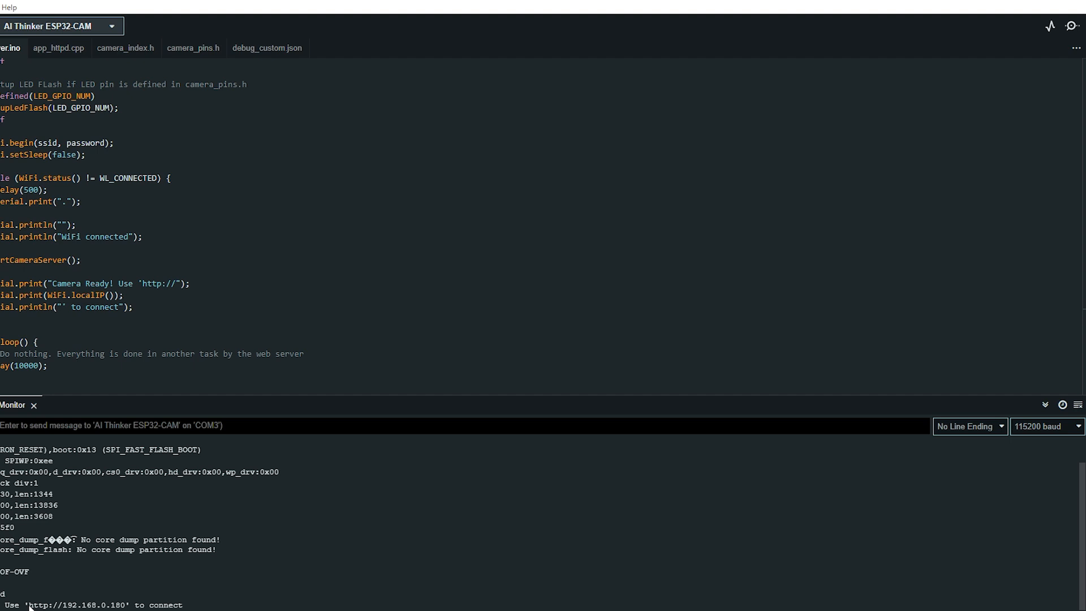
double_click(80, 601)
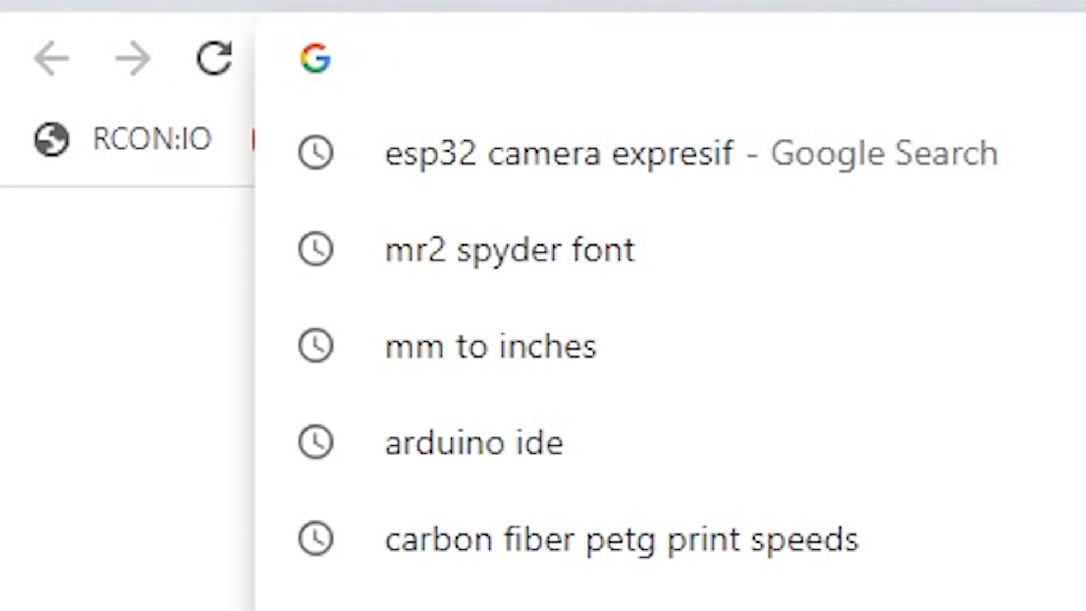
type("http://192.168.0.180")
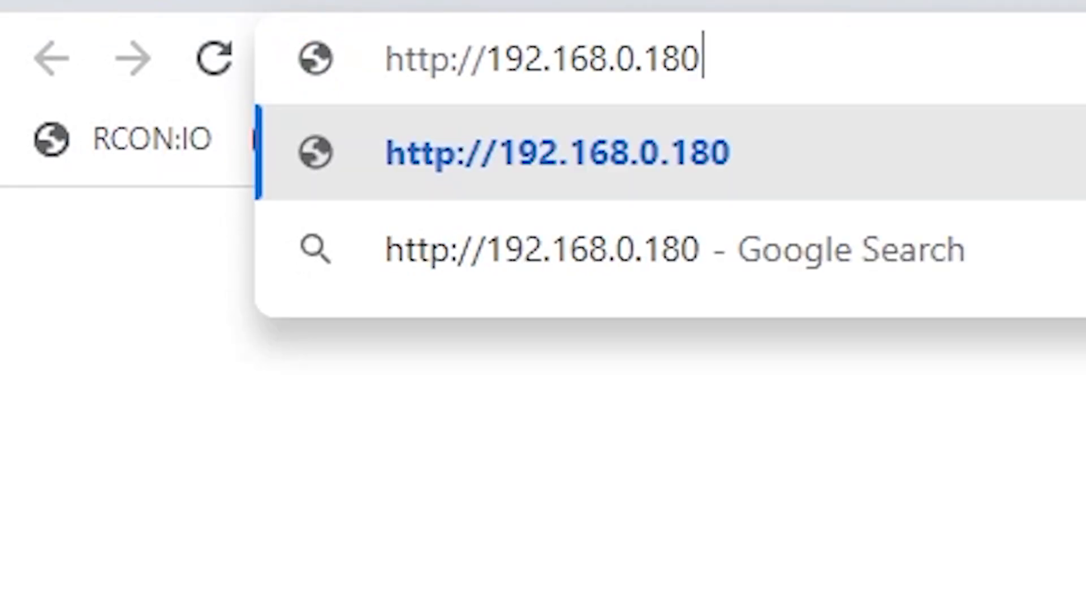
key("Enter")
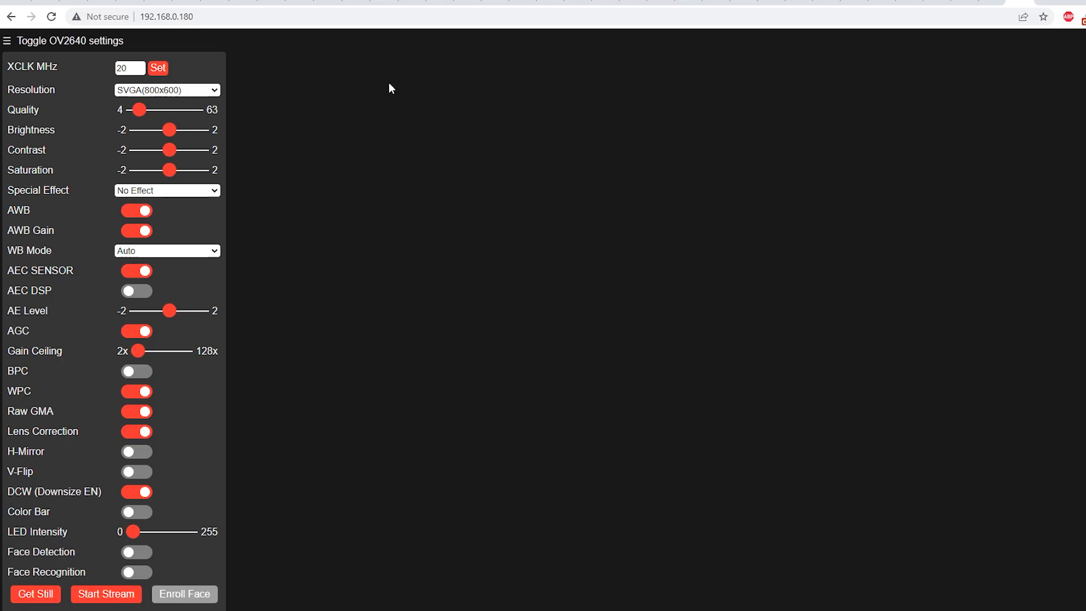
mouse_move(300, 169)
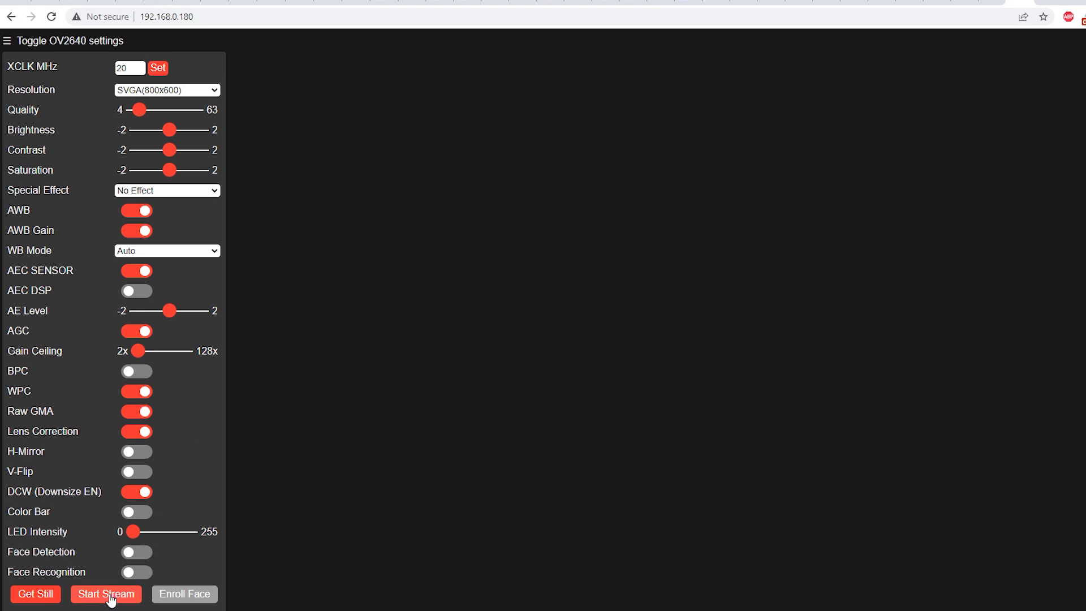
Step: Start the stream, raise LED Intensity to maximum, then stop the stream
left_click(107, 594)
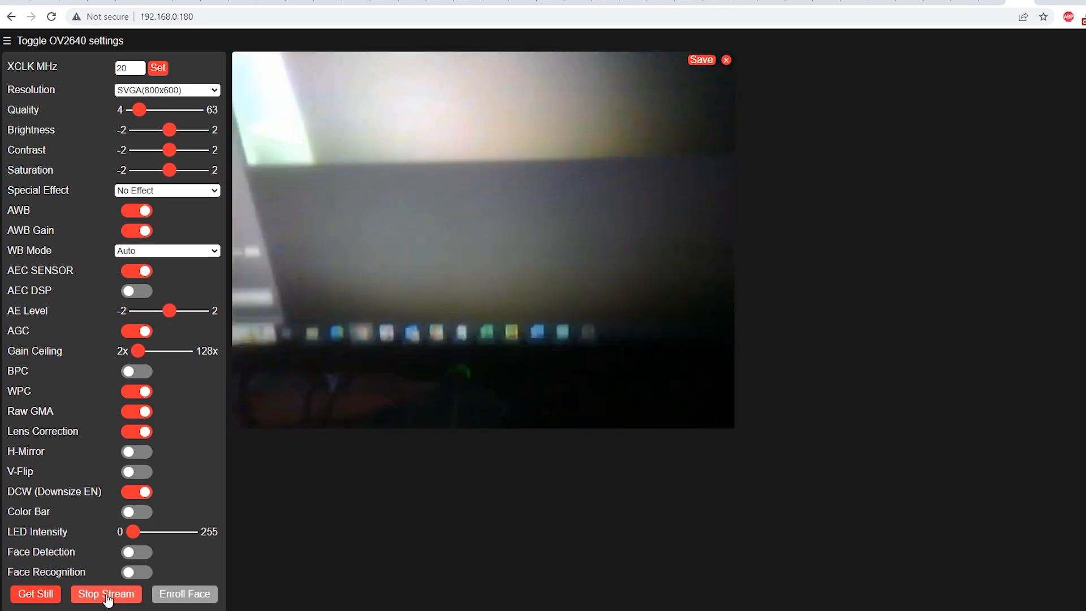
left_click_drag(132, 532, 186, 531)
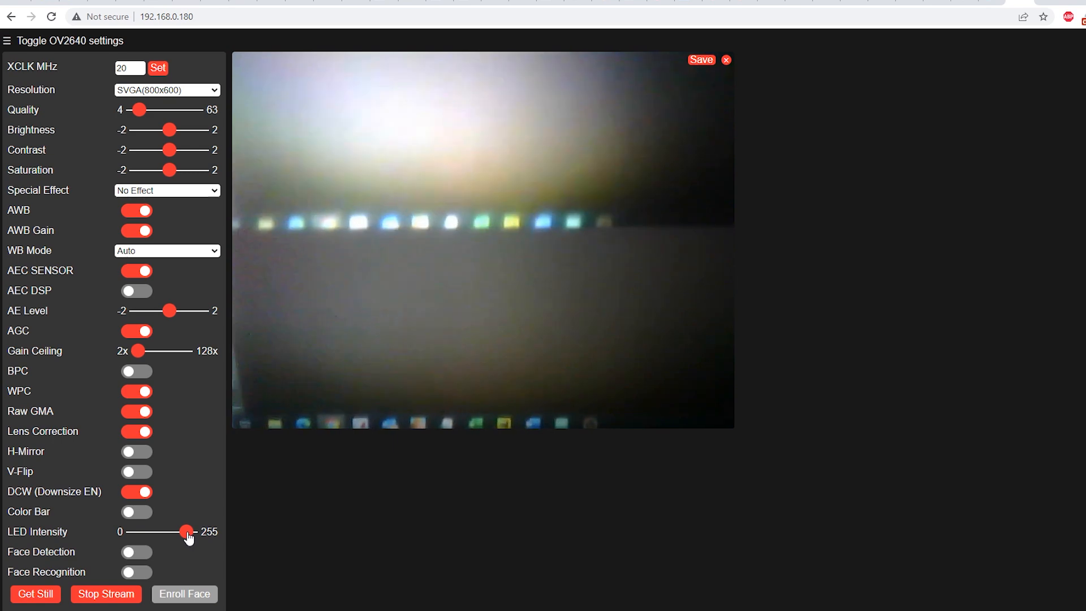
left_click_drag(185, 531, 191, 532)
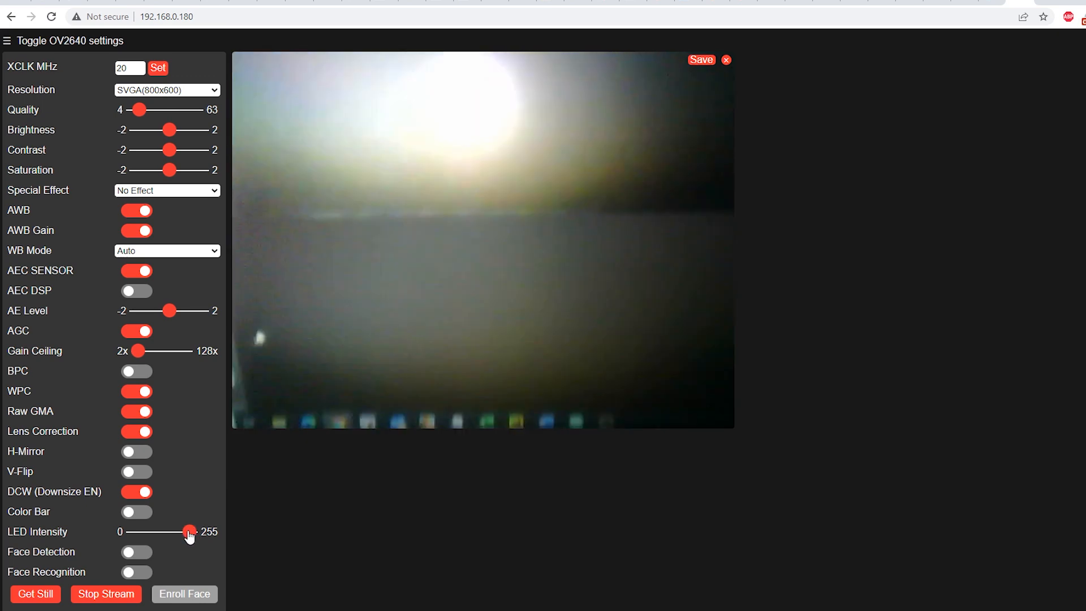
left_click(106, 594)
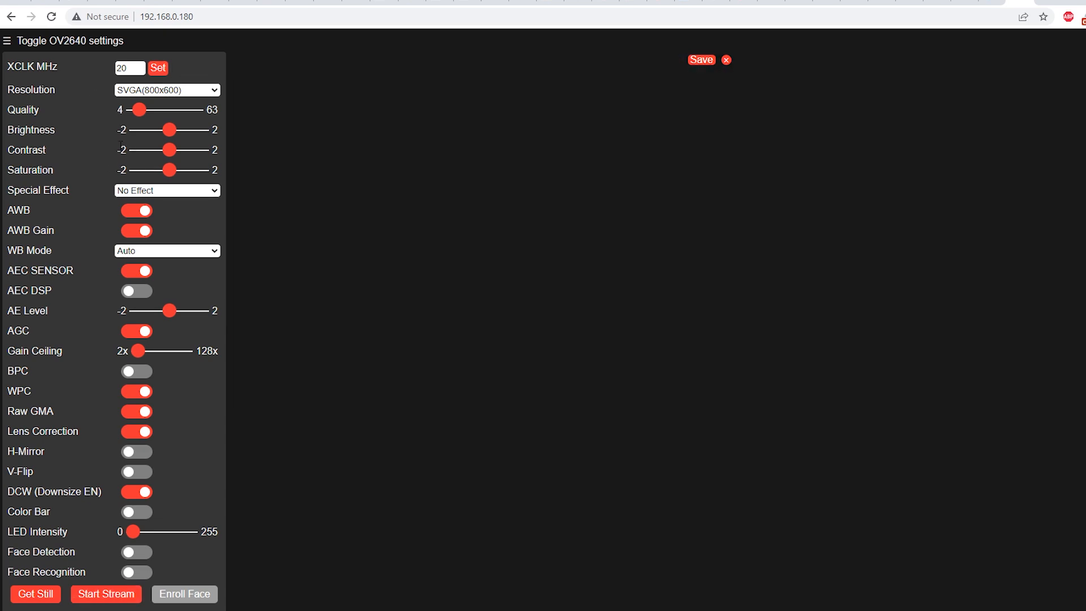
mouse_move(139, 140)
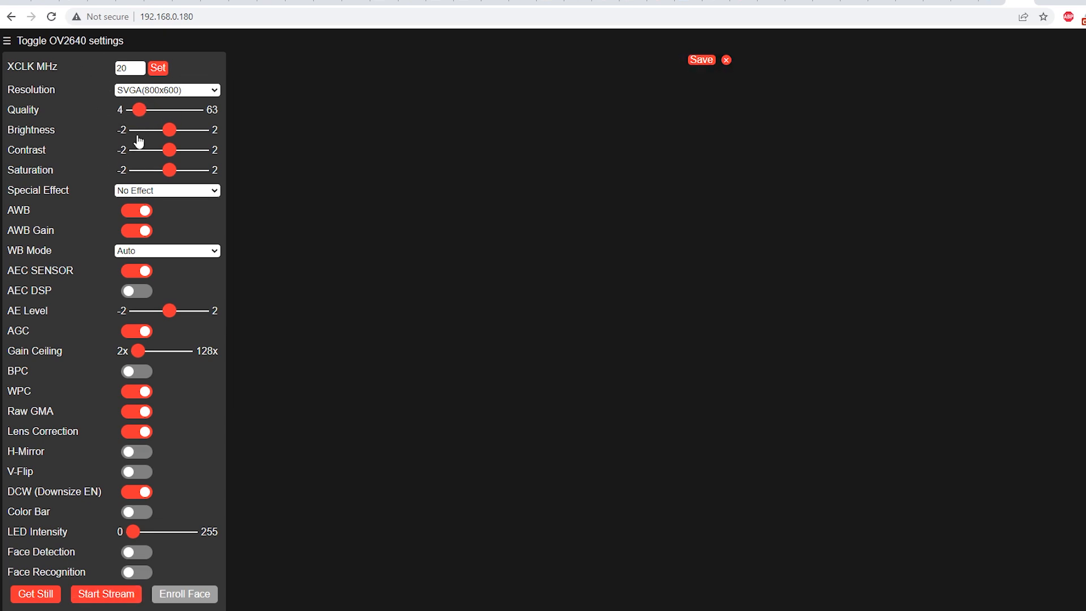
mouse_move(173, 347)
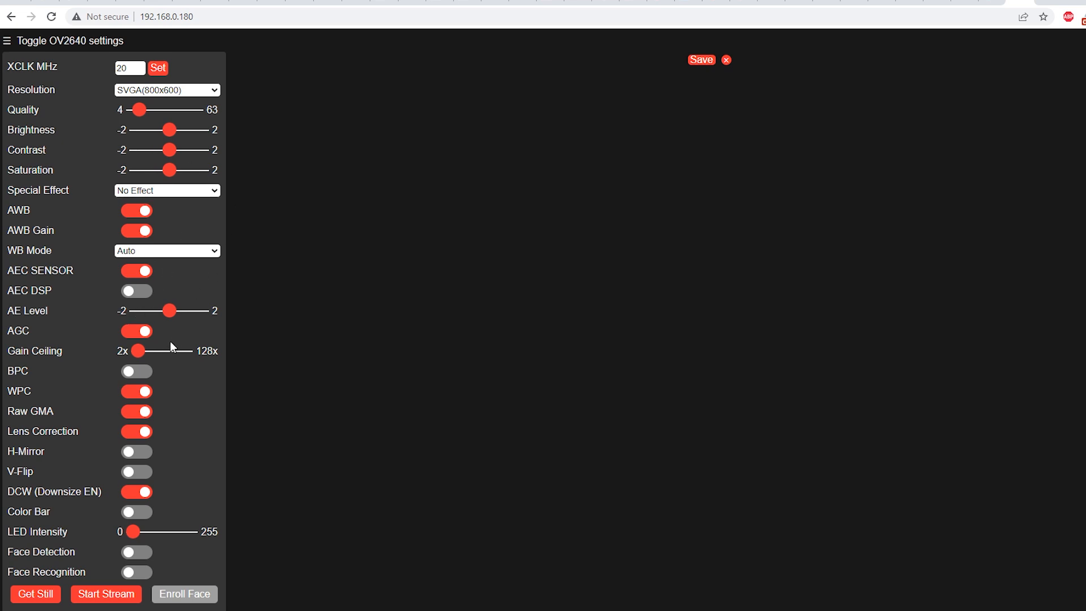
mouse_move(173, 337)
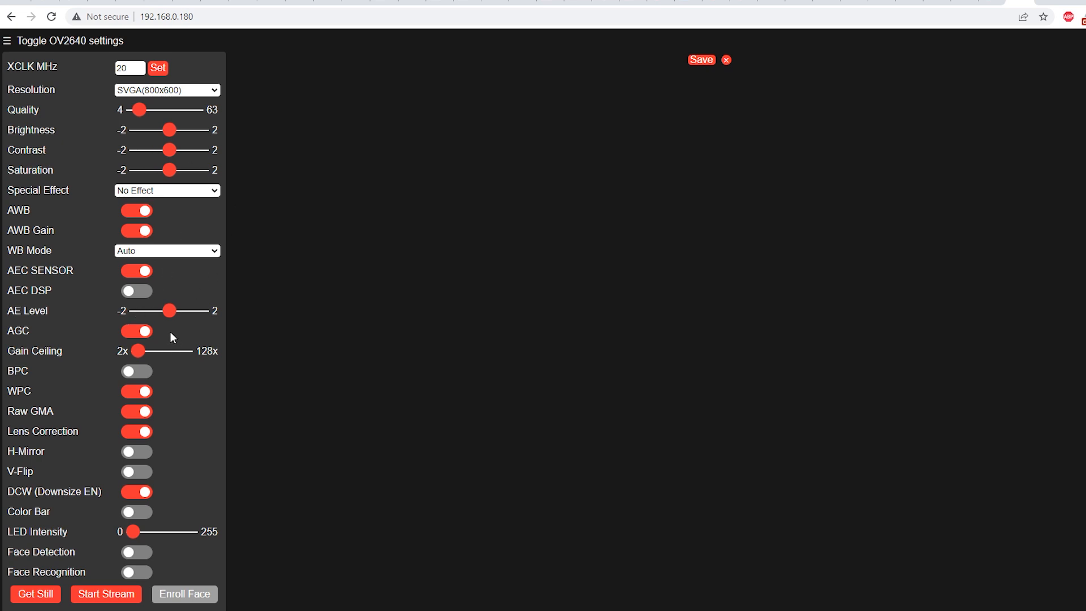
mouse_move(87, 102)
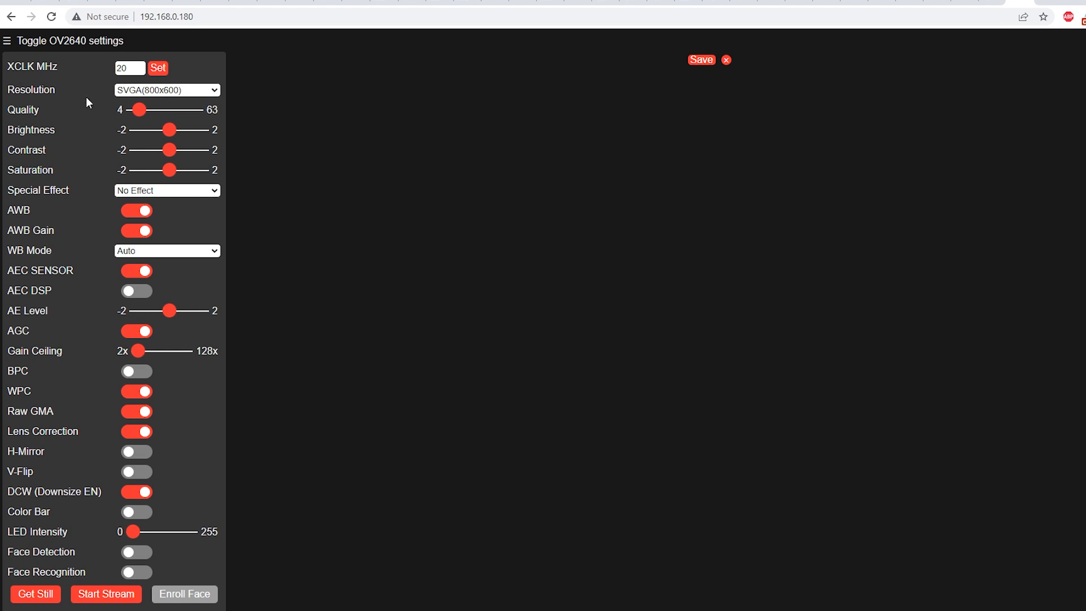
mouse_move(190, 102)
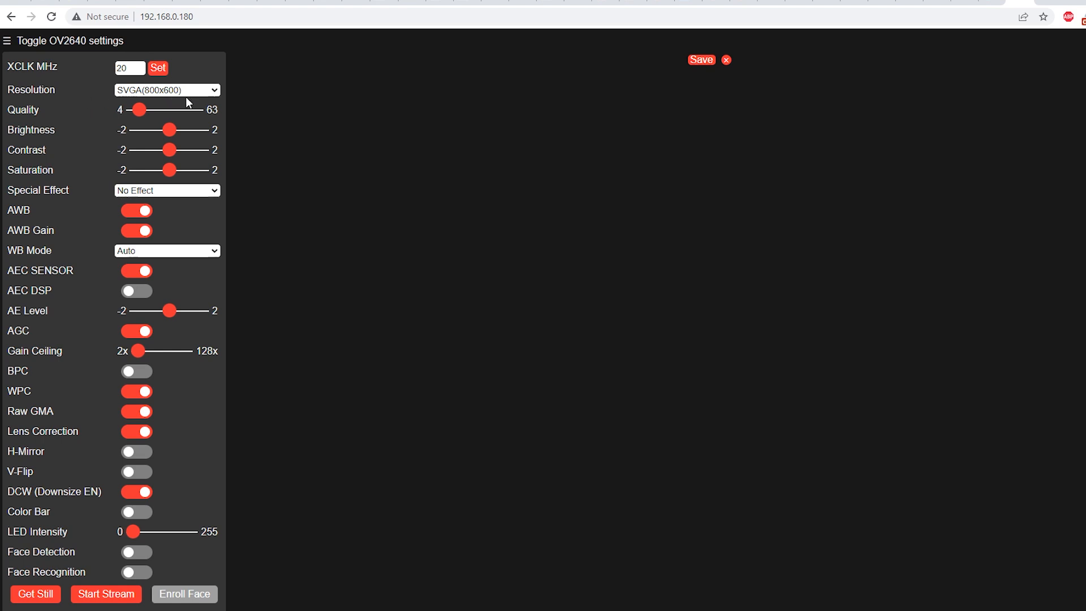
left_click(167, 90)
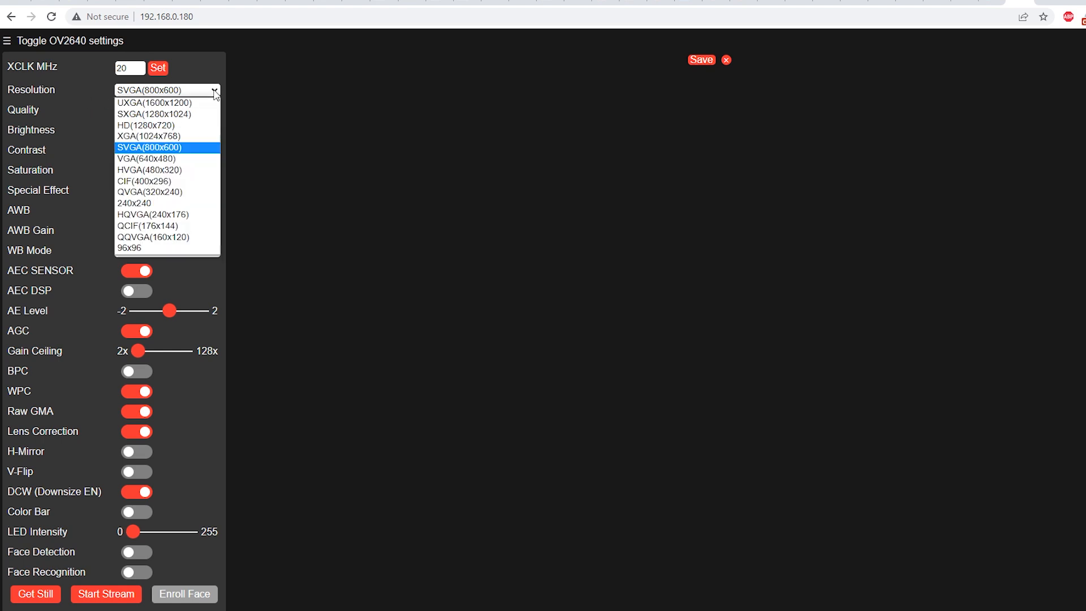
mouse_move(203, 151)
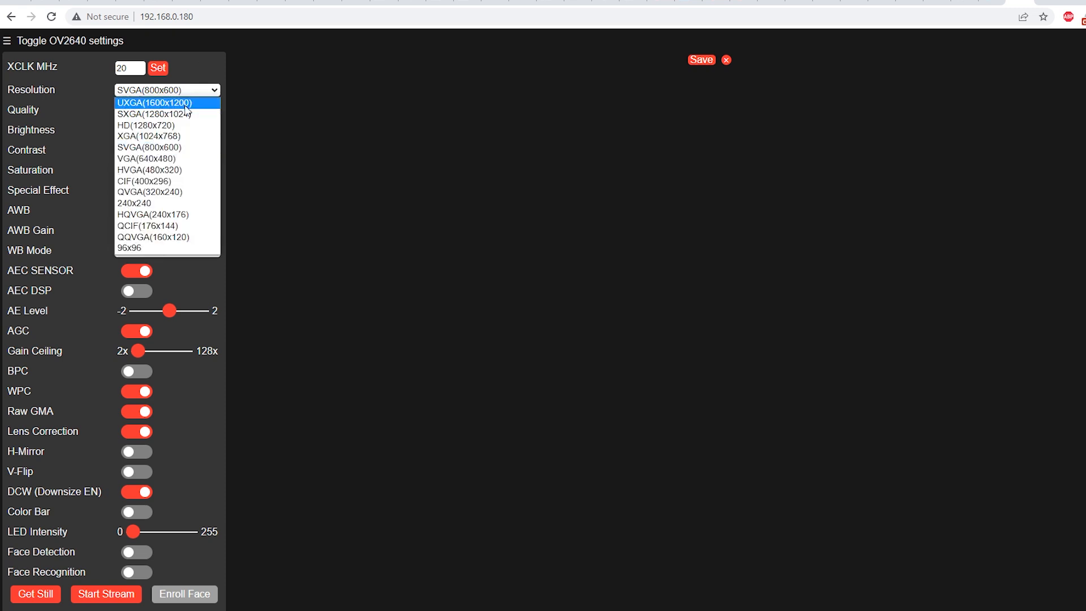
mouse_move(207, 68)
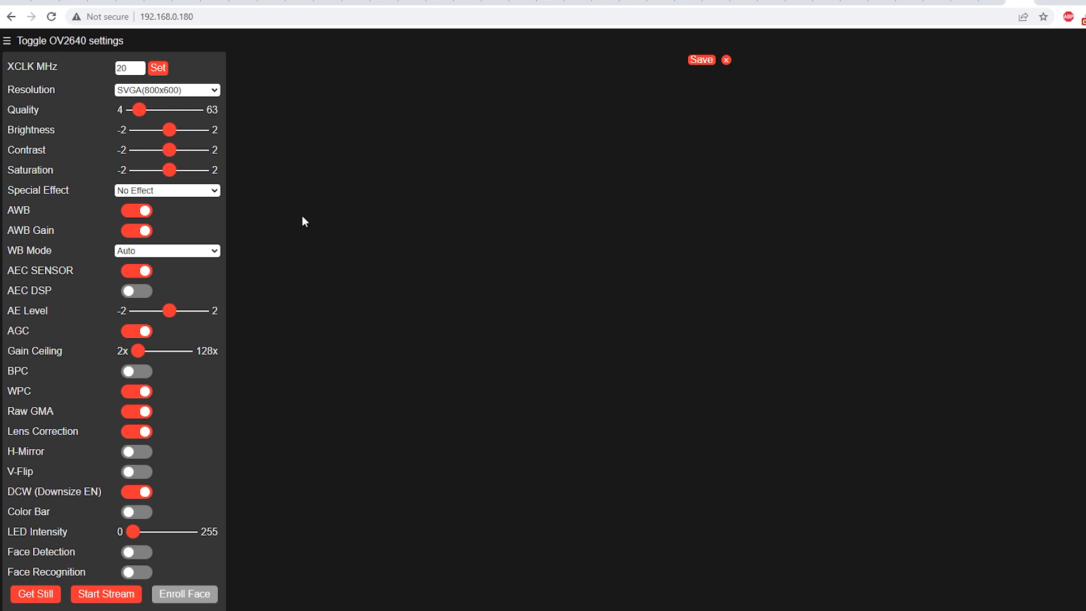
mouse_move(225, 44)
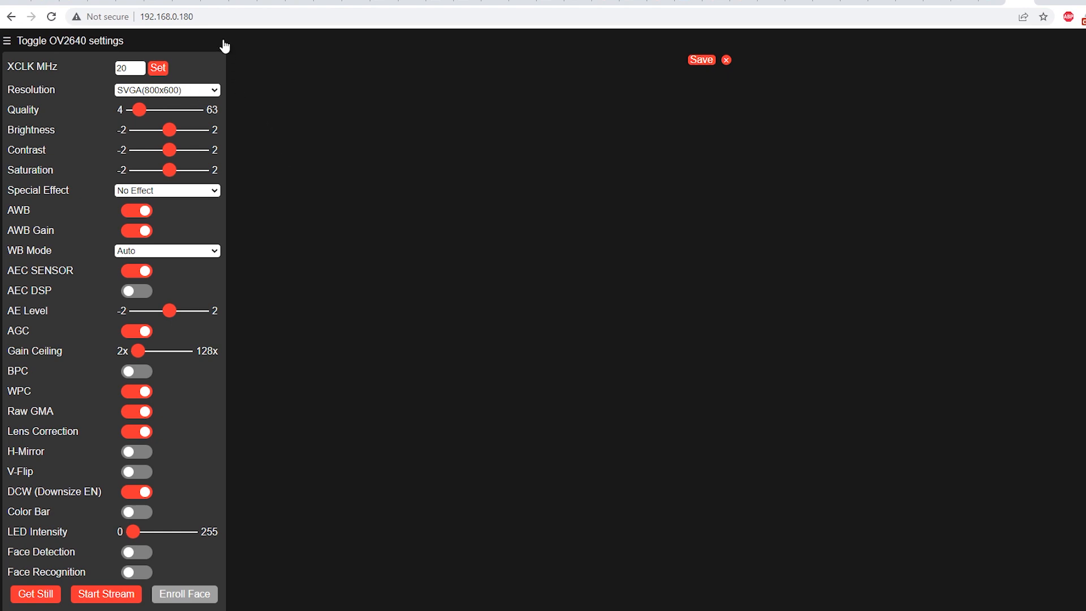
mouse_move(434, 254)
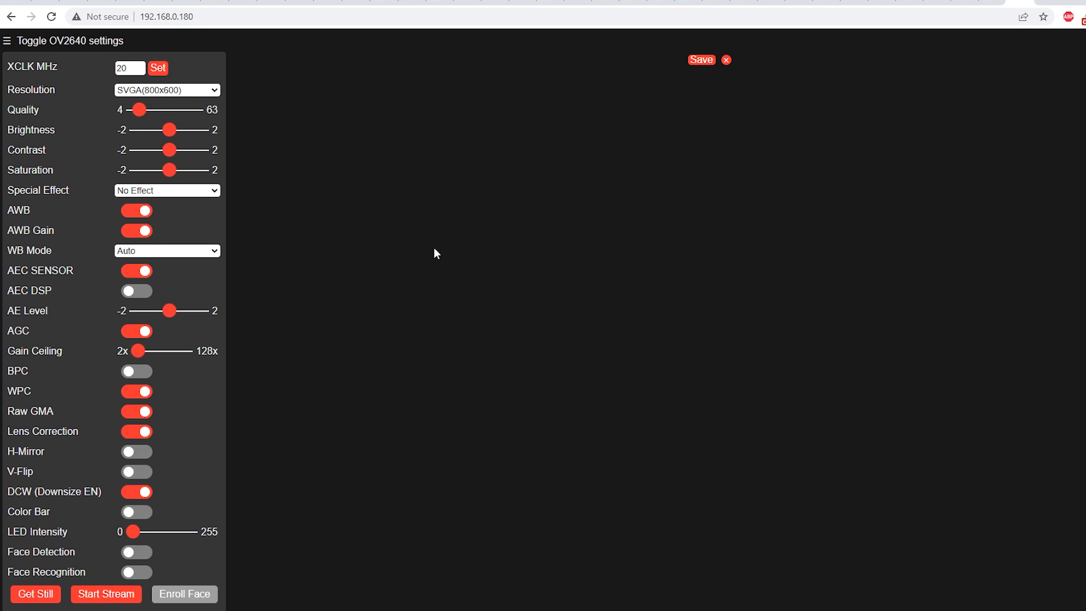
mouse_move(443, 299)
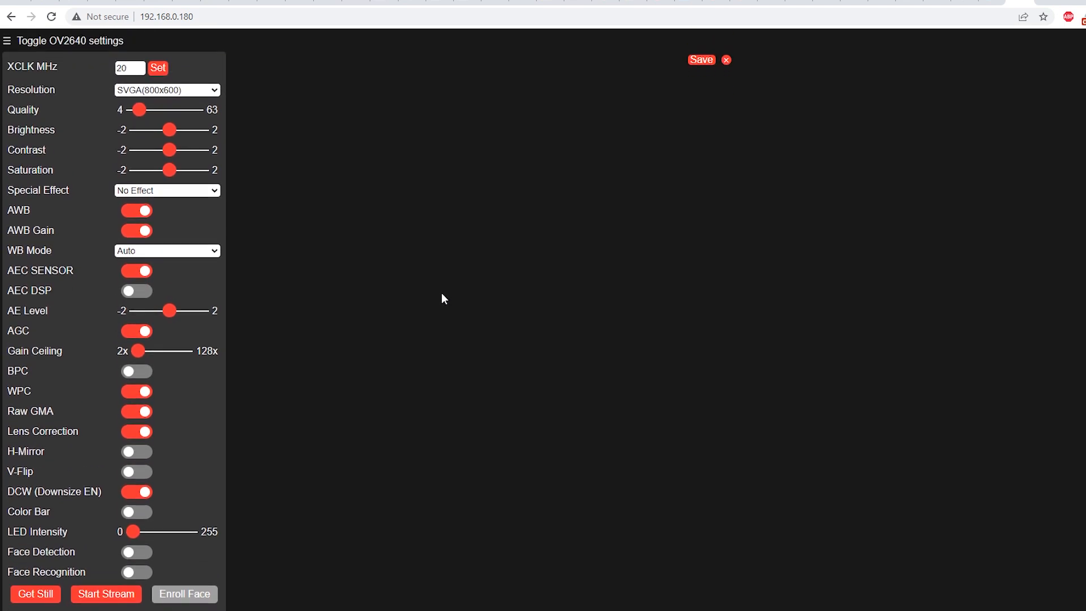
mouse_move(278, 118)
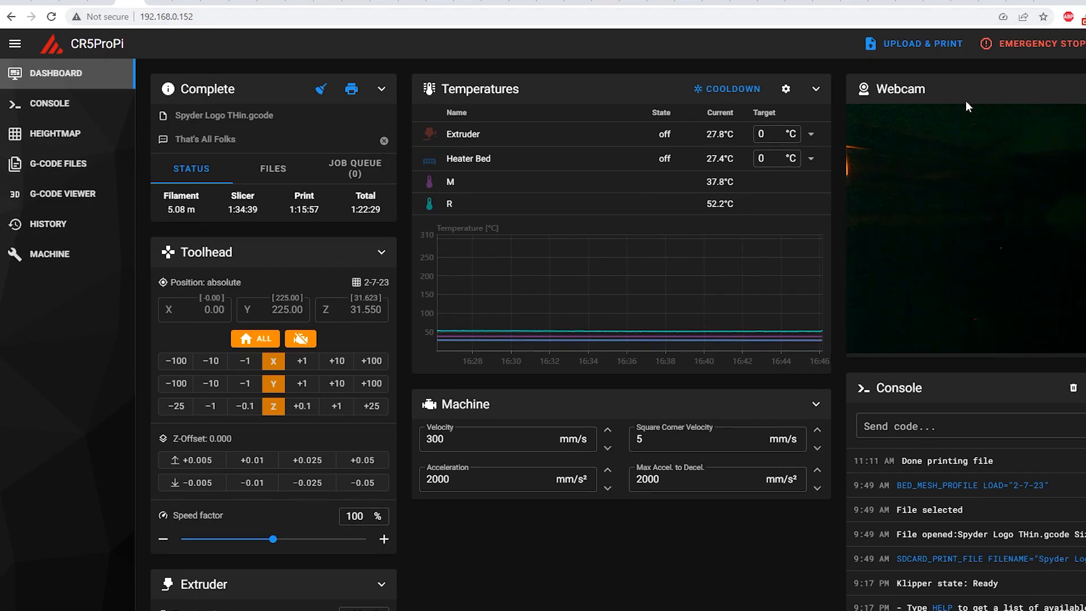
mouse_move(1074, 219)
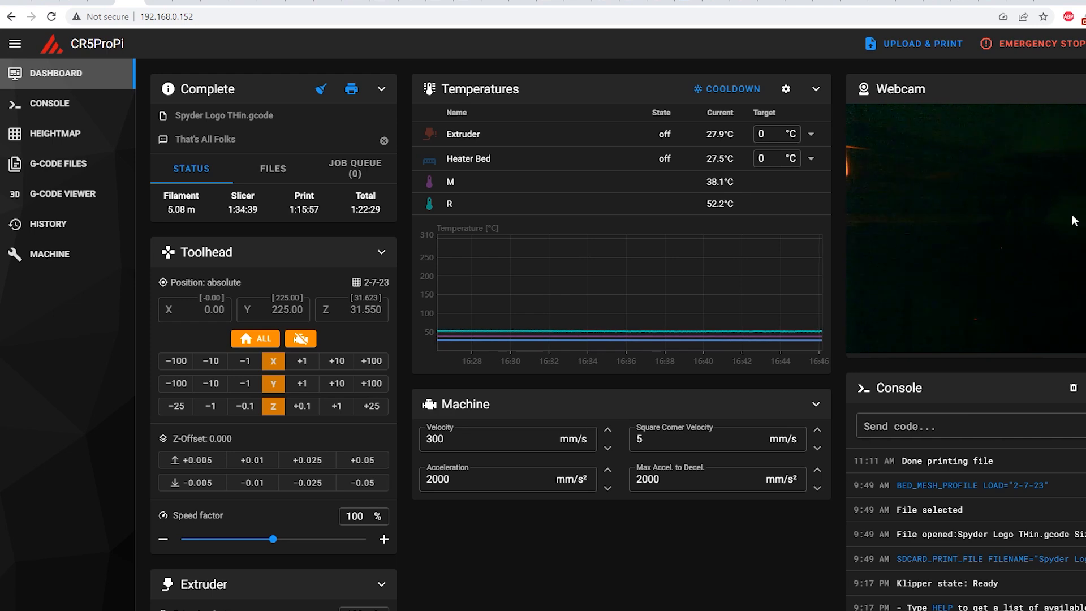
mouse_move(741, 236)
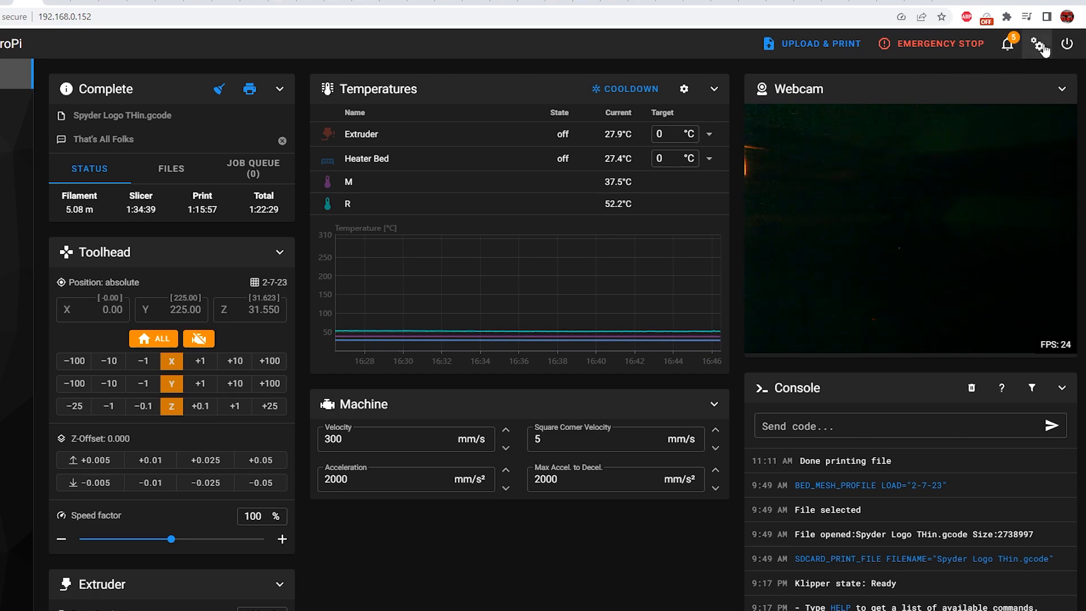
Step: Go to Interface Settings > Webcams and add a new webcam
left_click(1037, 44)
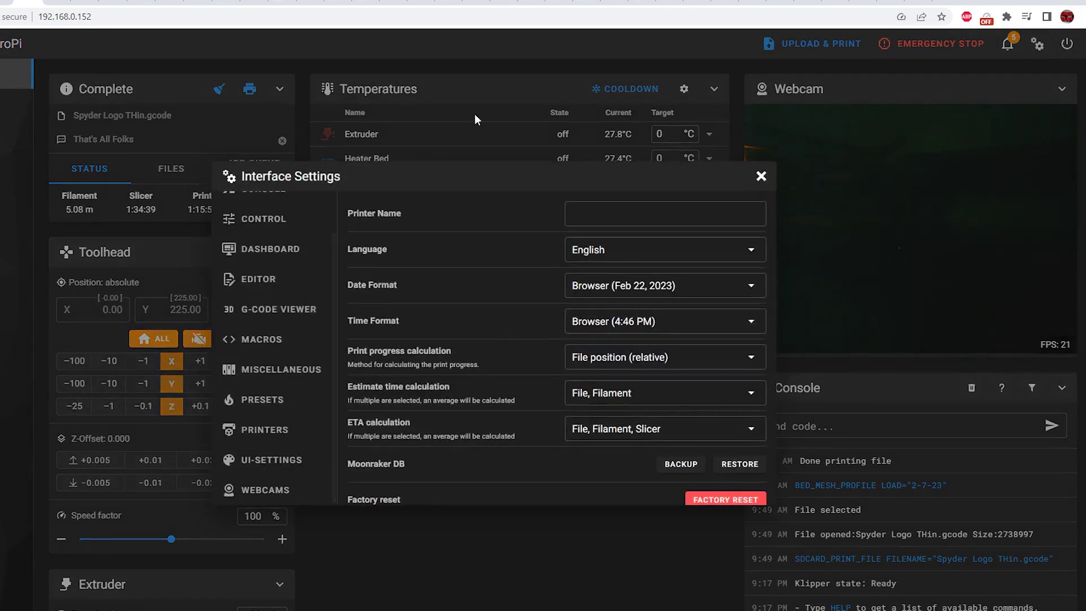
left_click(265, 490)
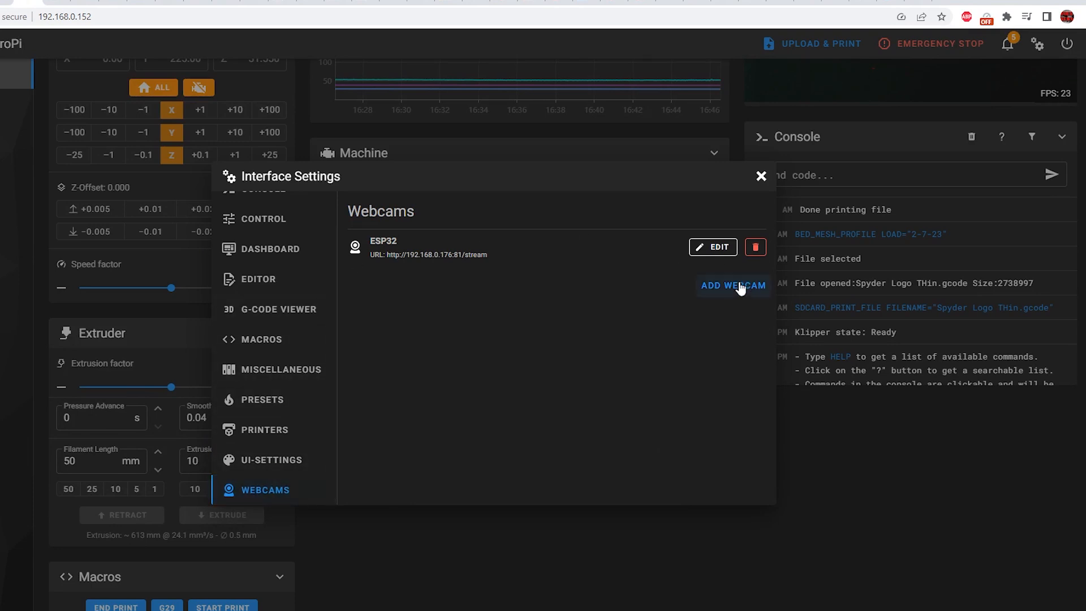
mouse_move(731, 296)
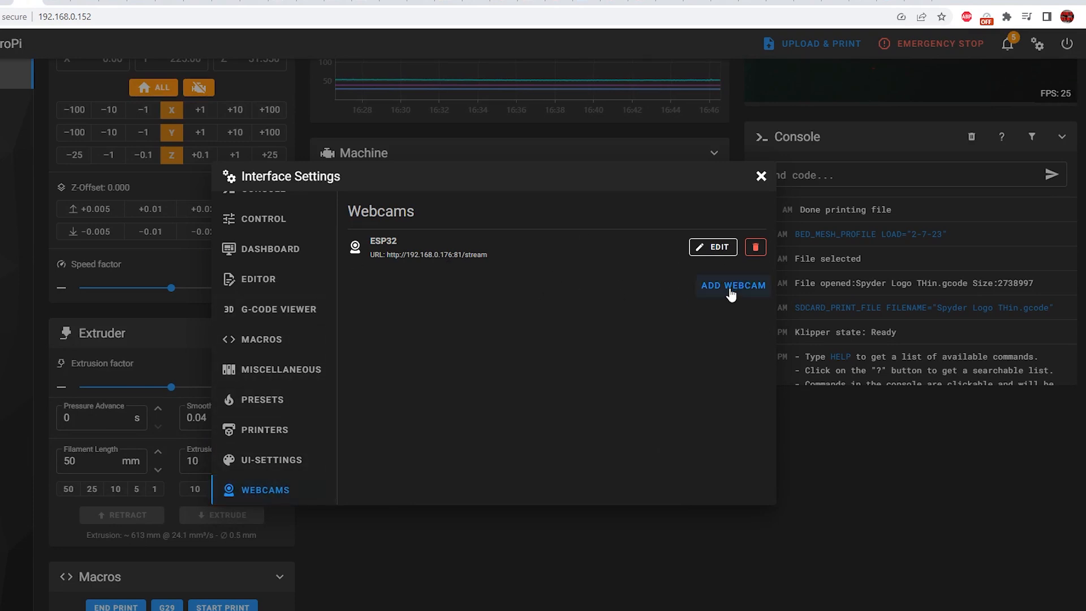
left_click(733, 286)
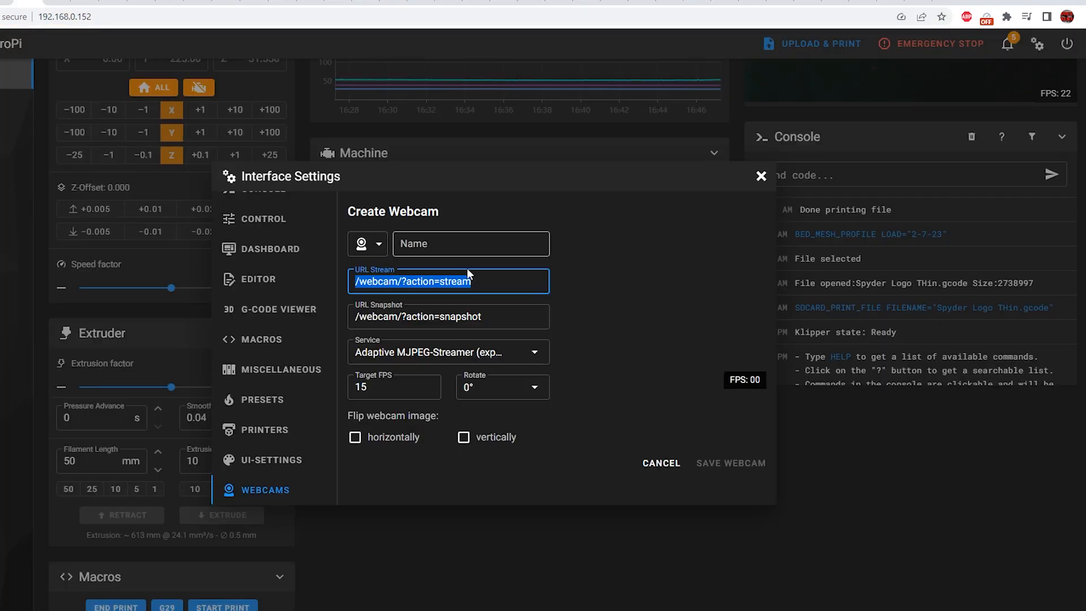
type("http://192.168.0.180:")
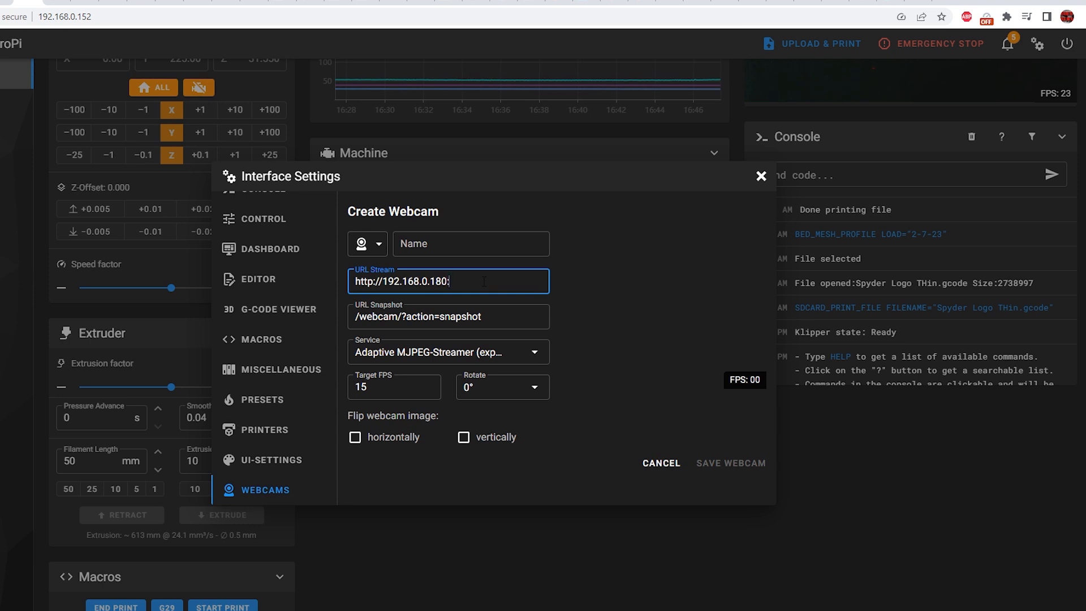
type("81/")
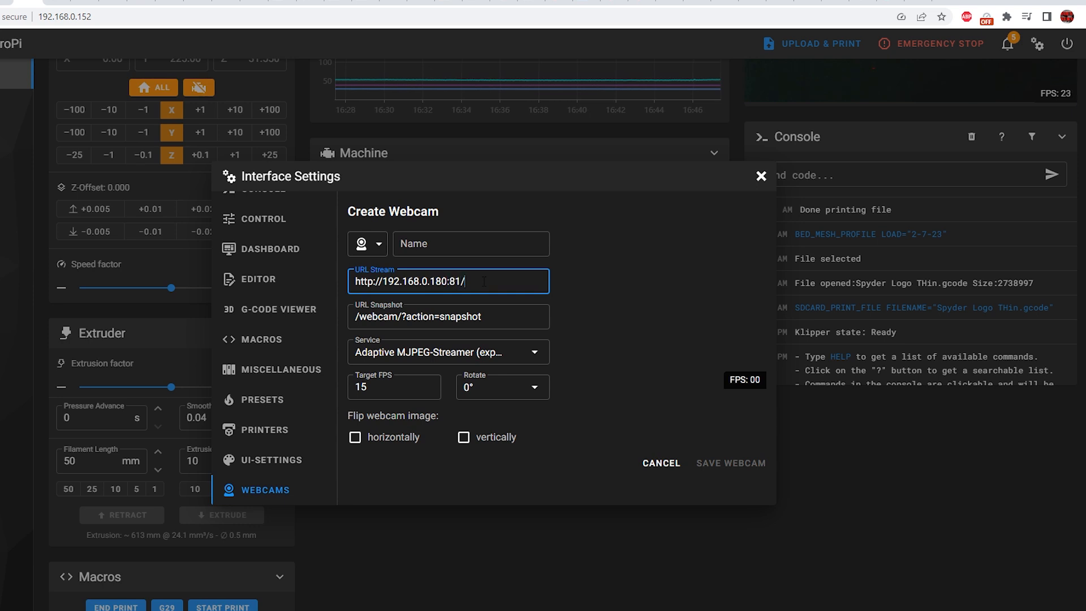
type("stream")
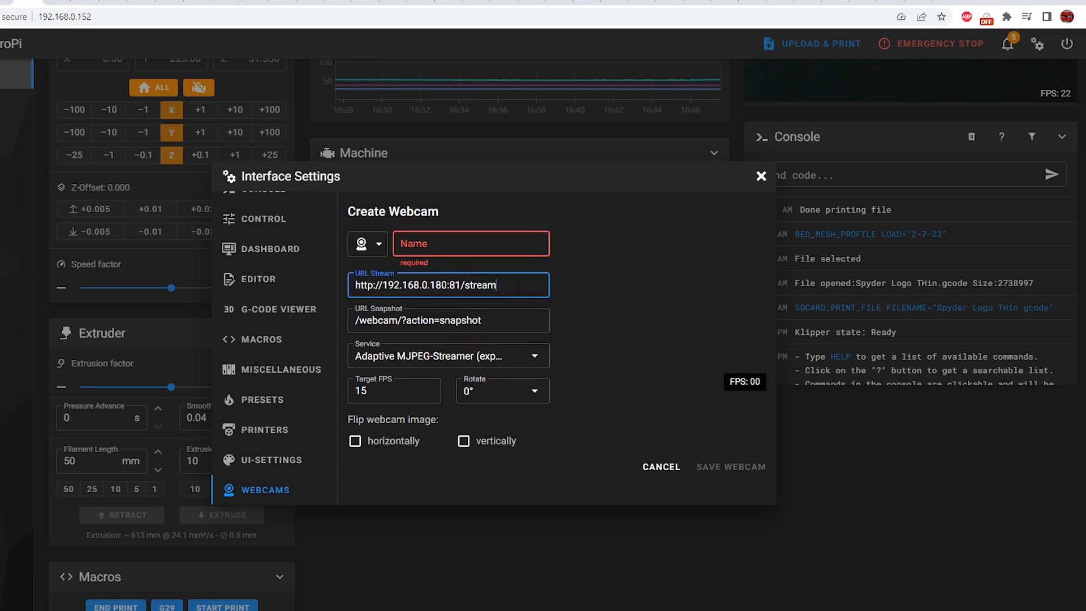
left_click(471, 243)
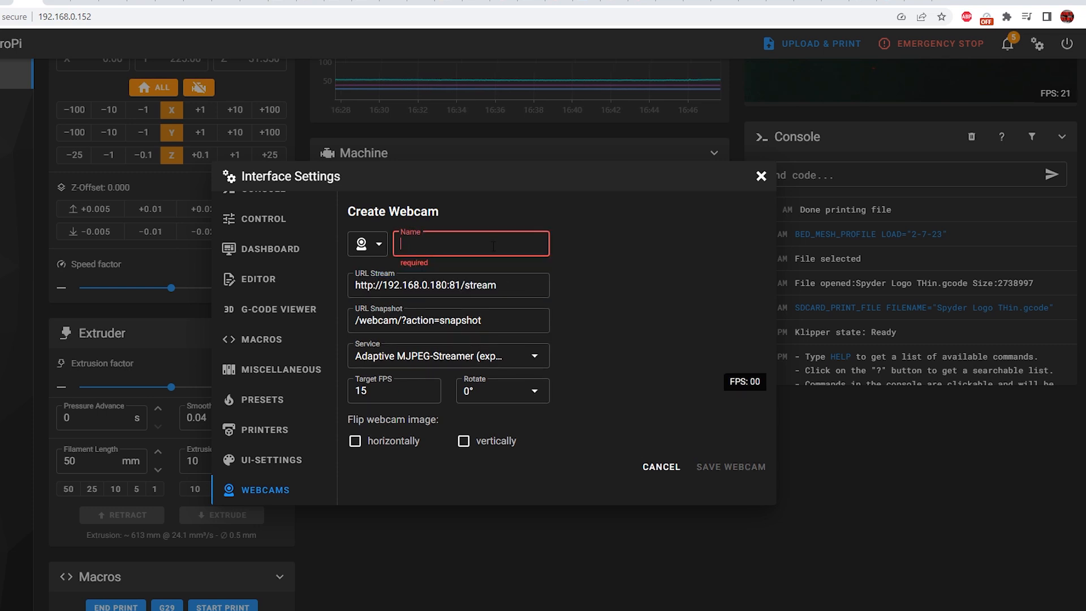
type("Ender 3")
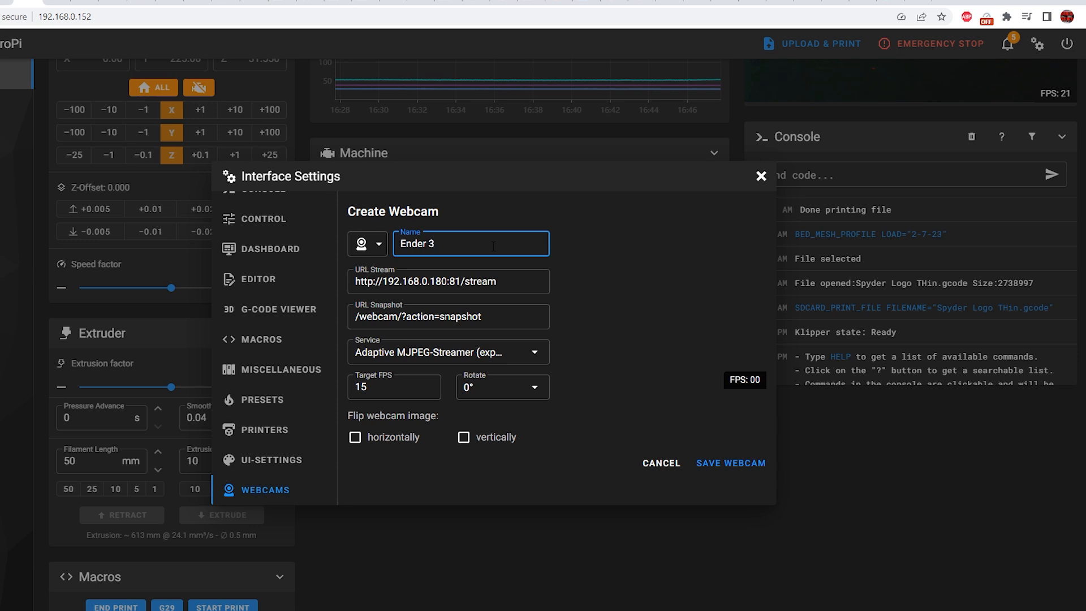
mouse_move(544, 233)
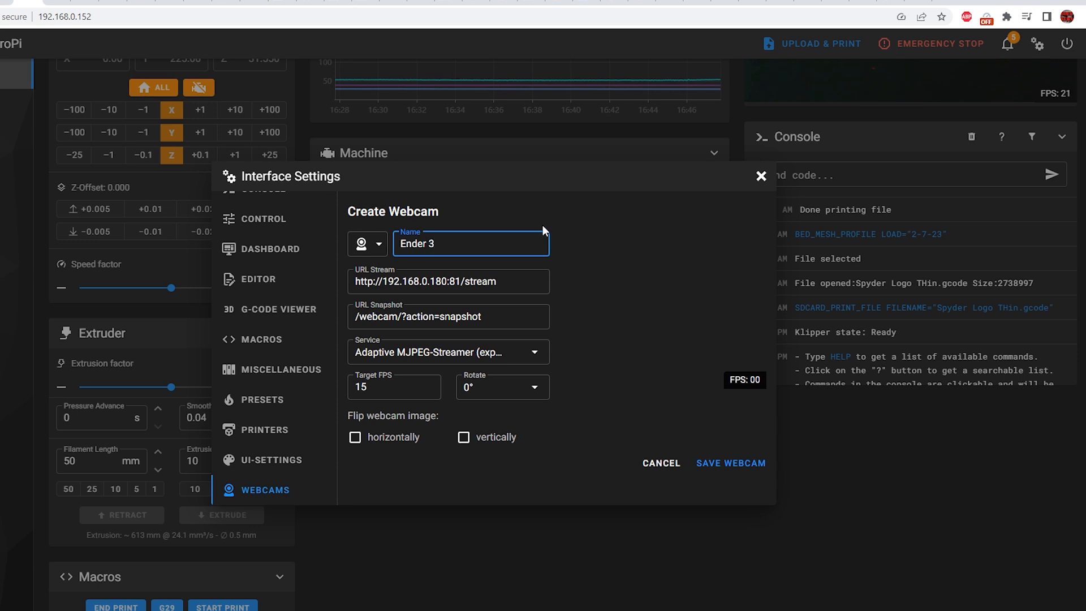
left_click(394, 387)
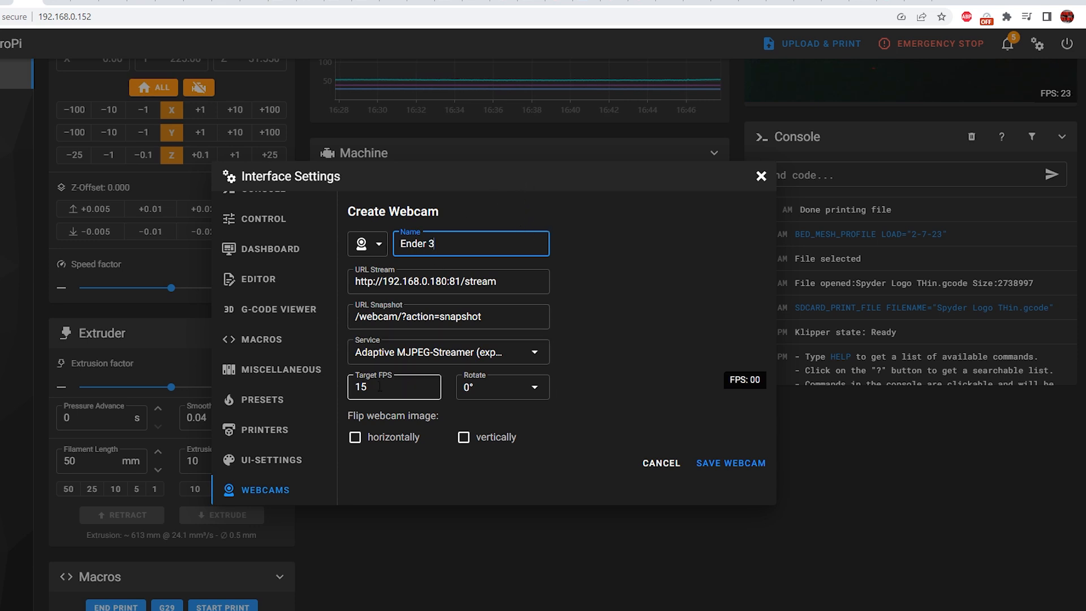
left_click(448, 352)
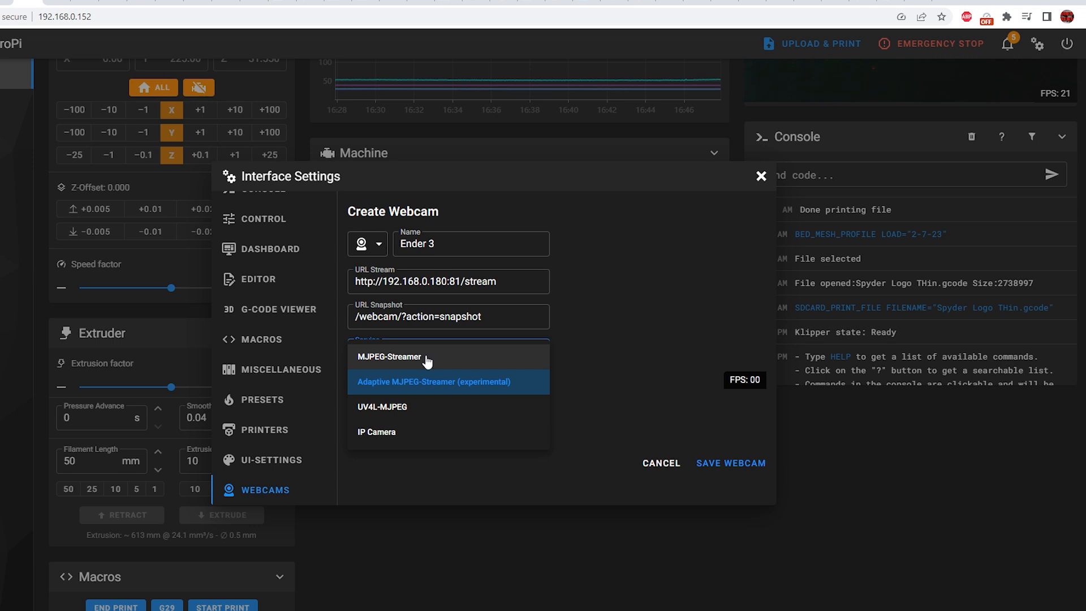
left_click(388, 356)
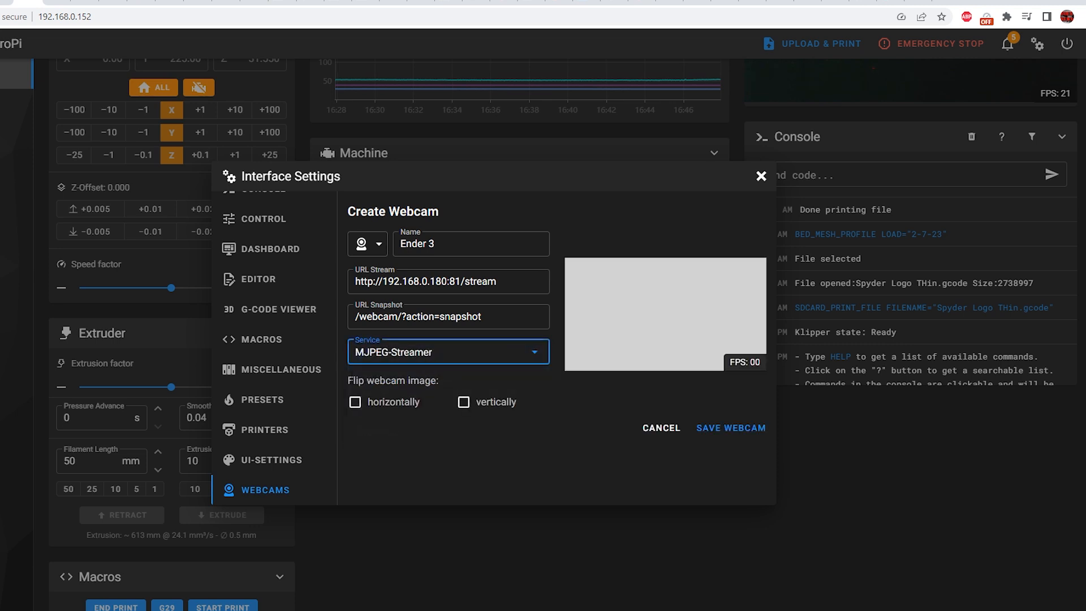
mouse_move(654, 309)
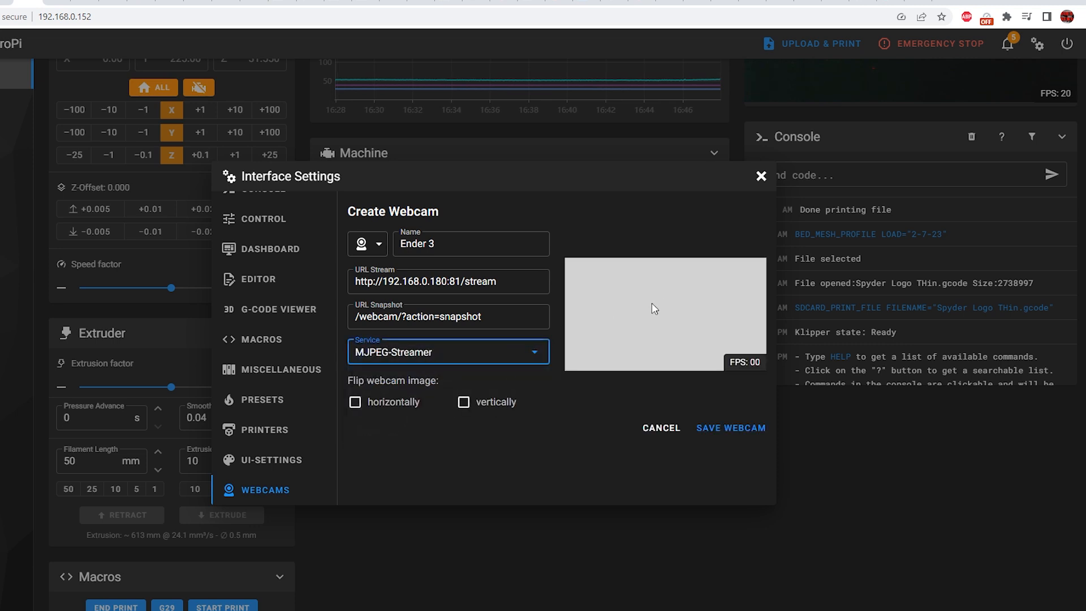
mouse_move(603, 328)
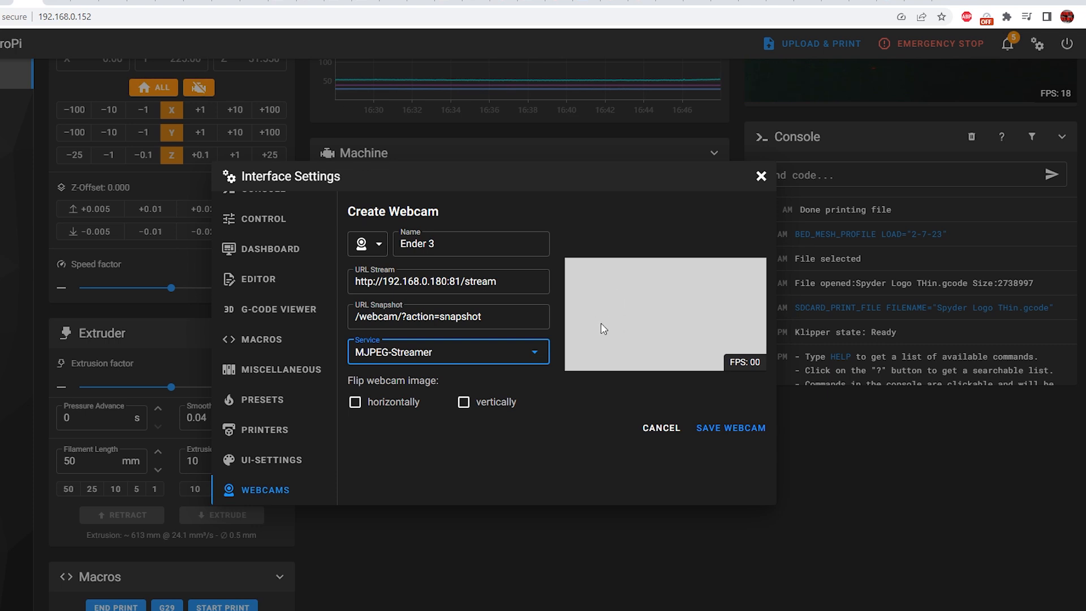
mouse_move(733, 408)
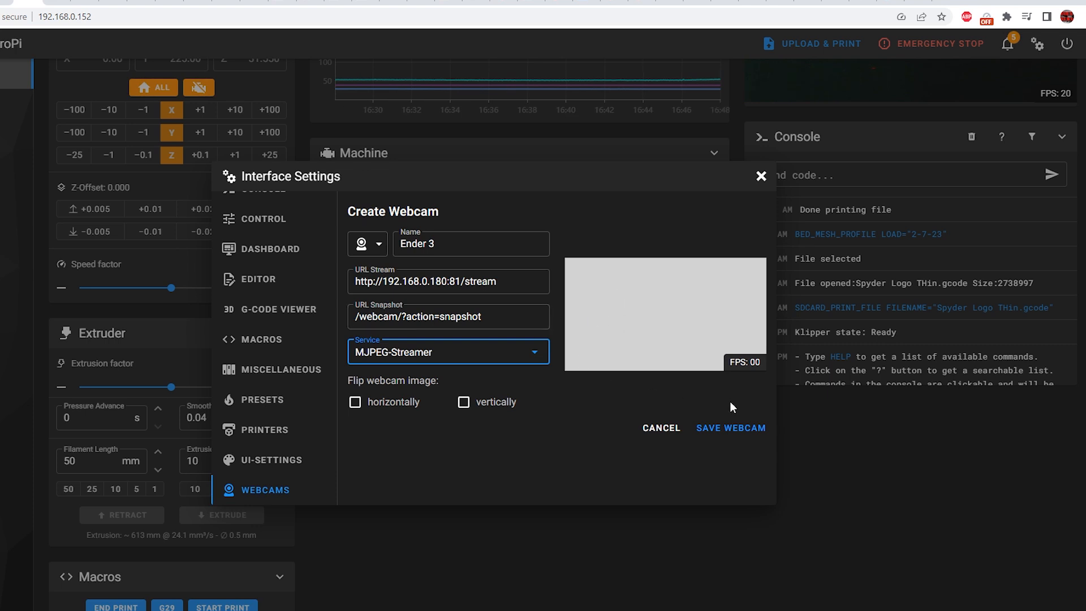
Step: Save the Ender 3 webcam configuration
left_click(731, 428)
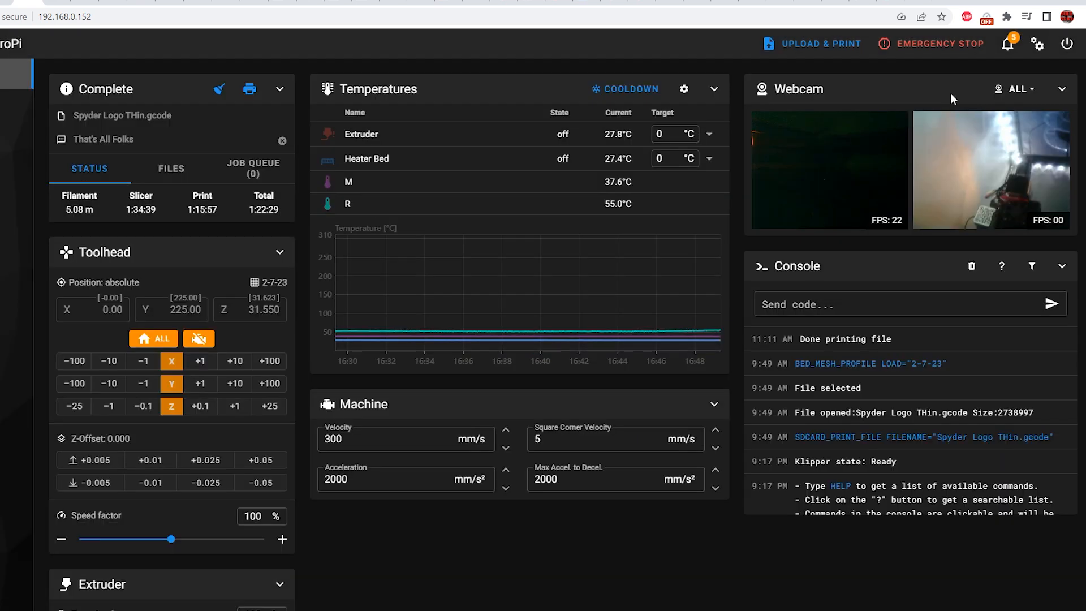
mouse_move(925, 117)
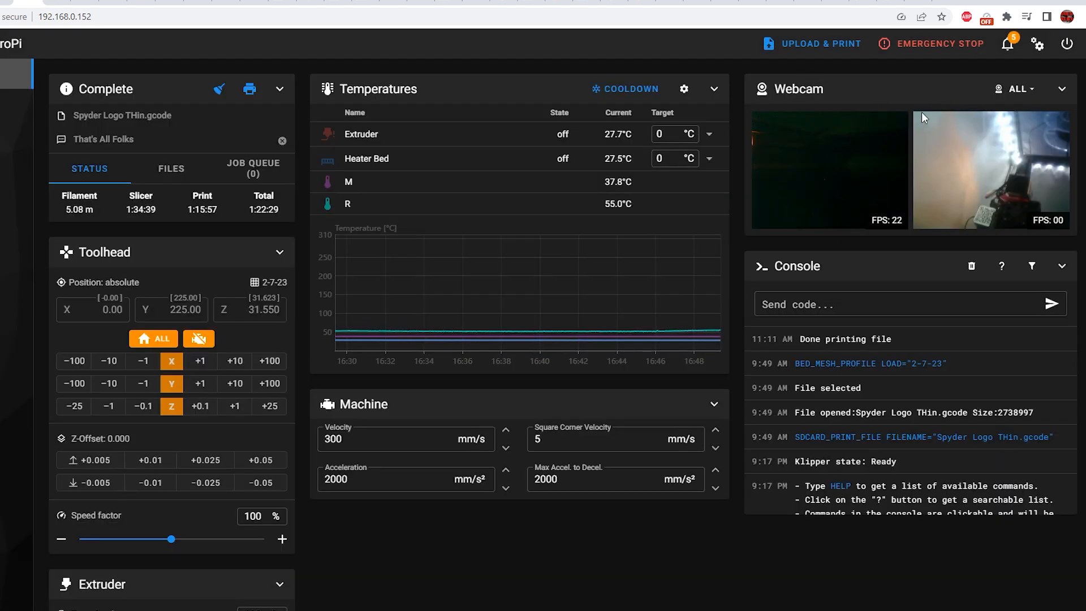
mouse_move(912, 129)
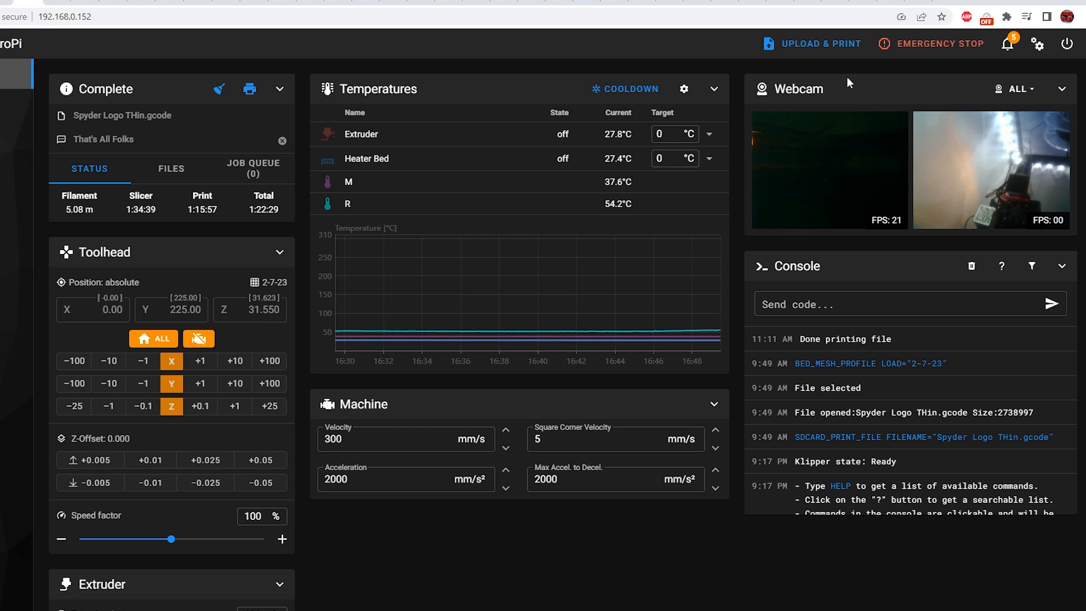
mouse_move(838, 141)
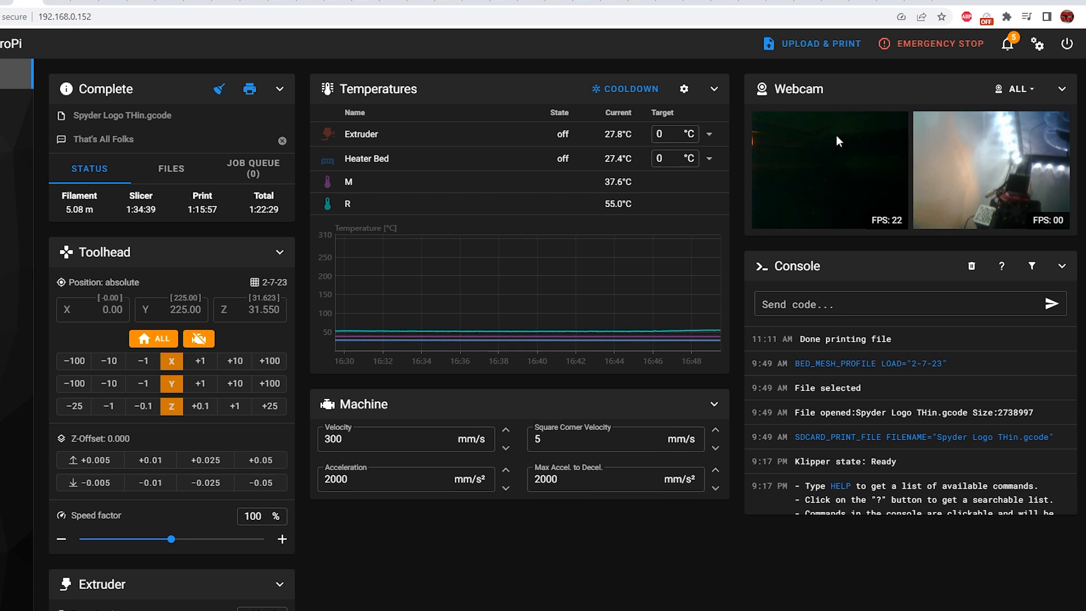
mouse_move(850, 113)
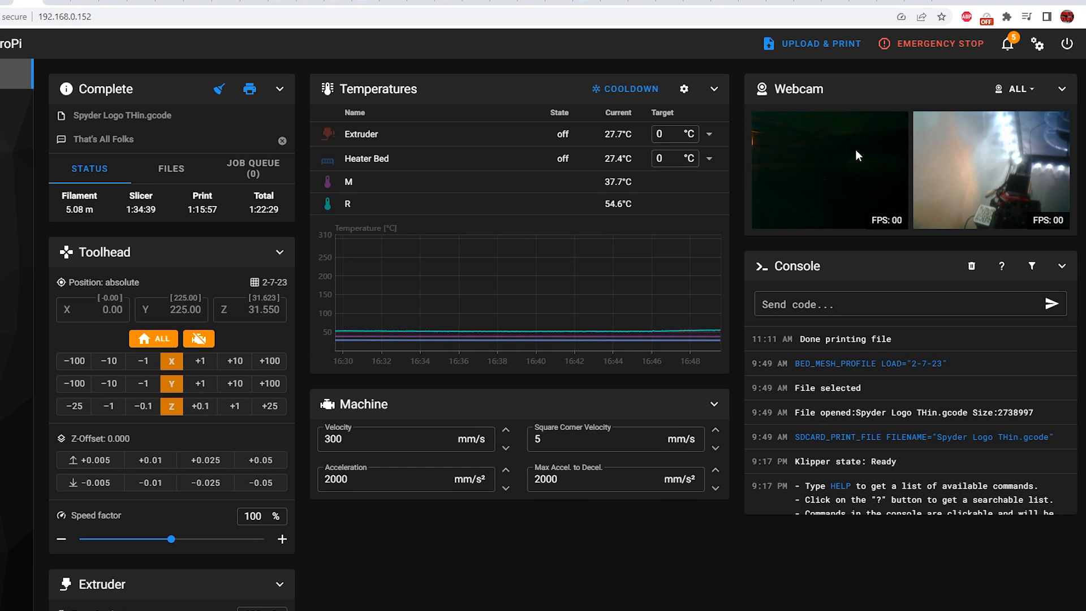
mouse_move(968, 172)
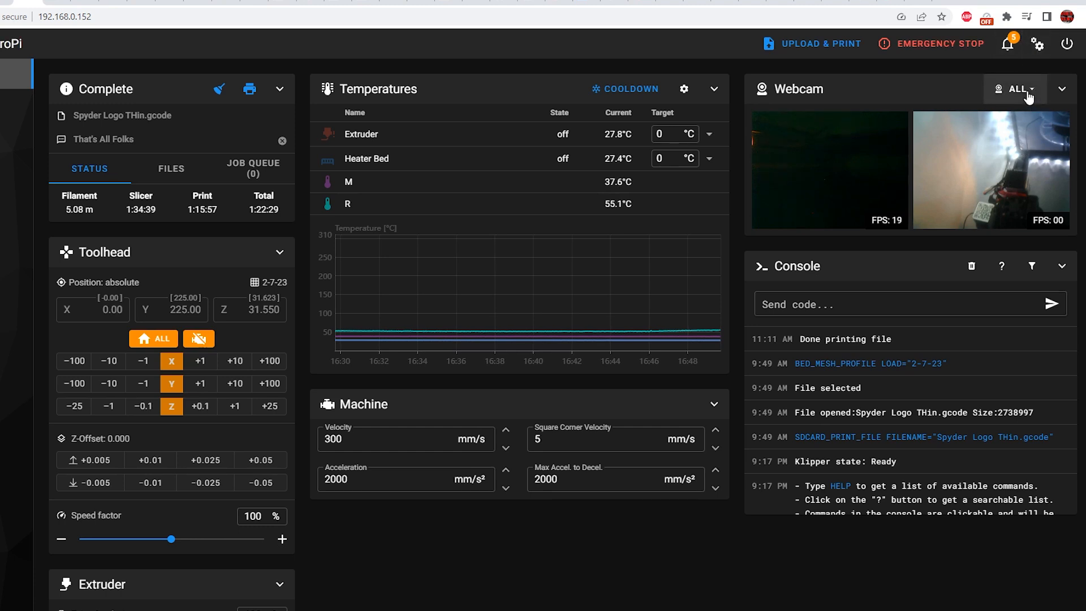
Step: Switch the Webcam panel from ALL to the single Ender 3 camera
left_click(1016, 89)
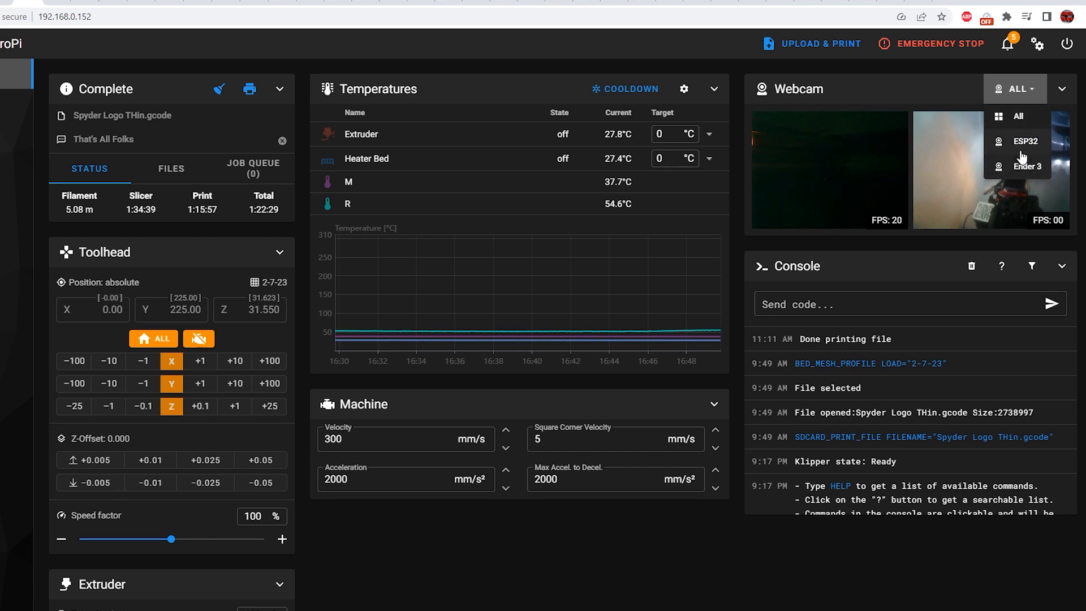
left_click(1026, 142)
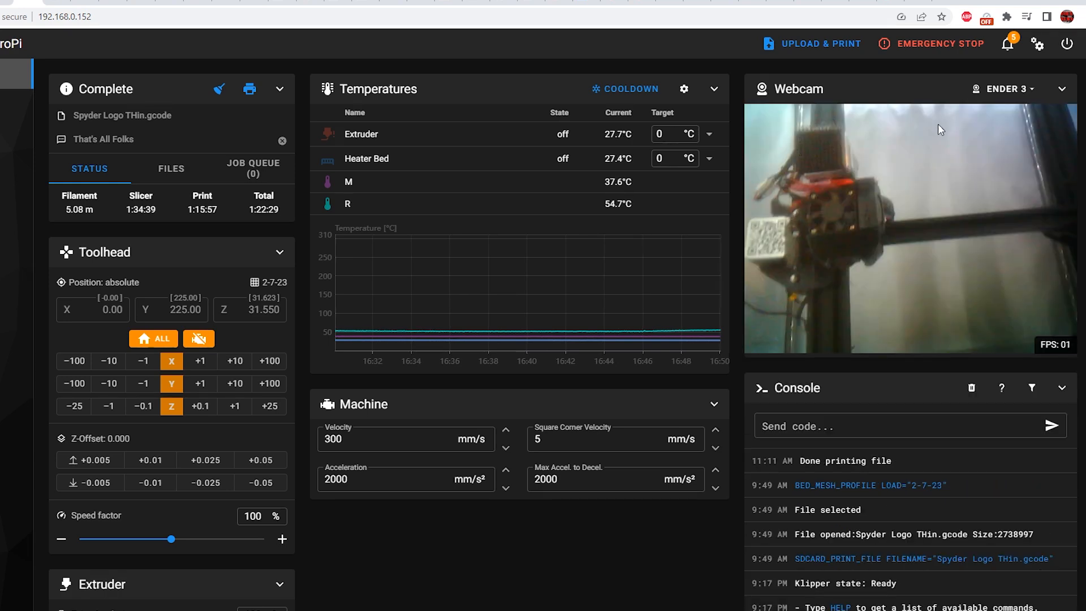
mouse_move(815, 269)
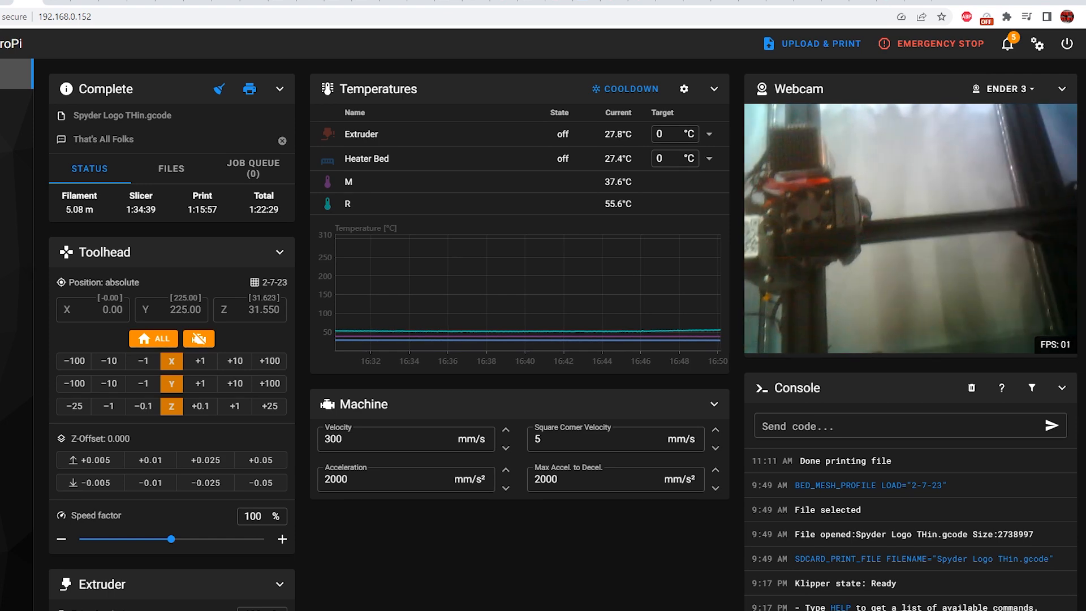
mouse_move(849, 316)
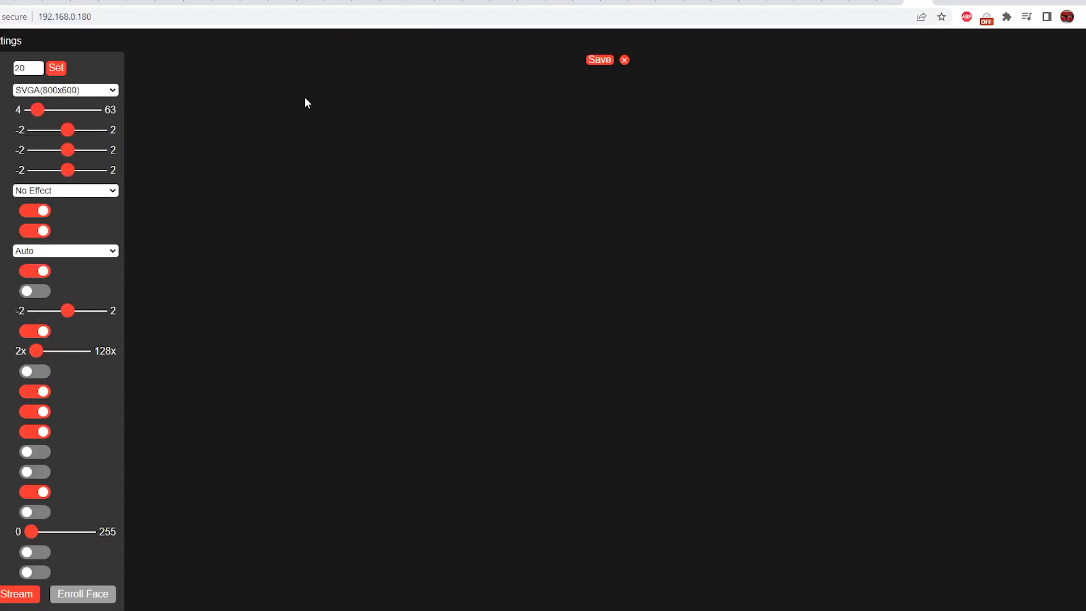
mouse_move(355, 153)
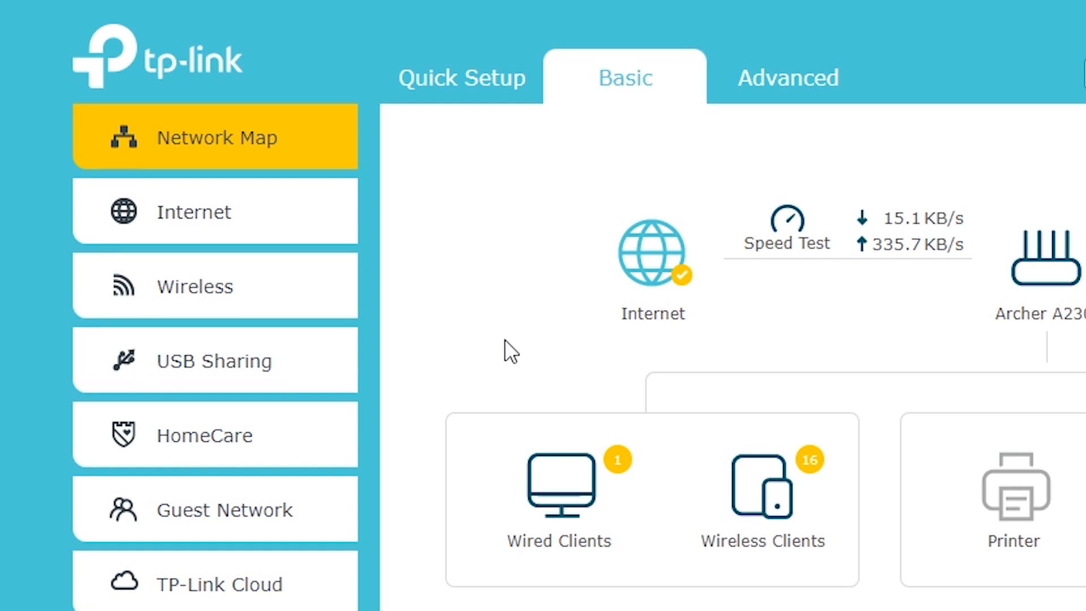
mouse_move(499, 307)
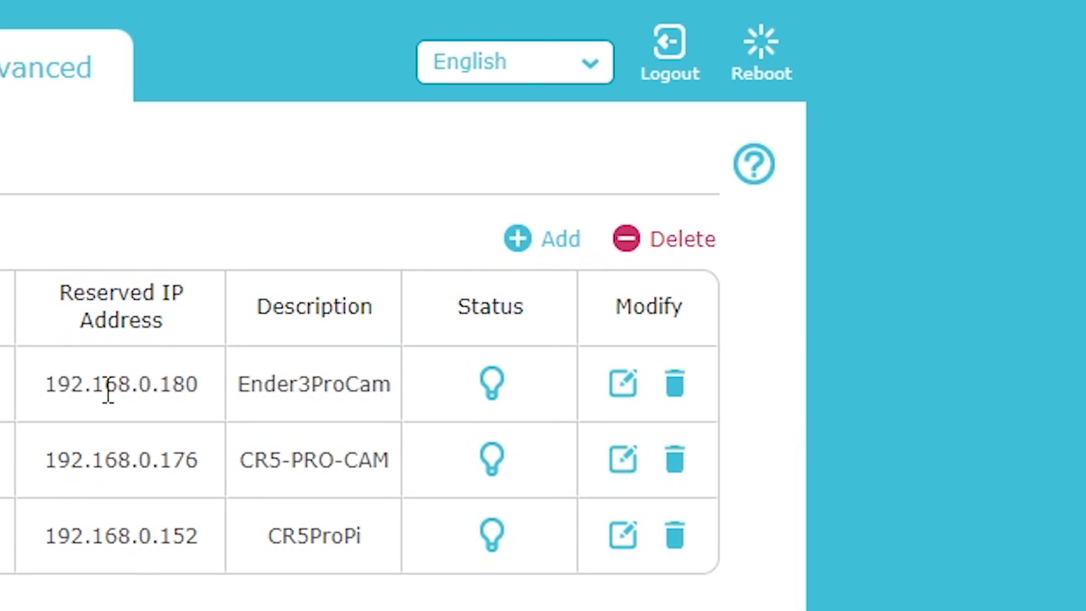
mouse_move(99, 362)
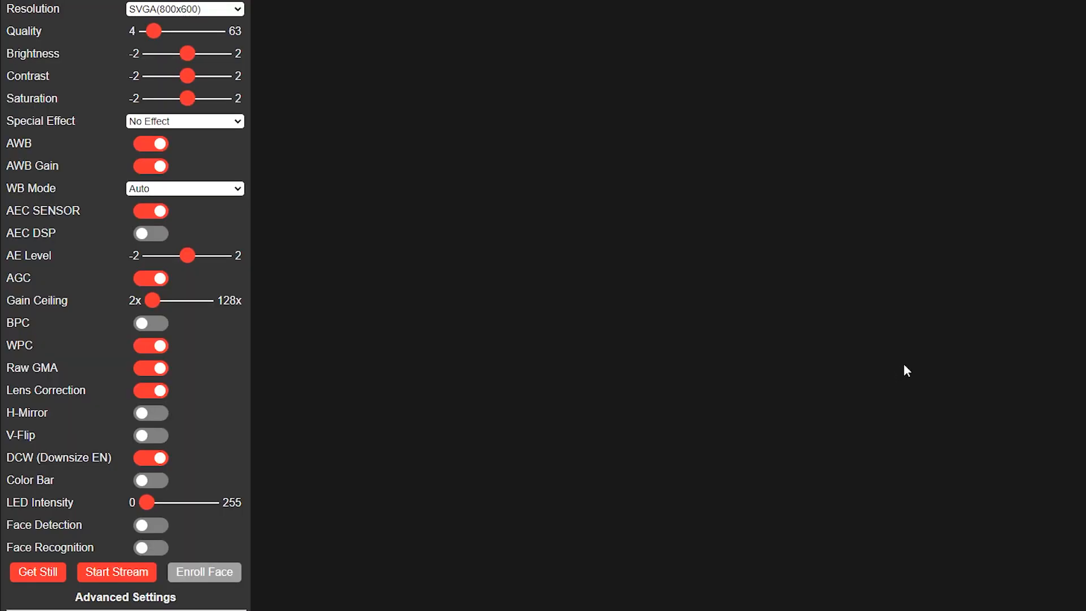
mouse_move(374, 219)
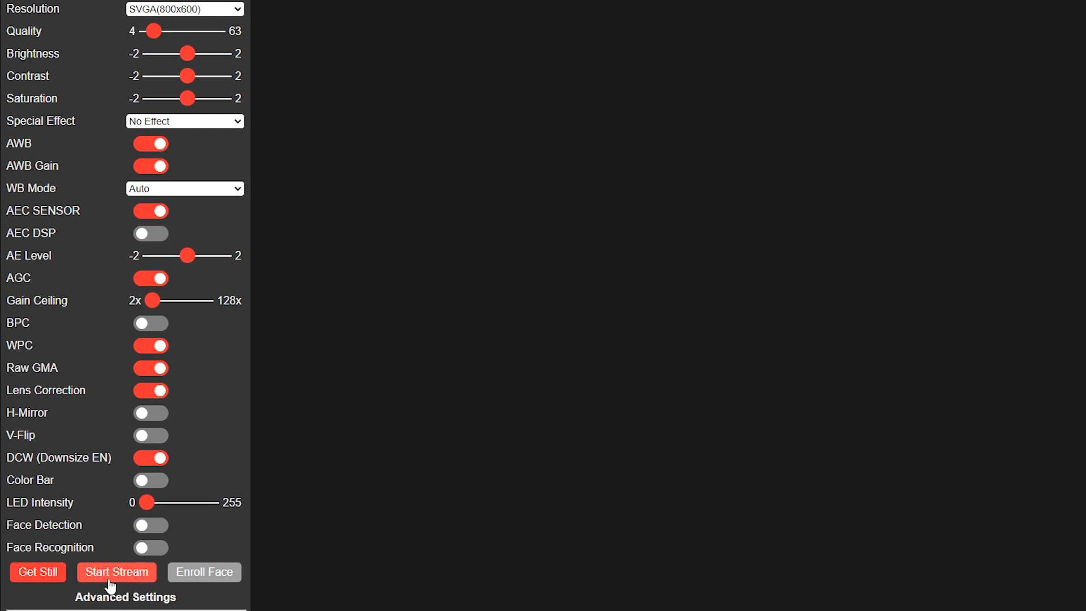
mouse_move(69, 591)
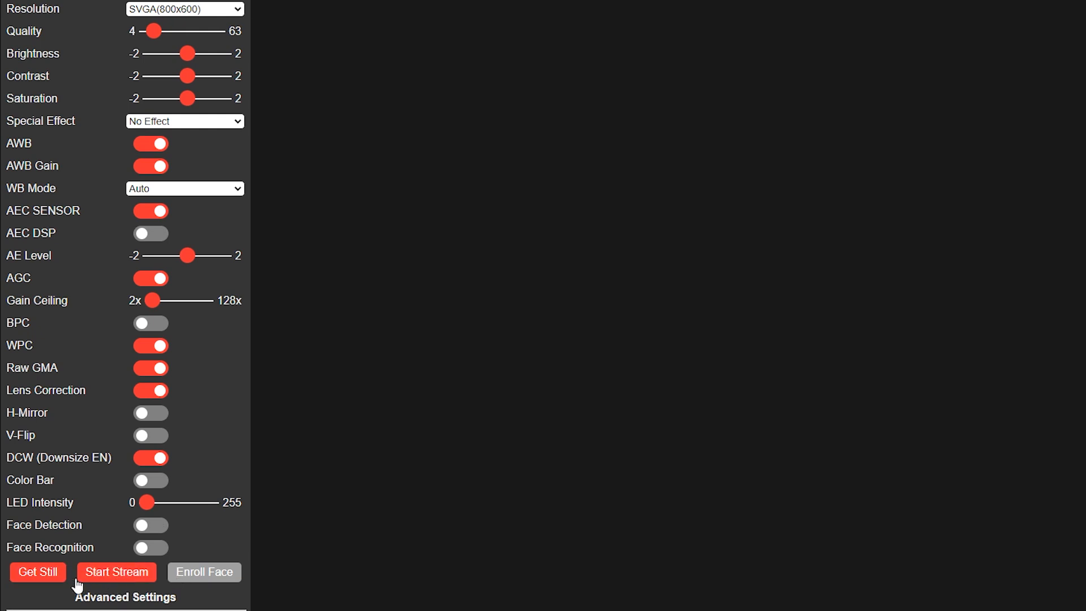
mouse_move(379, 51)
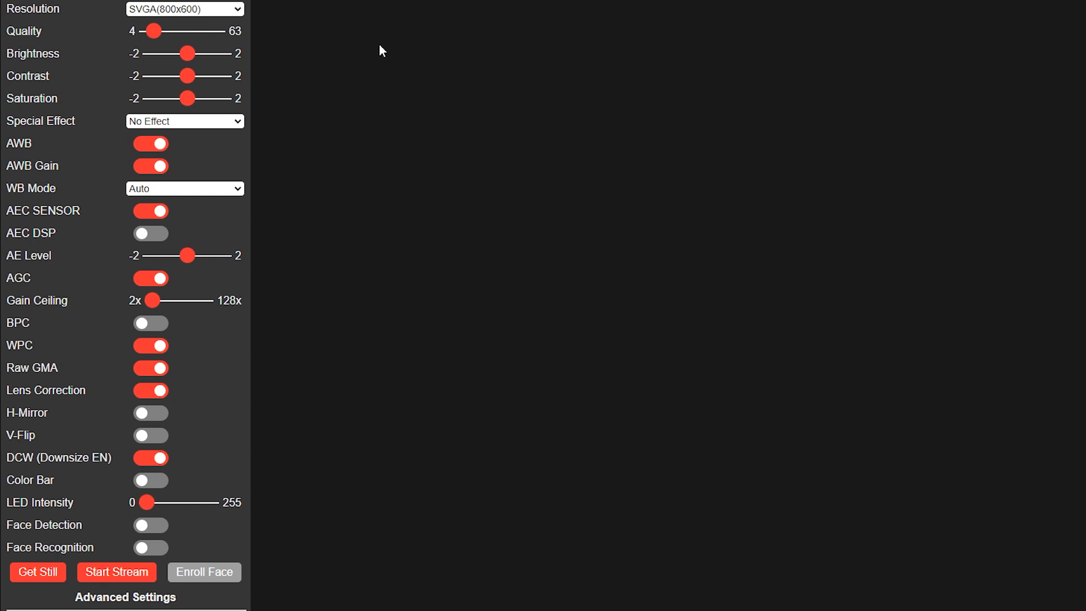
mouse_move(340, 416)
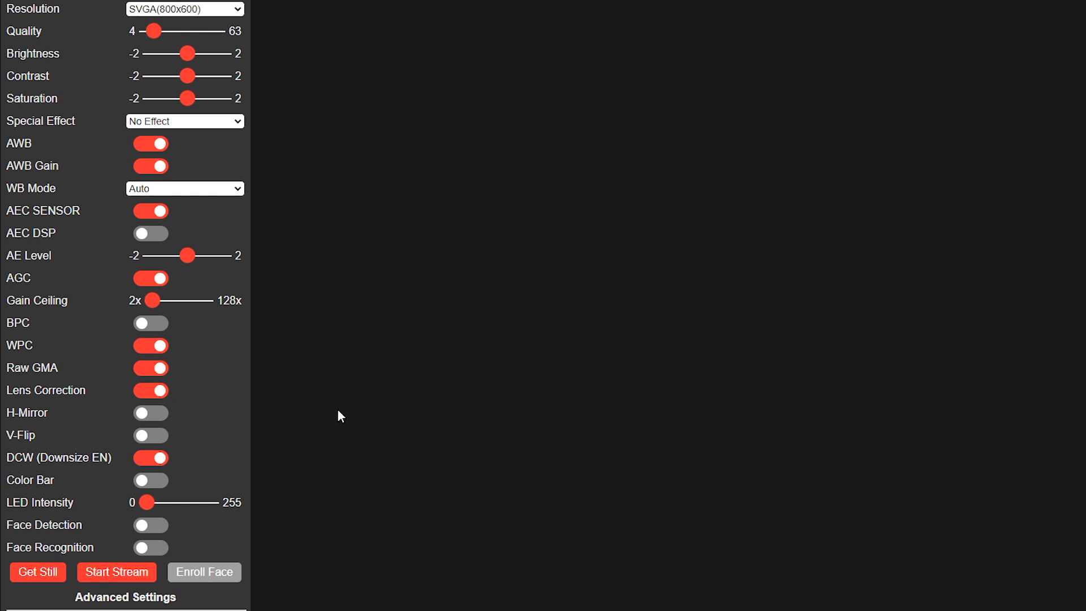
mouse_move(182, 403)
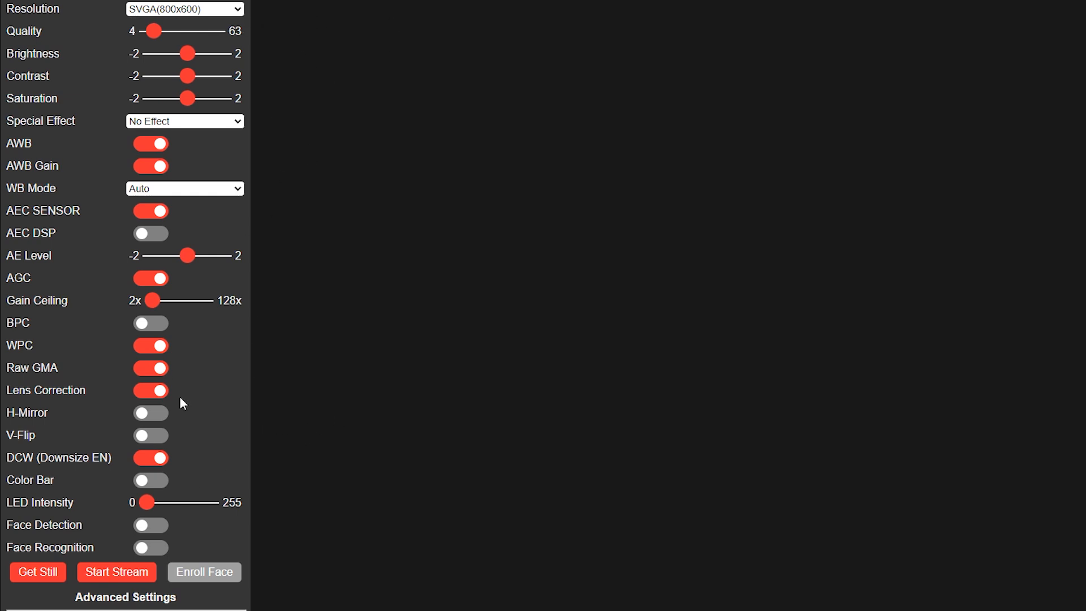
mouse_move(146, 549)
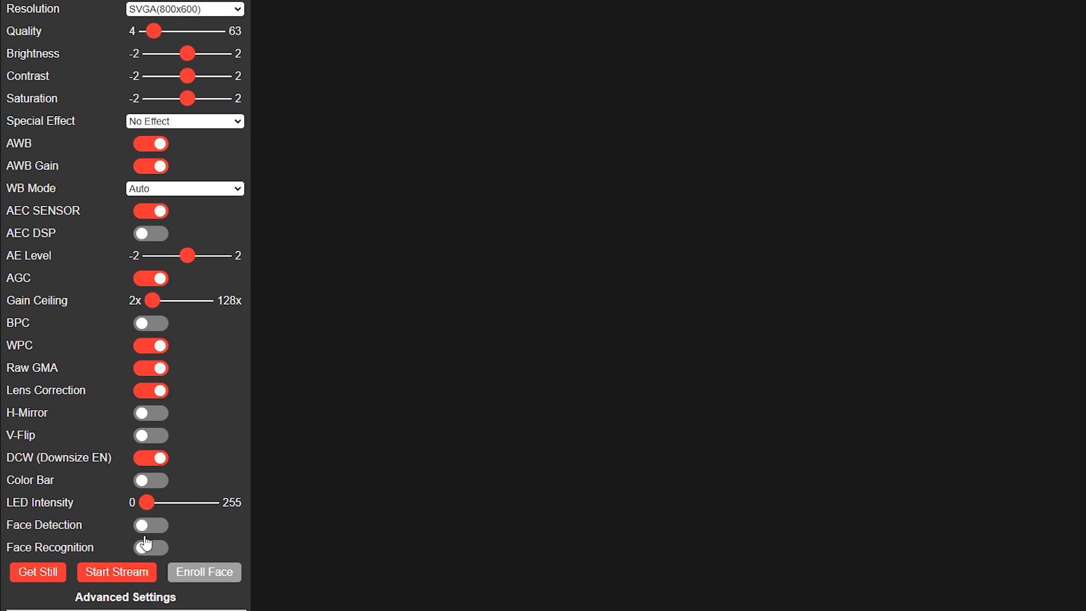
Step: Start the ESP32-CAM live stream from the camera settings page
left_click(116, 572)
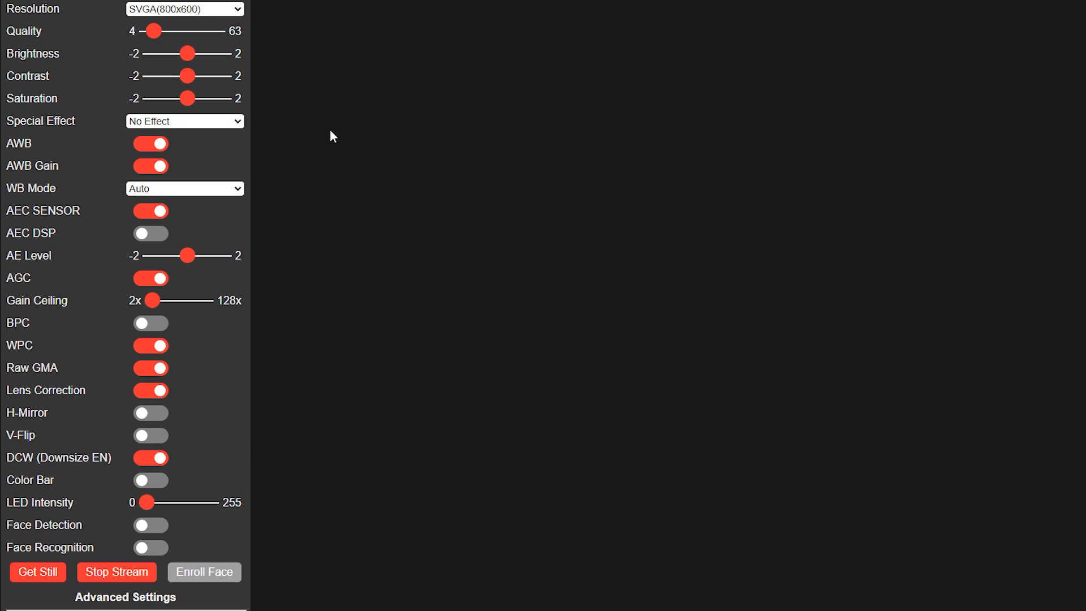